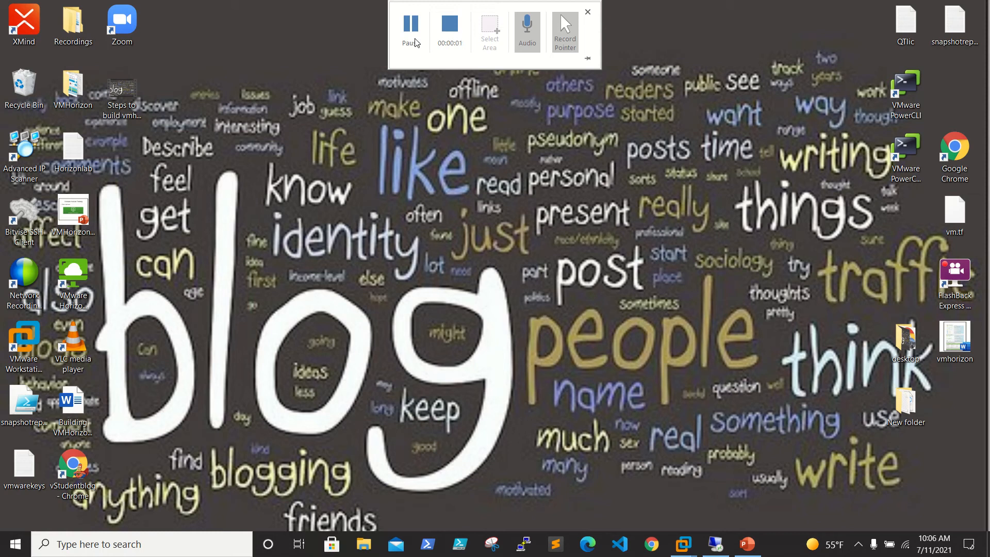
Go from the CA forest diagram slide to slide 3, Lab servers
{"action": "left_click", "coordinate": [748, 543]}
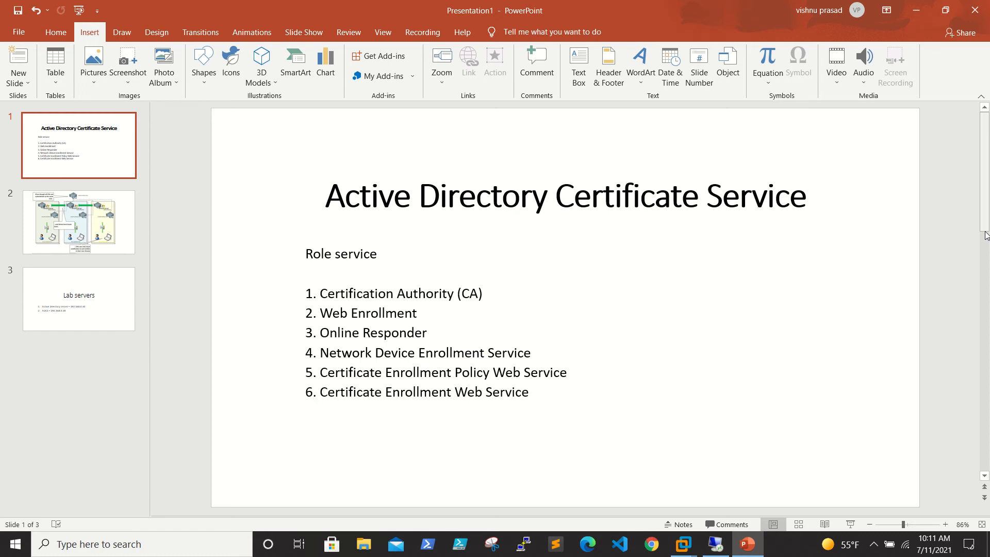
{"action": "mouse_move", "coordinate": [611, 248]}
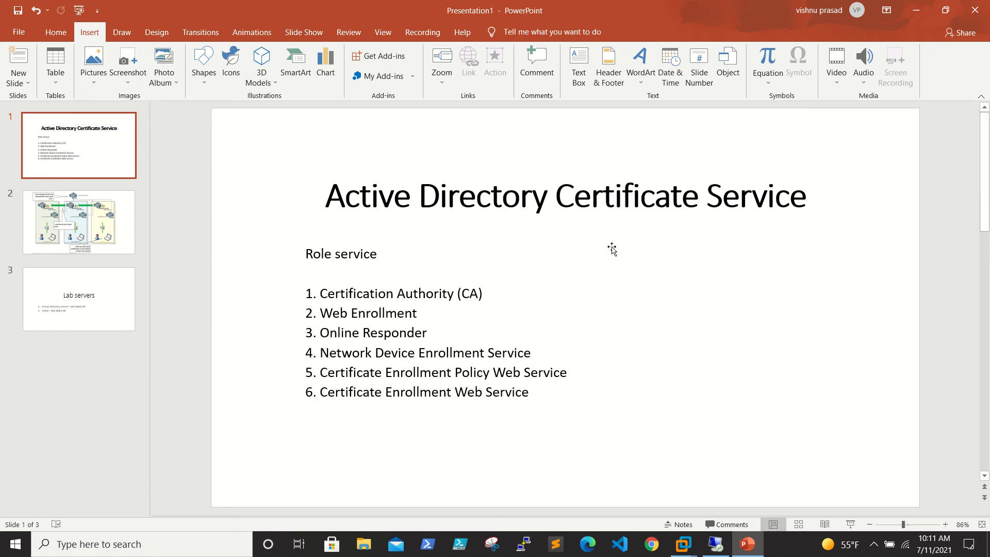
{"action": "mouse_move", "coordinate": [352, 390]}
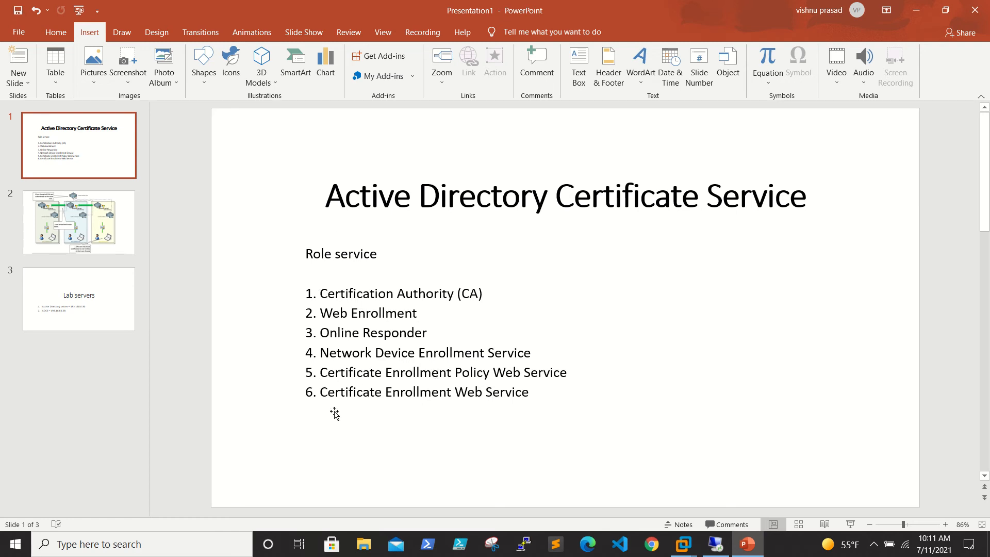
{"action": "mouse_move", "coordinate": [475, 411]}
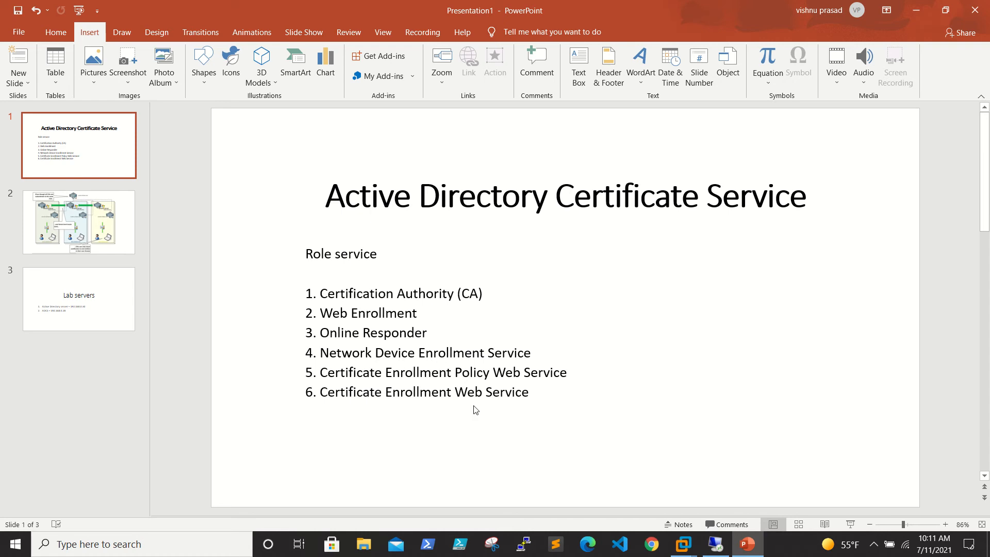
{"action": "mouse_move", "coordinate": [375, 448]}
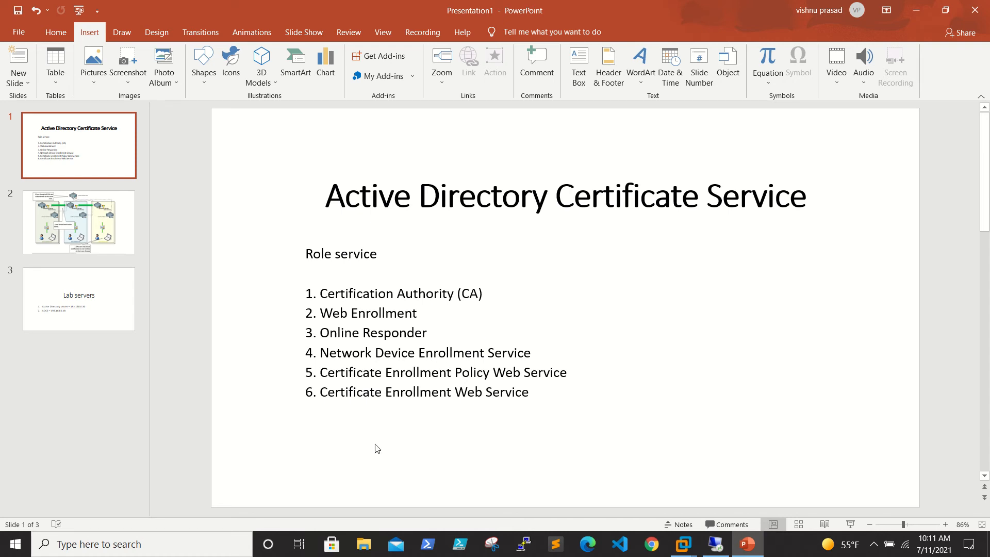
{"action": "mouse_move", "coordinate": [584, 385]}
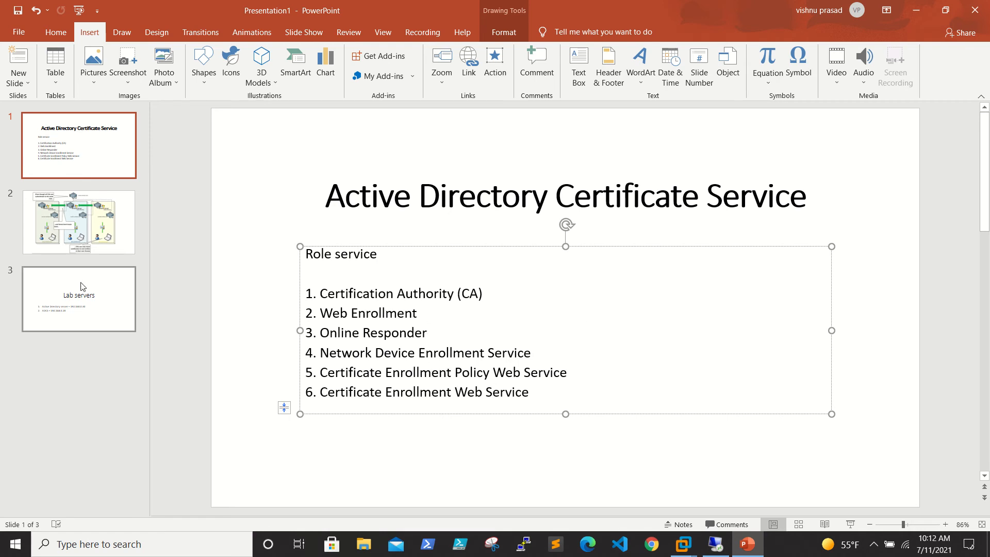
{"action": "left_click", "coordinate": [78, 221]}
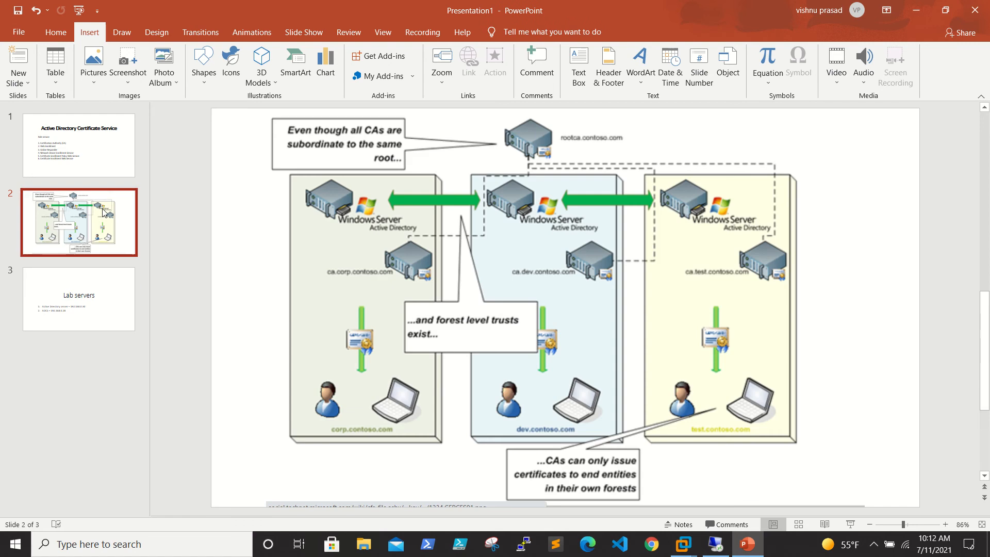
{"action": "mouse_move", "coordinate": [505, 226]}
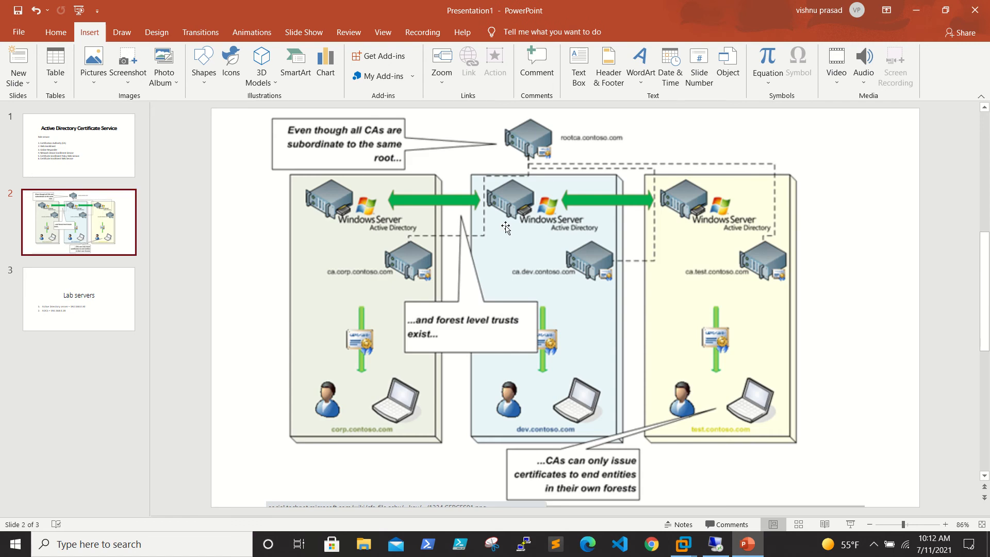
{"action": "mouse_move", "coordinate": [357, 211]}
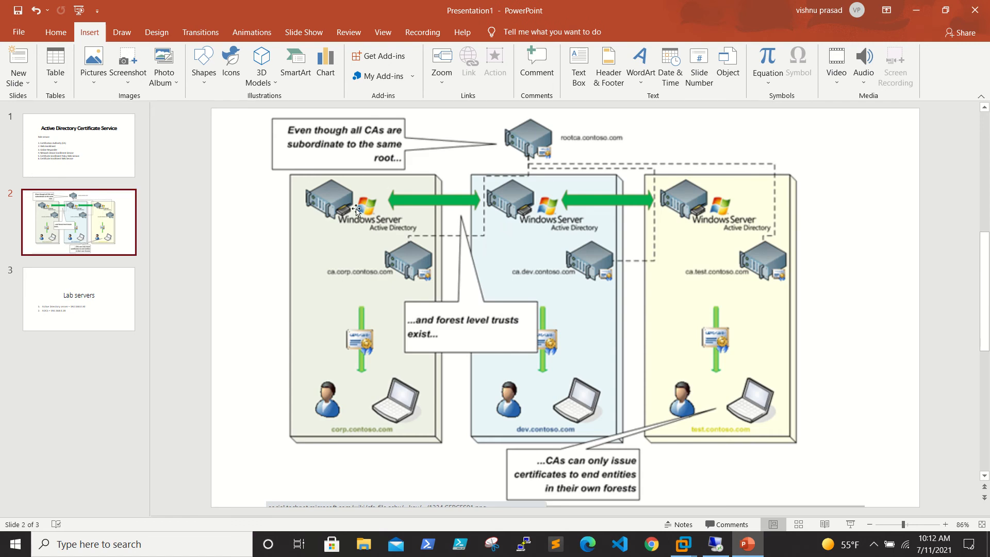
{"action": "mouse_move", "coordinate": [374, 378]}
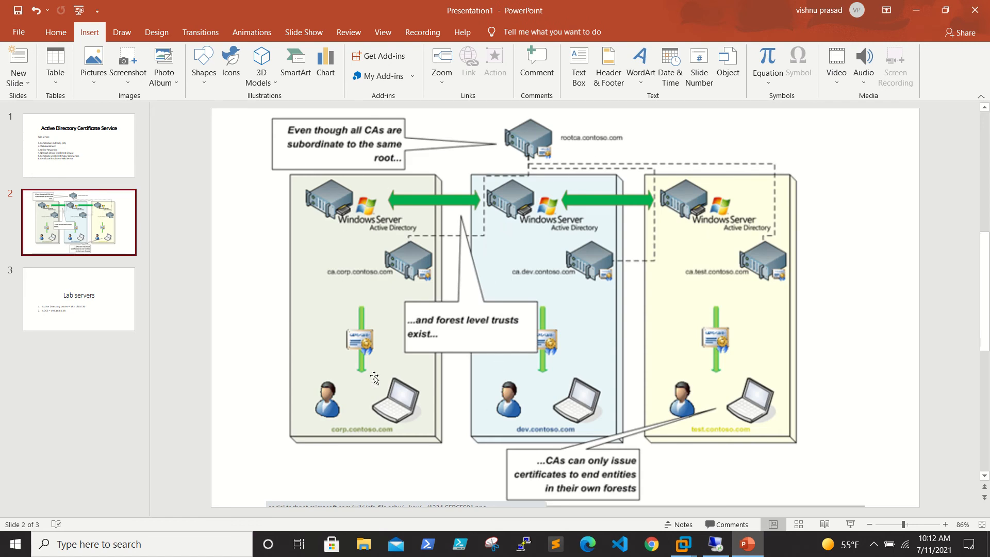
{"action": "mouse_move", "coordinate": [452, 235]}
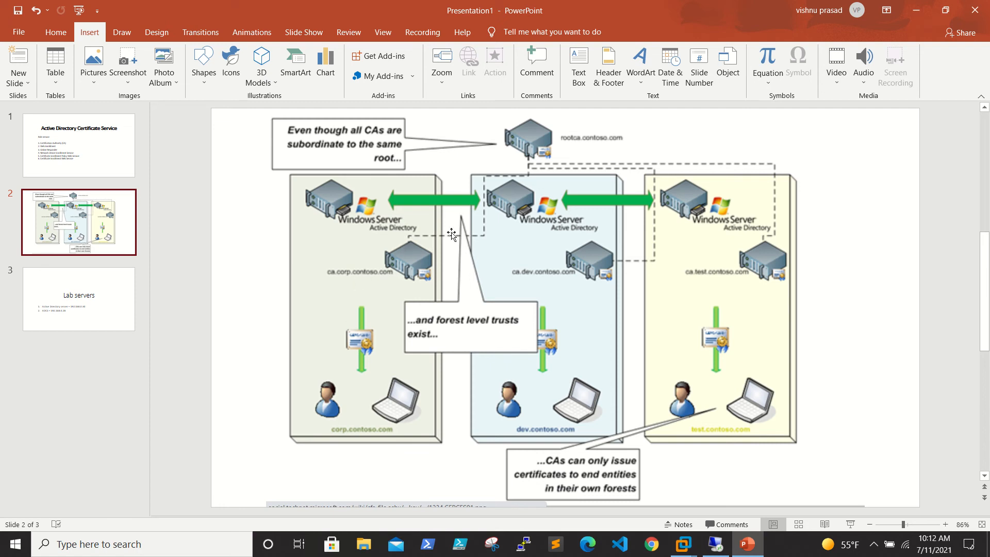
{"action": "mouse_move", "coordinate": [422, 197]}
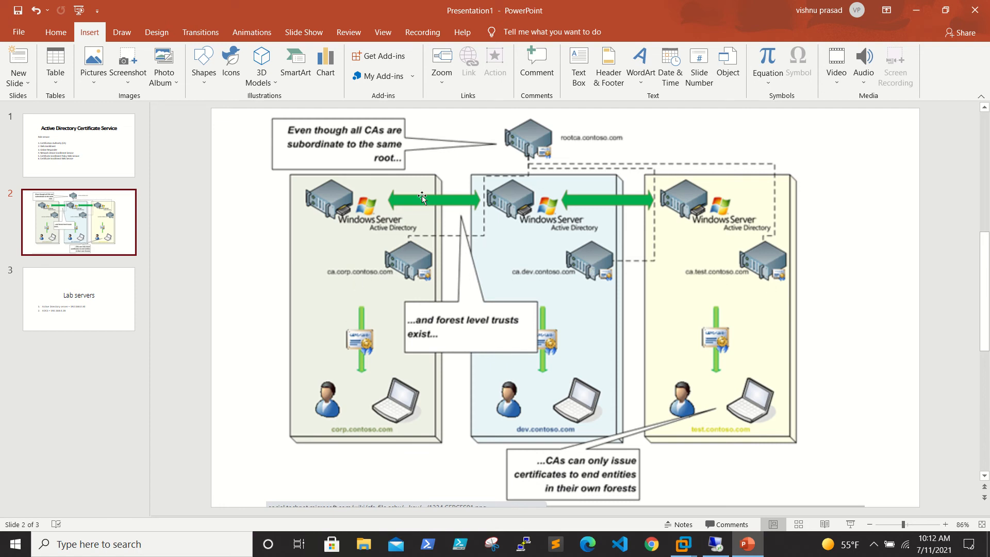
{"action": "mouse_move", "coordinate": [462, 480]}
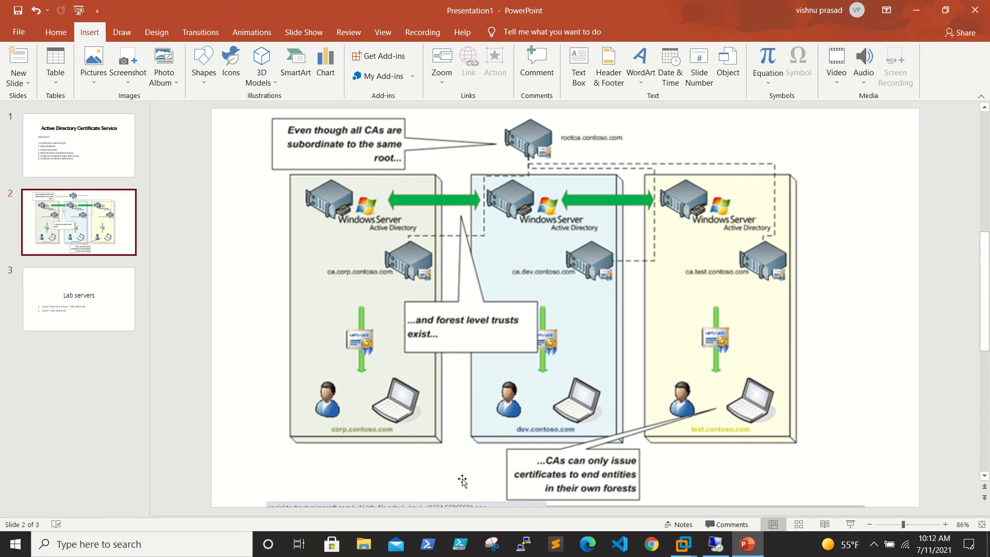
{"action": "mouse_move", "coordinate": [371, 438]}
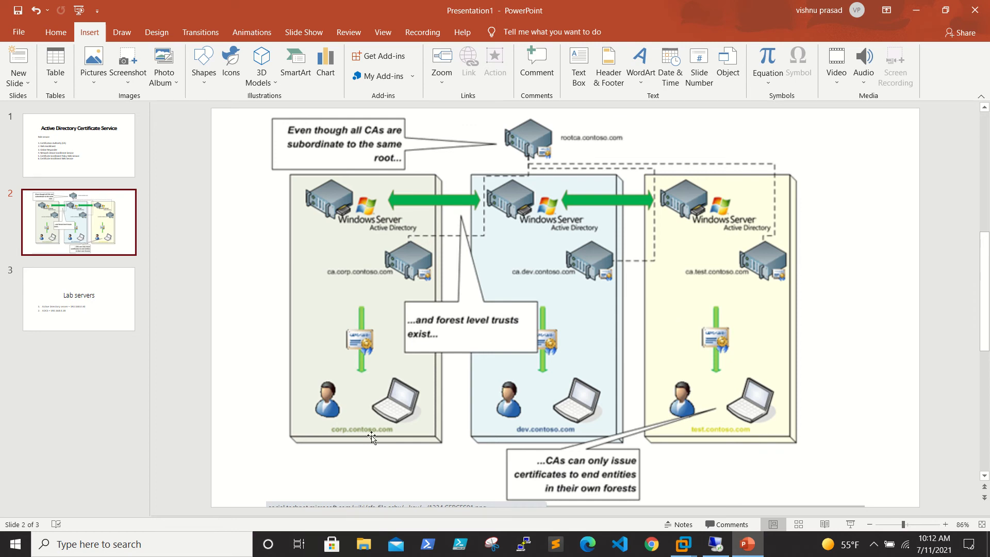
{"action": "left_click", "coordinate": [79, 298]}
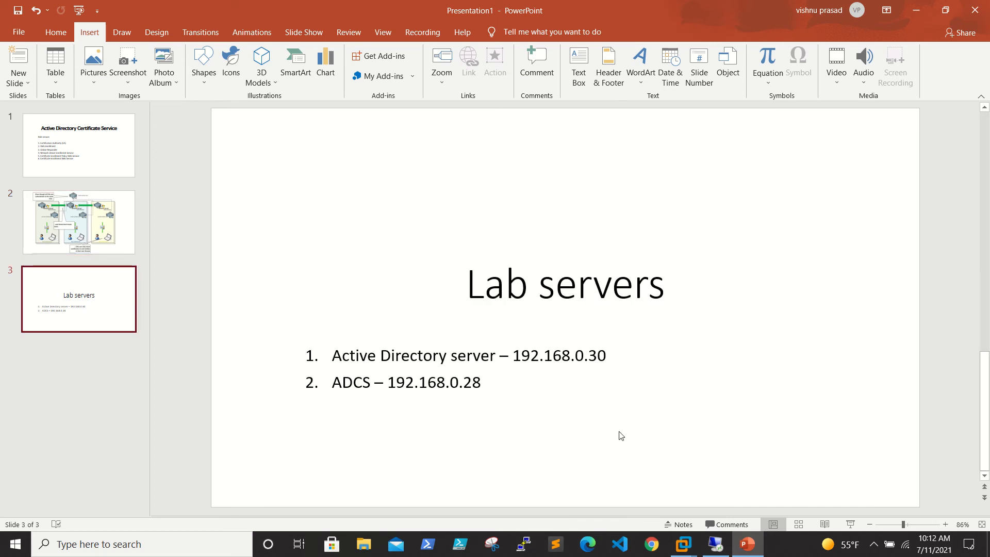
{"action": "mouse_move", "coordinate": [613, 358]}
{"action": "type", "text": " -"}
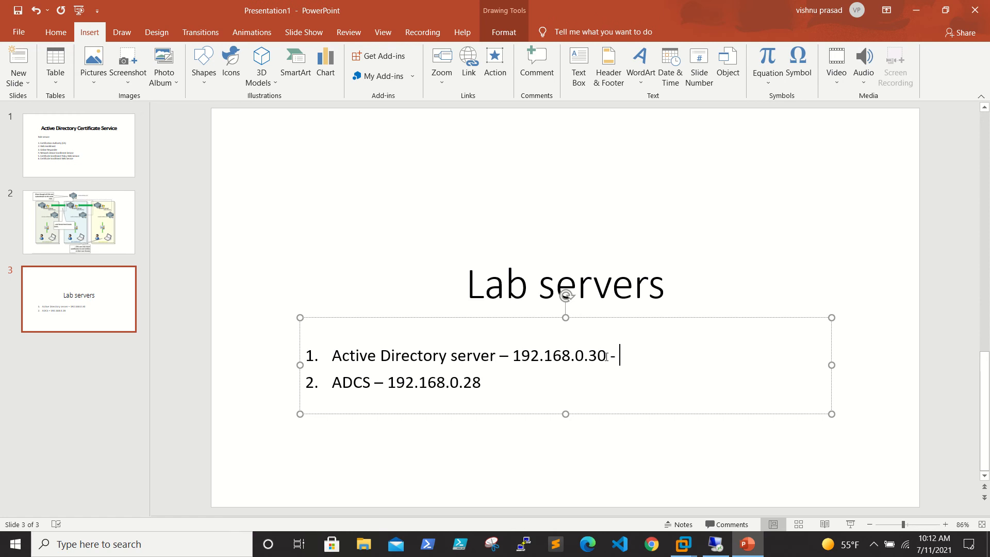
Type 'flc.com' after 192.168.0.30 on the Active Directory server bullet
{"action": "type", "text": "f"}
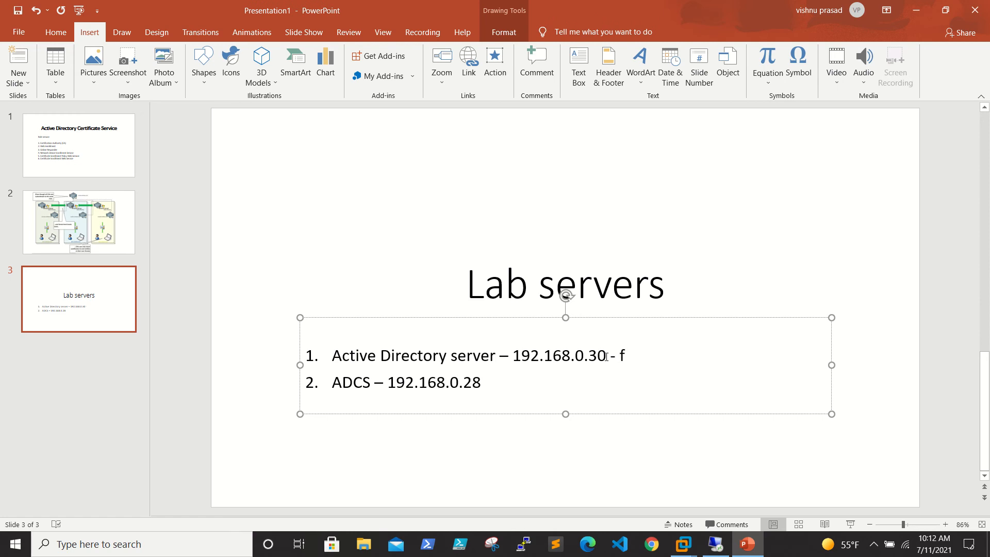
{"action": "type", "text": "lc.com"}
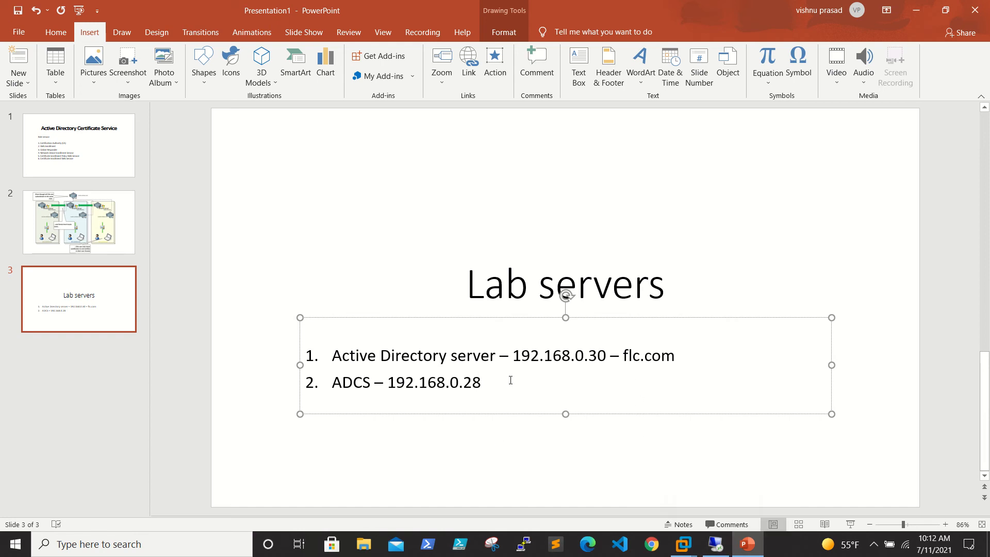
{"action": "left_click", "coordinate": [714, 543]}
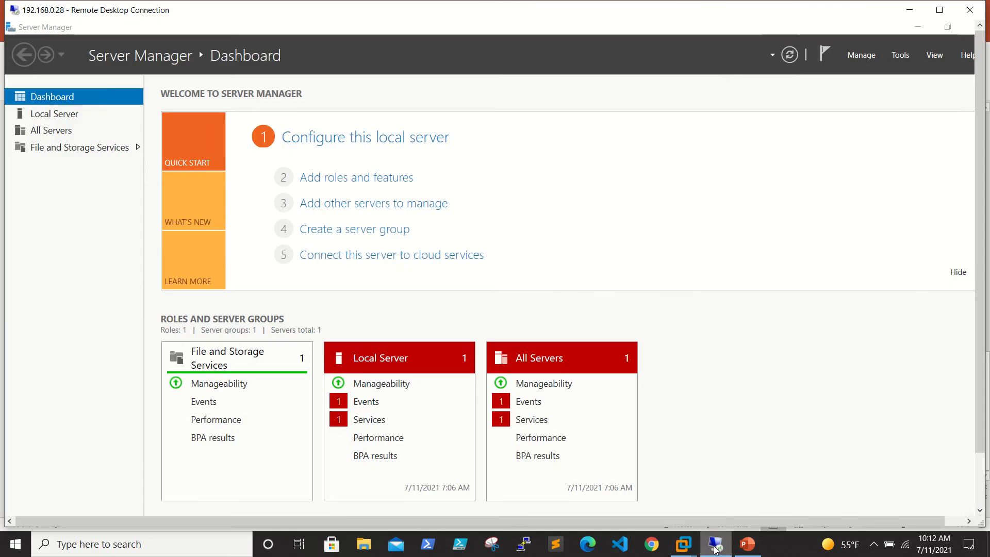
{"action": "mouse_move", "coordinate": [409, 145]}
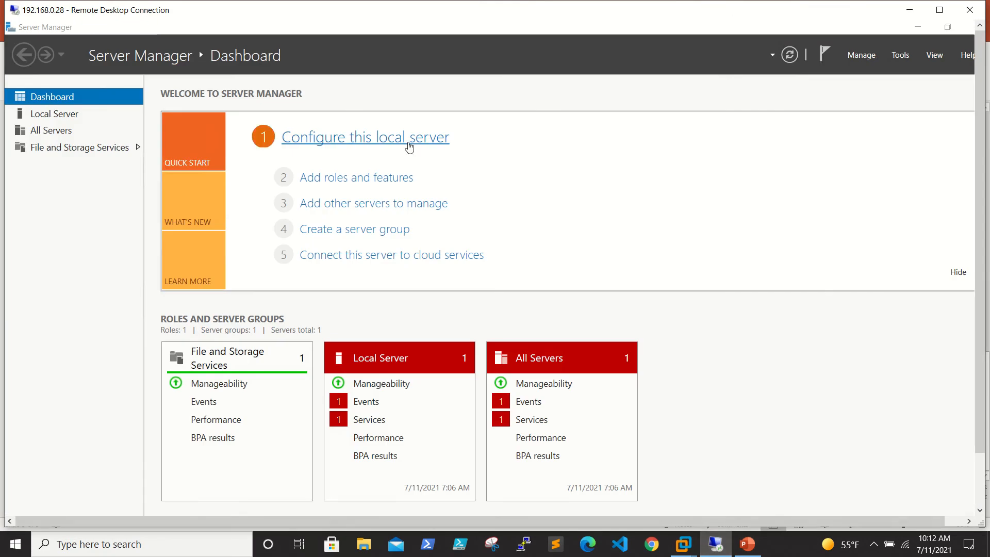
{"action": "left_click", "coordinate": [55, 113]}
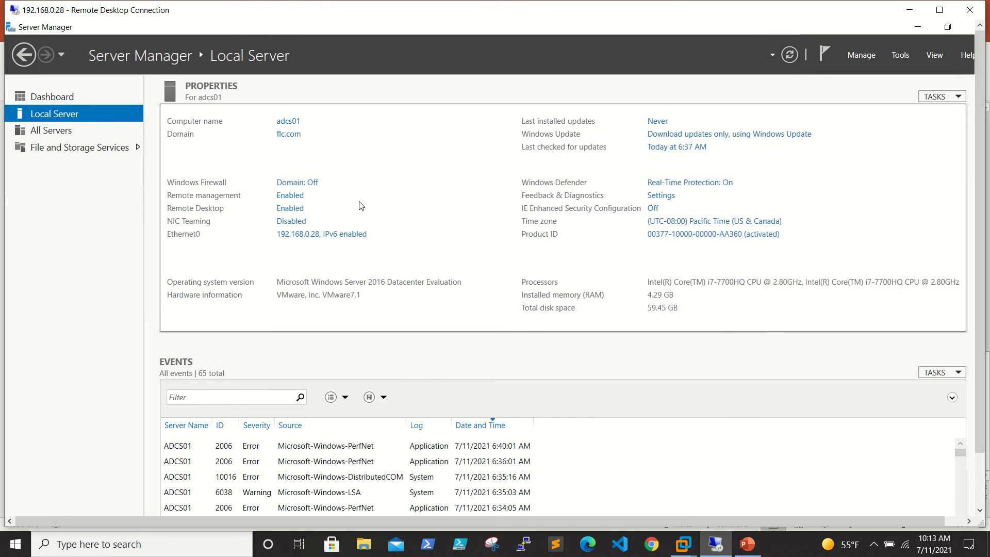
{"action": "mouse_move", "coordinate": [212, 216]}
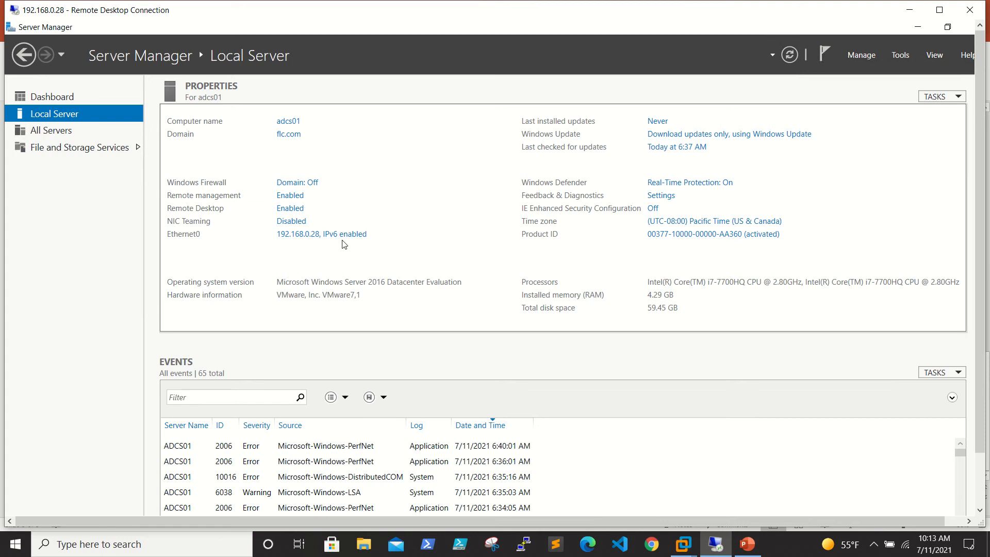
{"action": "mouse_move", "coordinate": [649, 121]}
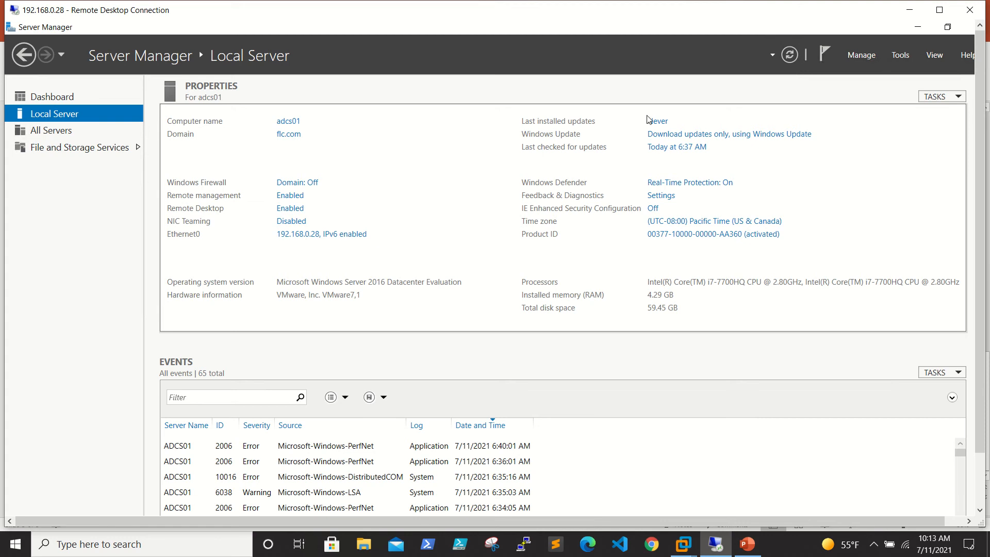
{"action": "mouse_move", "coordinate": [619, 322]}
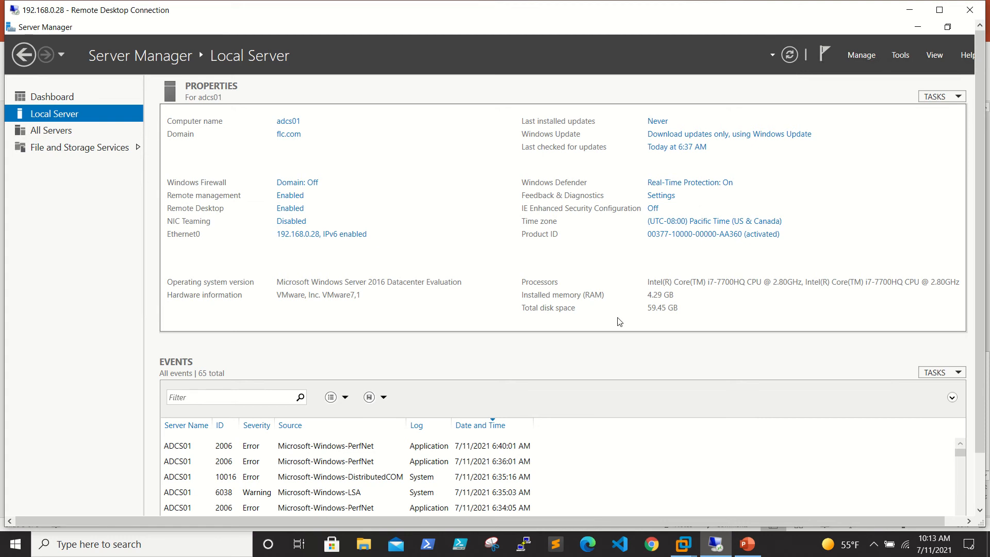
{"action": "mouse_move", "coordinate": [213, 153]}
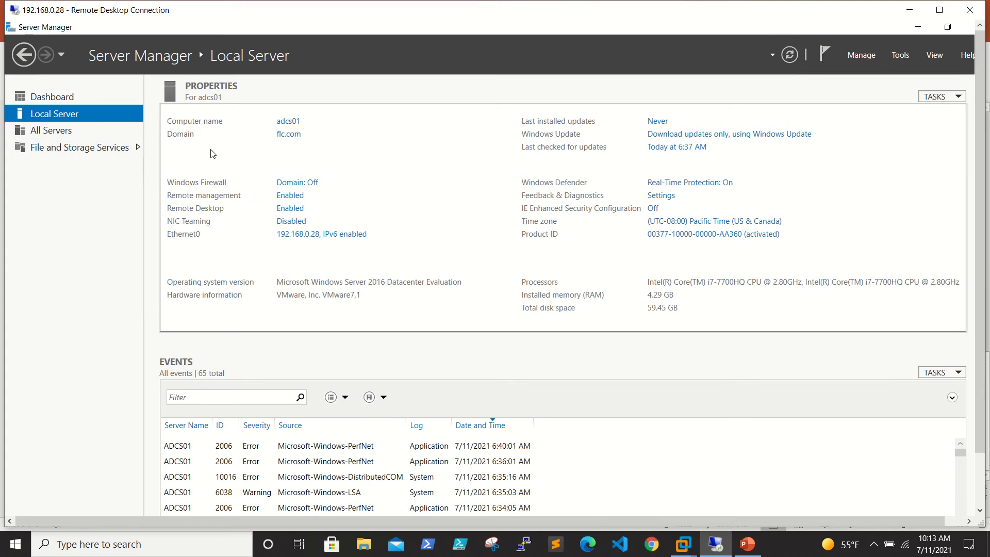
{"action": "mouse_move", "coordinate": [432, 359]}
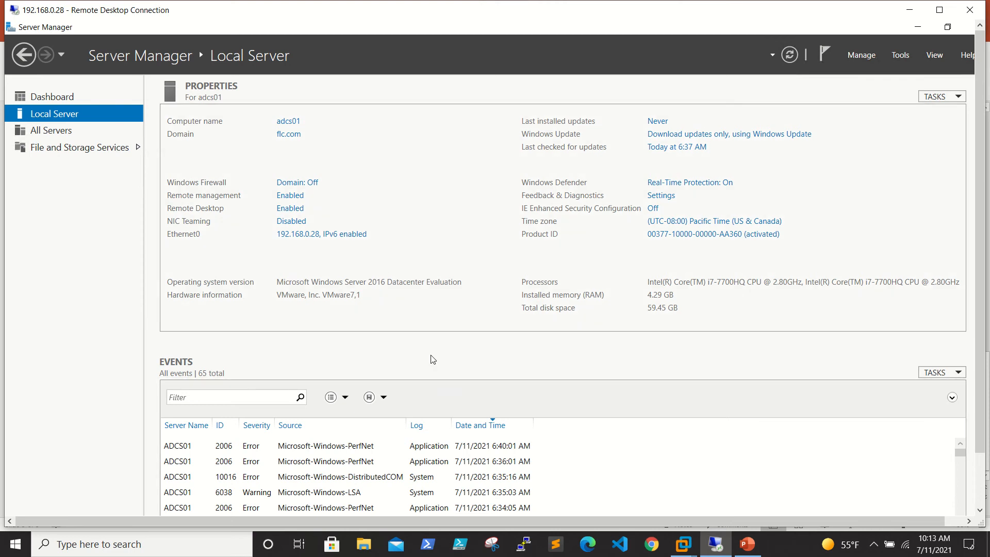
{"action": "mouse_move", "coordinate": [71, 140]}
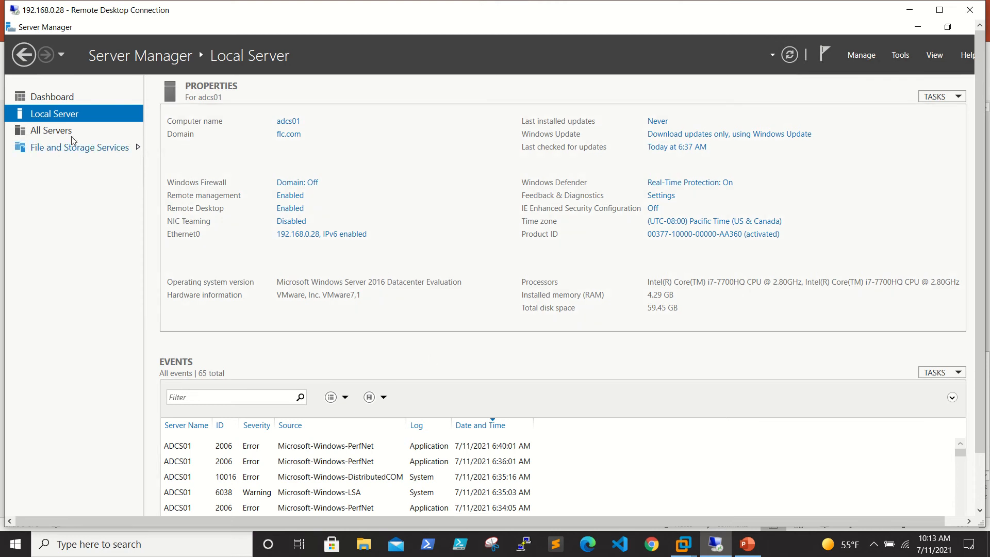
{"action": "mouse_move", "coordinate": [346, 318]}
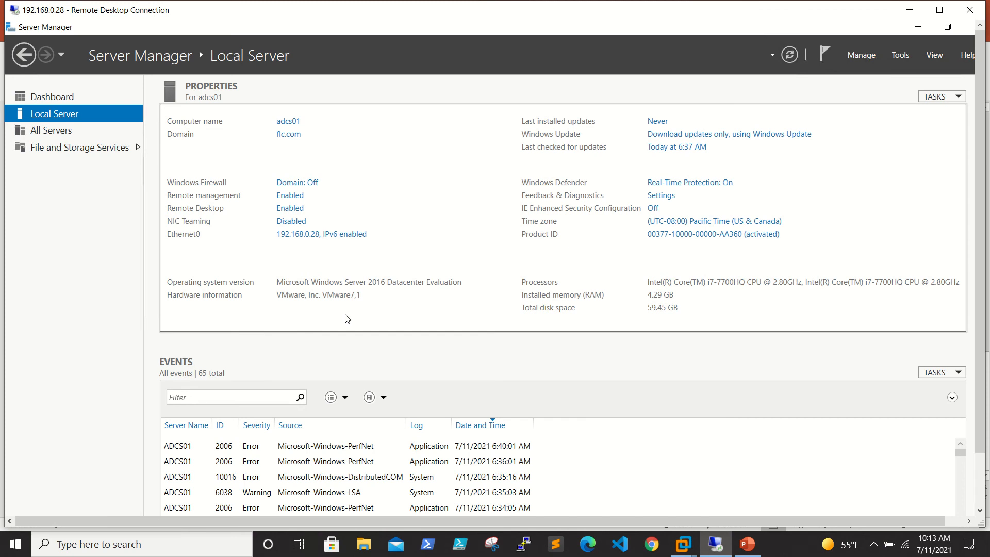
{"action": "mouse_move", "coordinate": [580, 142]}
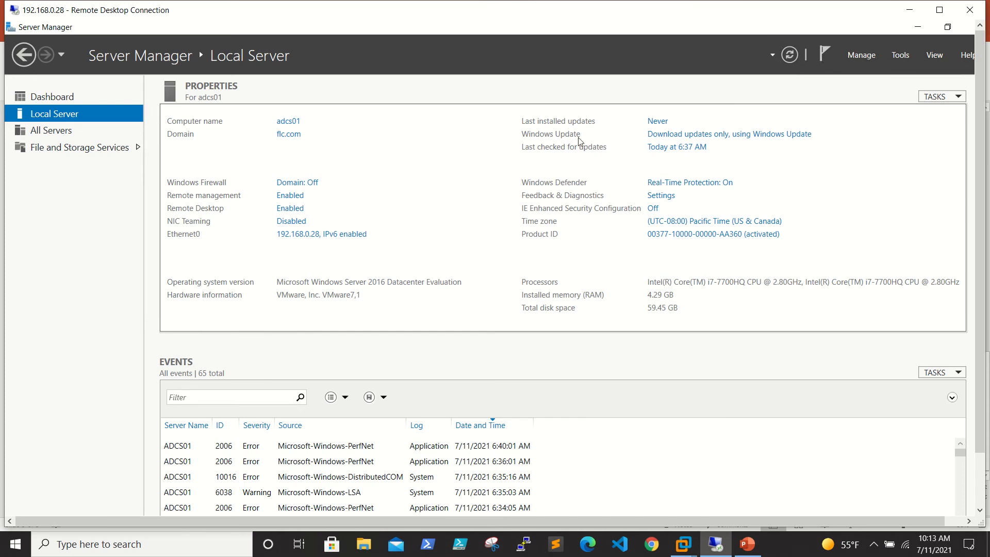
{"action": "mouse_move", "coordinate": [860, 55]}
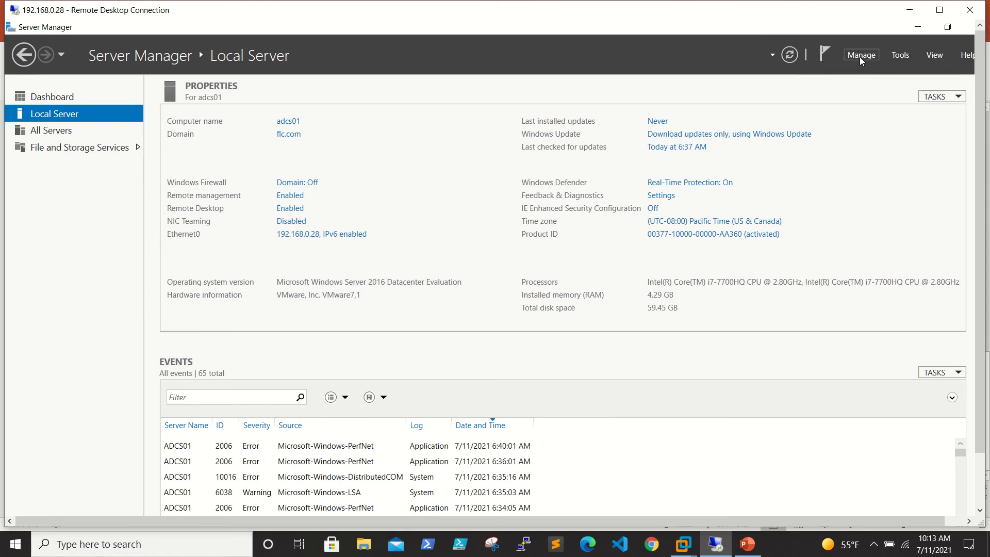
Start Add Roles and Features, choosing role-based installation on adcs01
{"action": "left_click", "coordinate": [860, 56]}
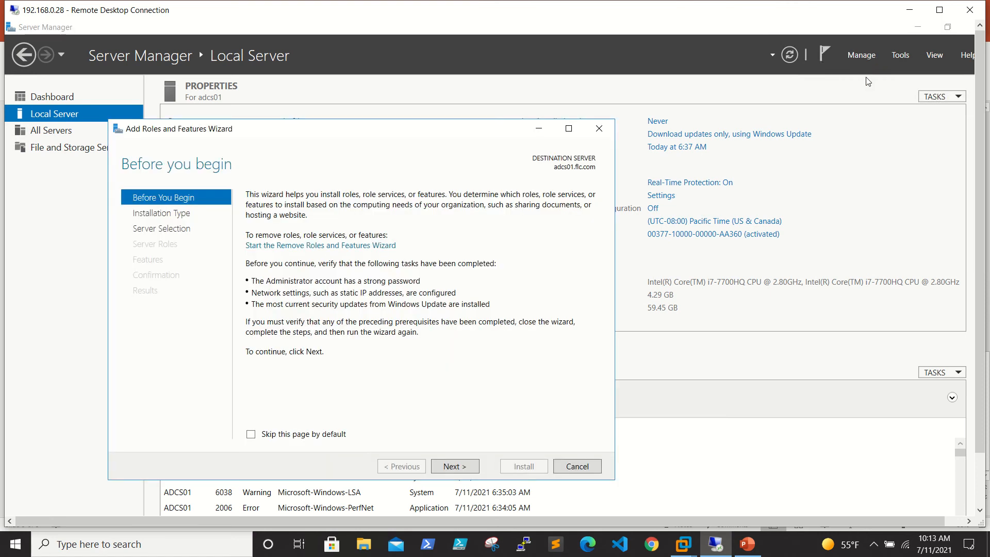
{"action": "left_click", "coordinate": [454, 466]}
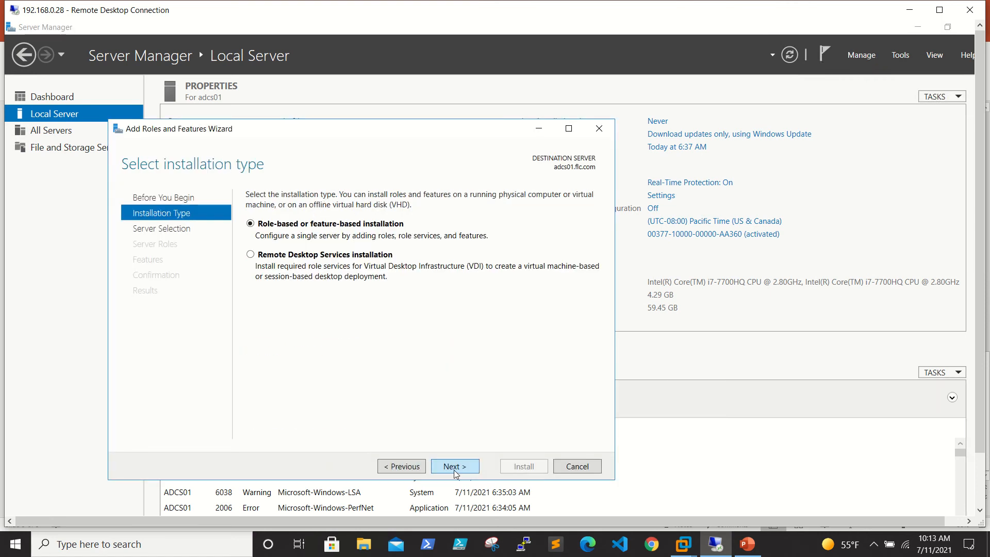
{"action": "left_click", "coordinate": [454, 466]}
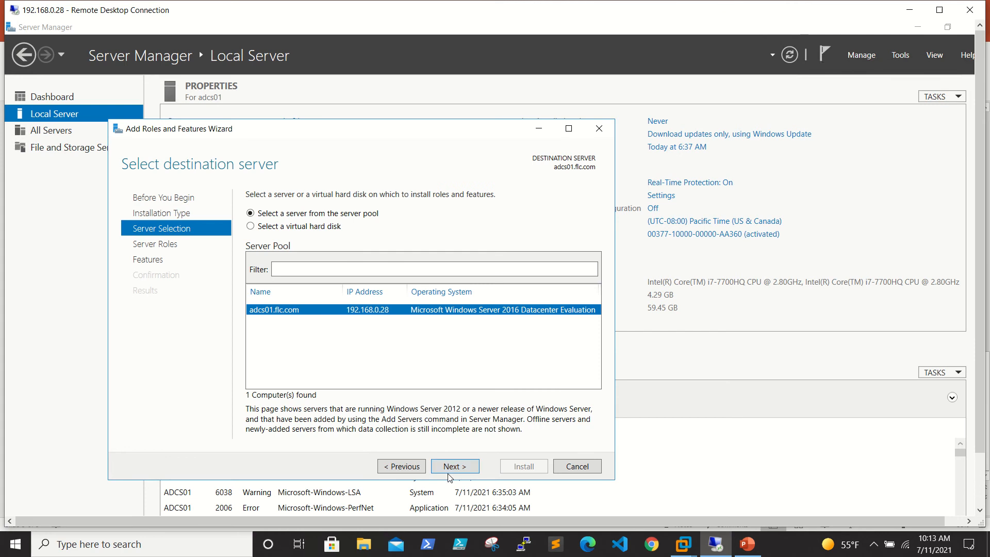
{"action": "left_click", "coordinate": [454, 466]}
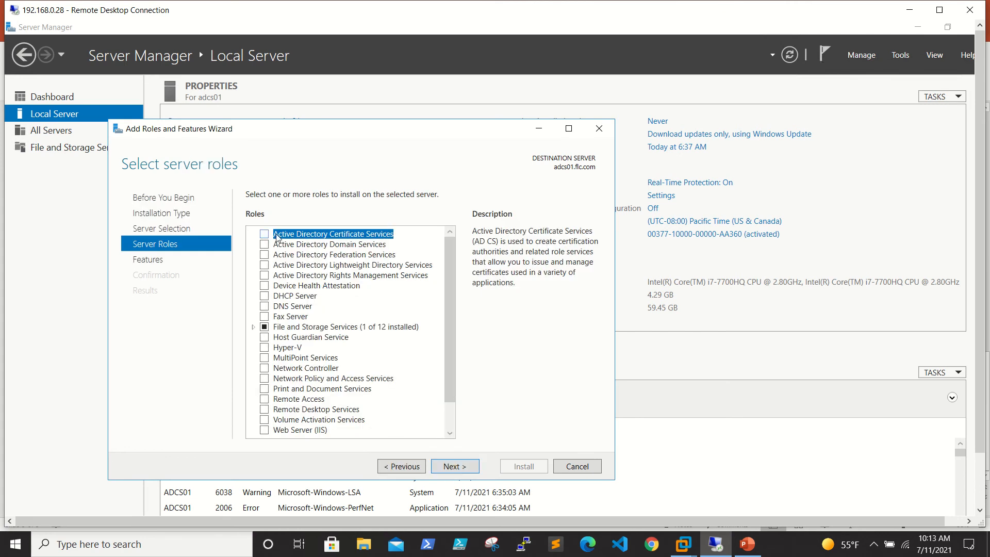
Select AD CS and Web Server (IIS) roles with their management tools, skipping features
{"action": "left_click", "coordinate": [264, 234]}
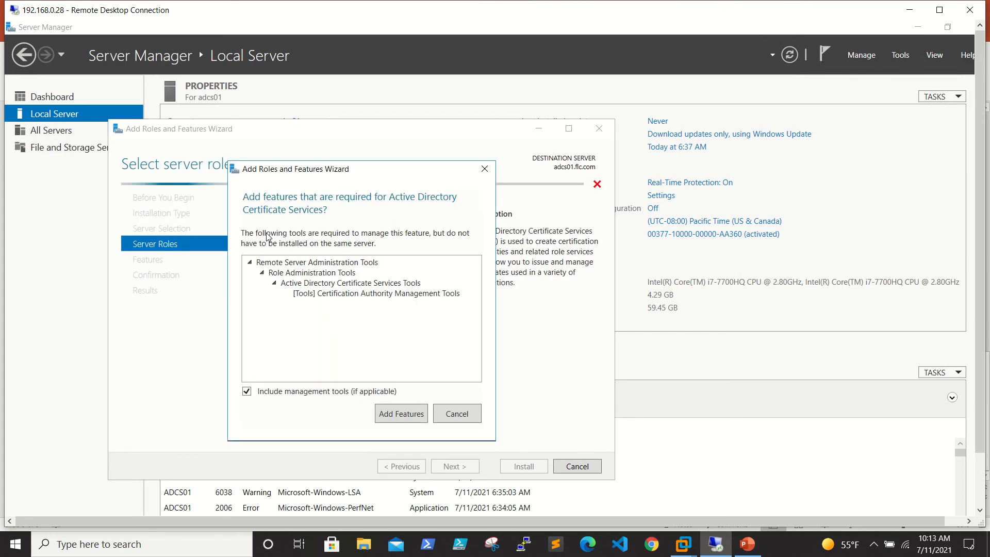
{"action": "left_click", "coordinate": [400, 414]}
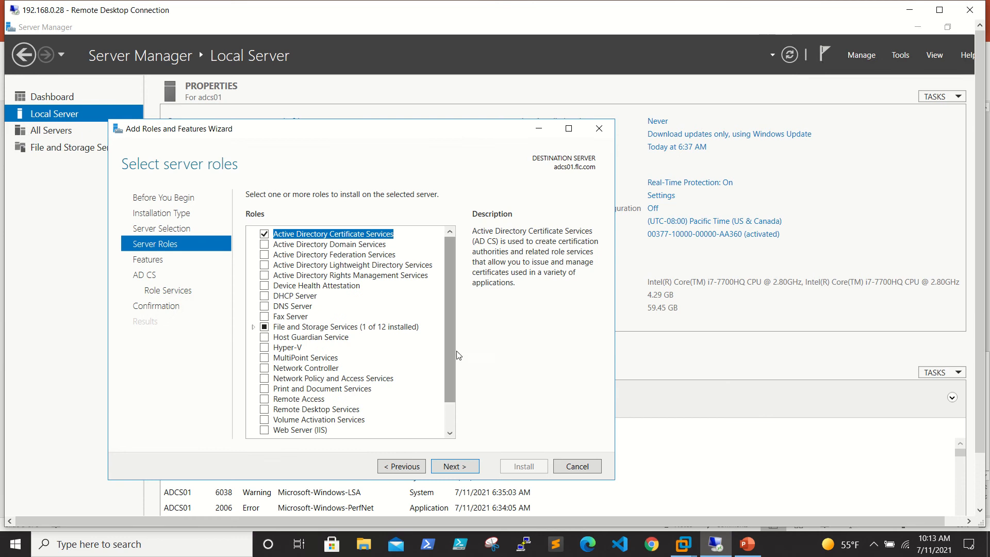
{"action": "scroll", "scroll_direction": "down", "scroll_amount": 3}
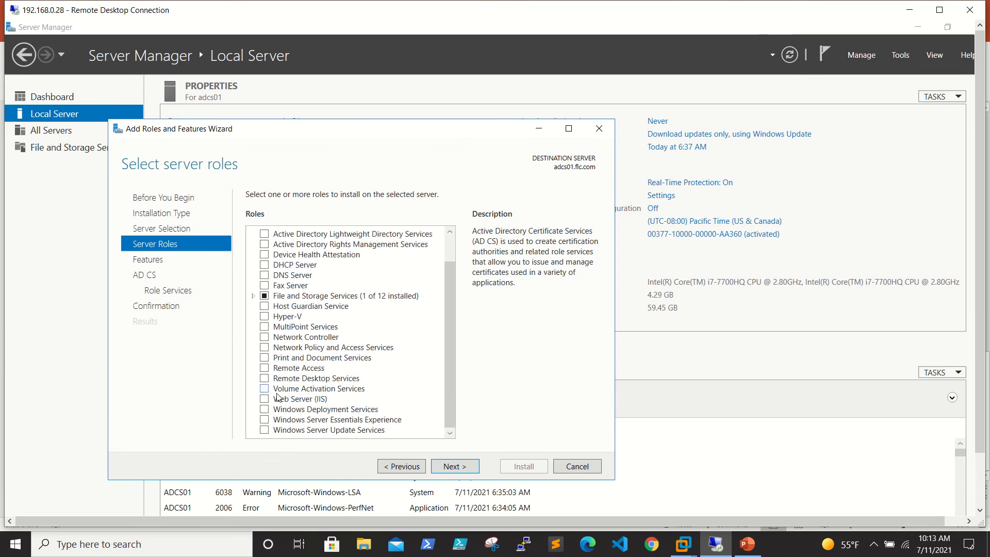
{"action": "left_click", "coordinate": [264, 399]}
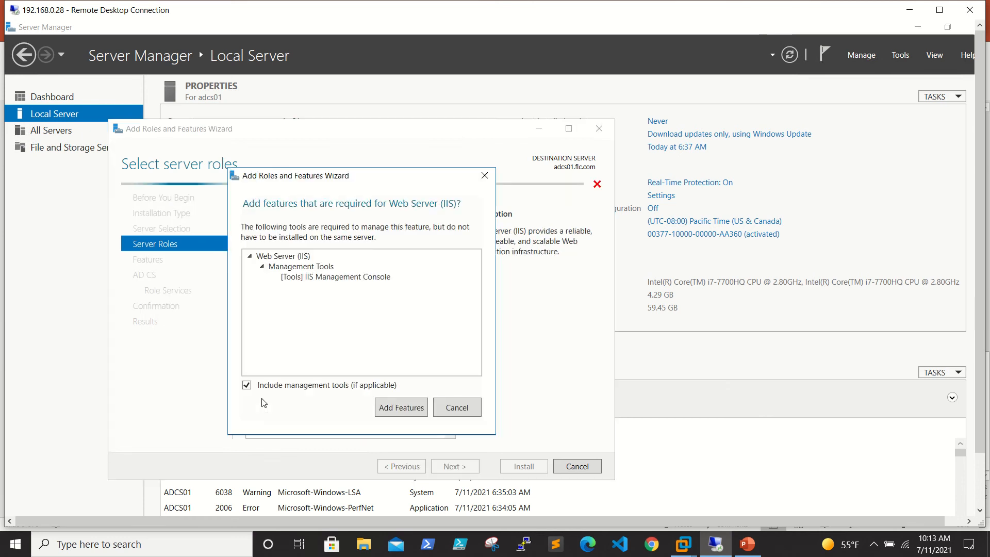
{"action": "left_click", "coordinate": [400, 407]}
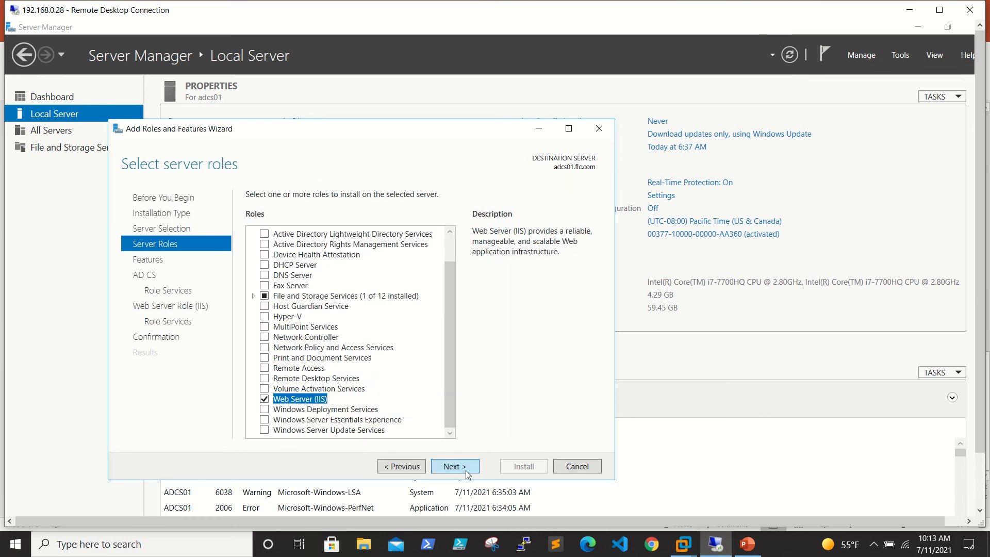
{"action": "left_click", "coordinate": [455, 466]}
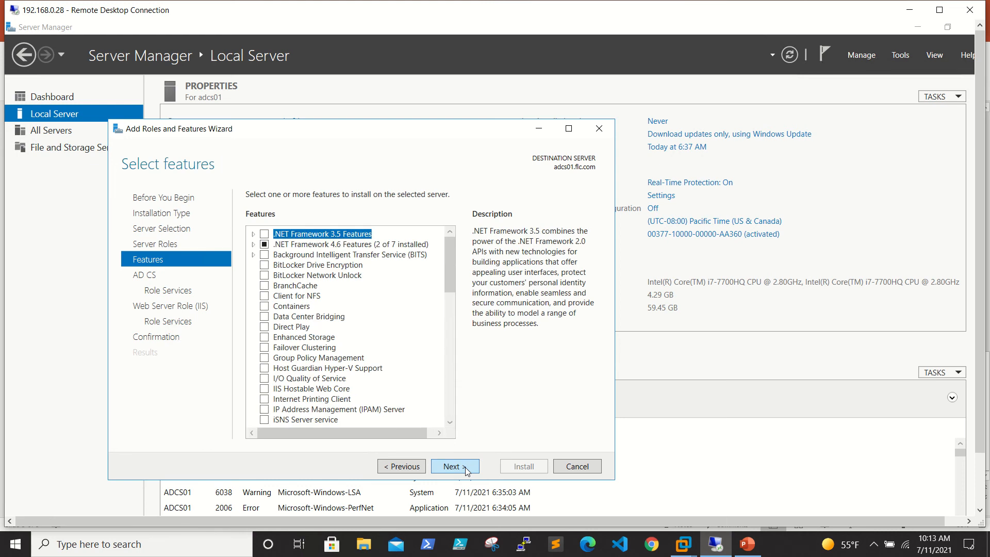
{"action": "left_click", "coordinate": [453, 466]}
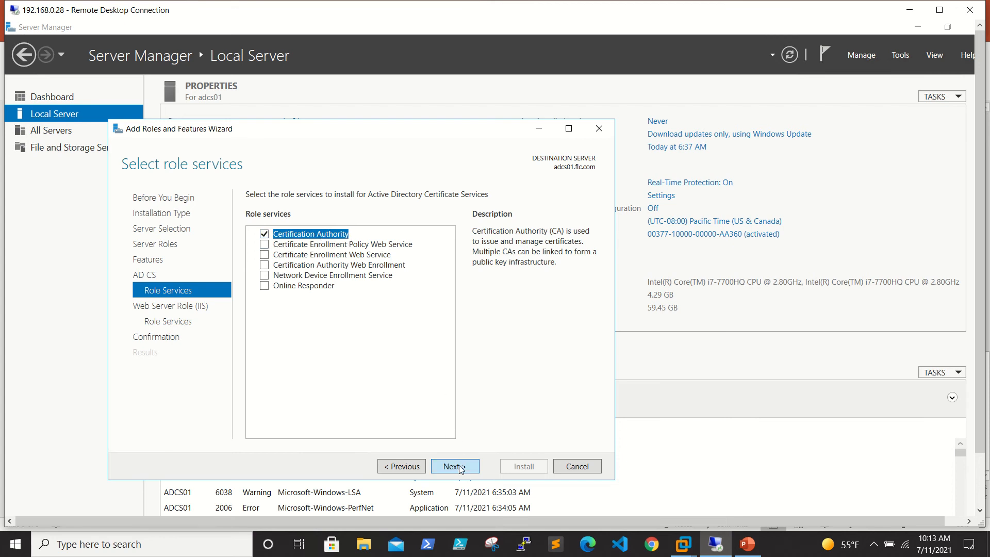
{"action": "mouse_move", "coordinate": [288, 301]}
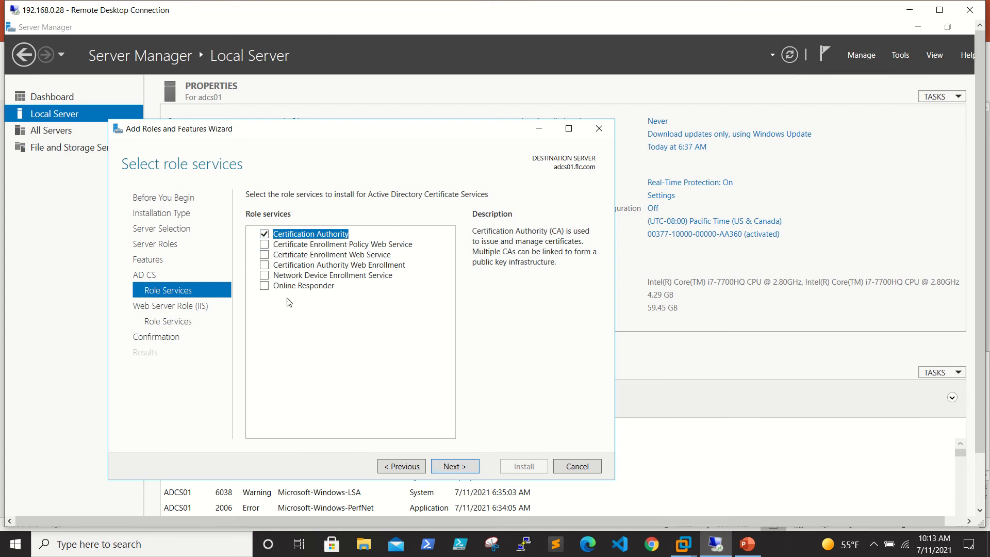
{"action": "mouse_move", "coordinate": [275, 261]}
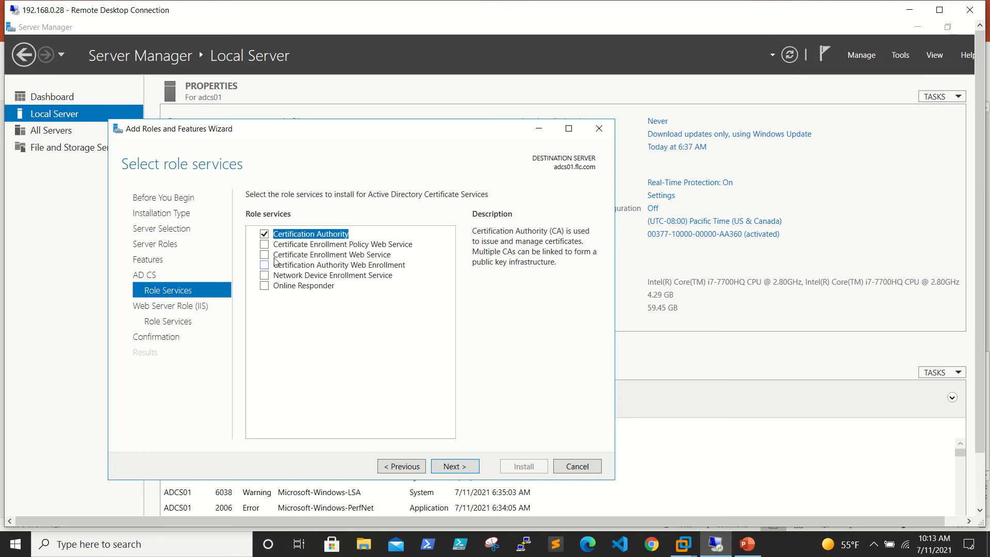
Add Certification Authority Web Enrollment and its required features, then reach the Web Server Role page
{"action": "left_click", "coordinate": [264, 264]}
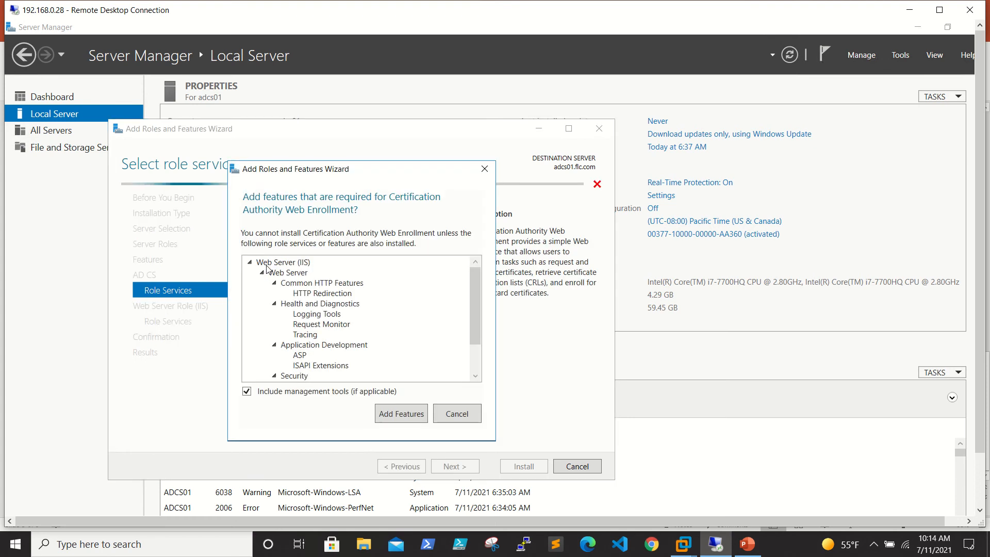
{"action": "left_click", "coordinate": [400, 414]}
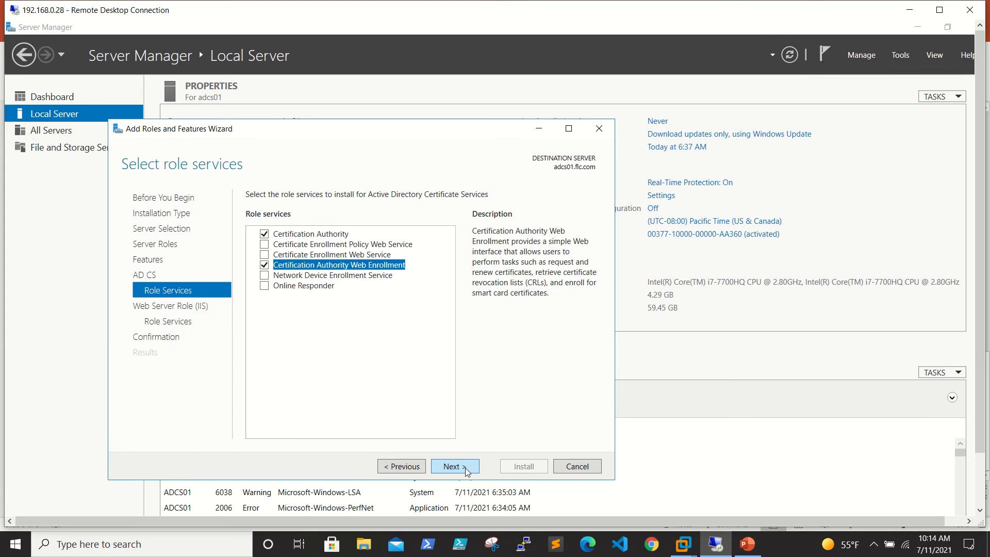
{"action": "mouse_move", "coordinate": [421, 438]}
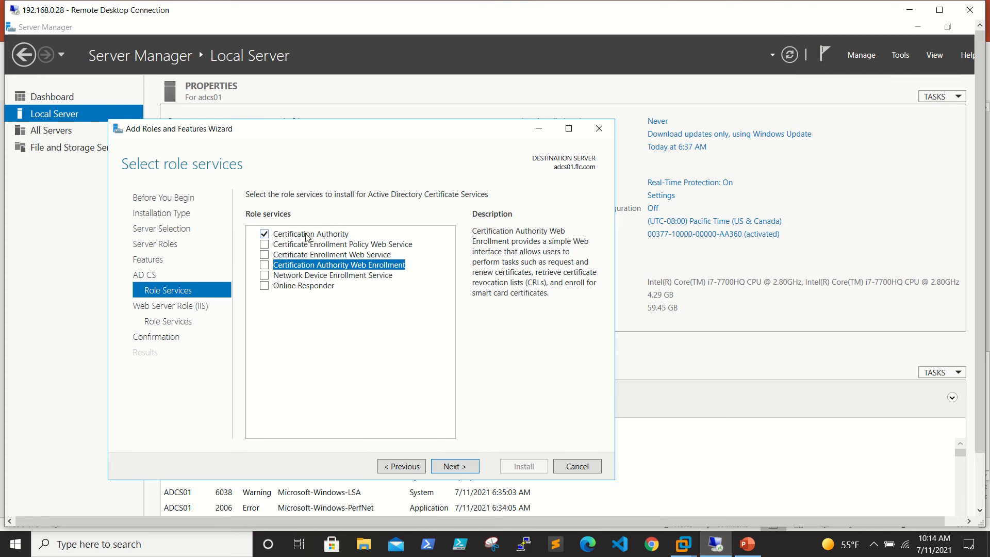
{"action": "left_click", "coordinate": [310, 233]}
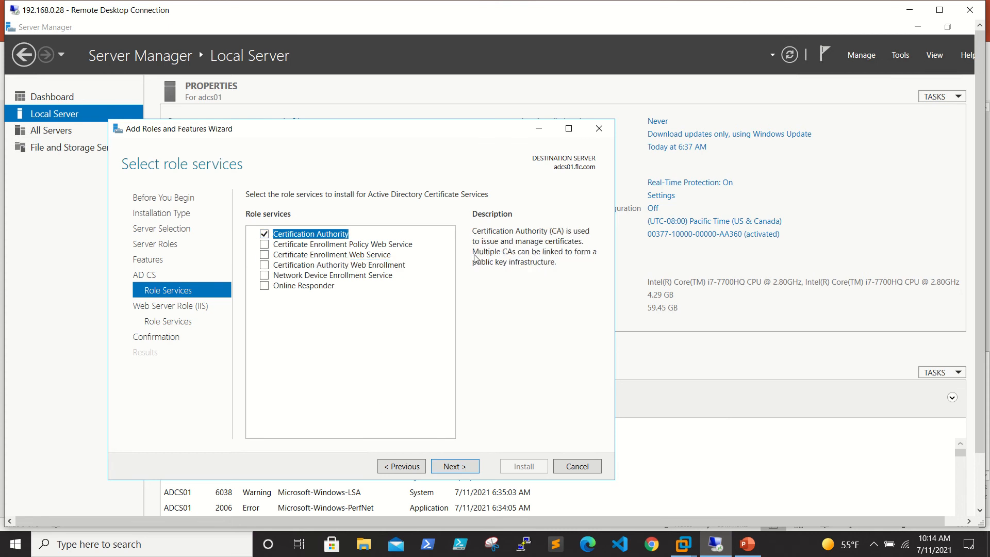
{"action": "mouse_move", "coordinate": [573, 242]}
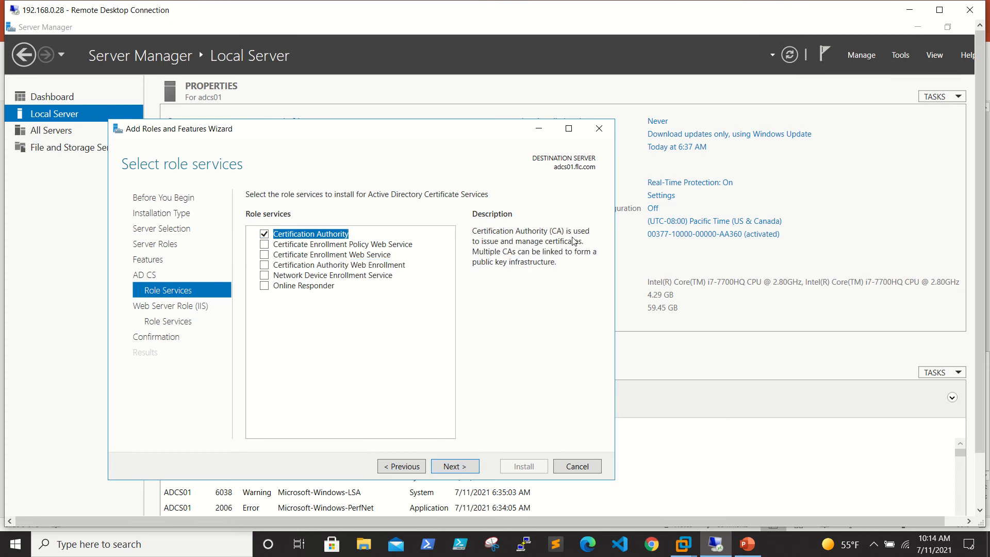
{"action": "mouse_move", "coordinate": [532, 258]}
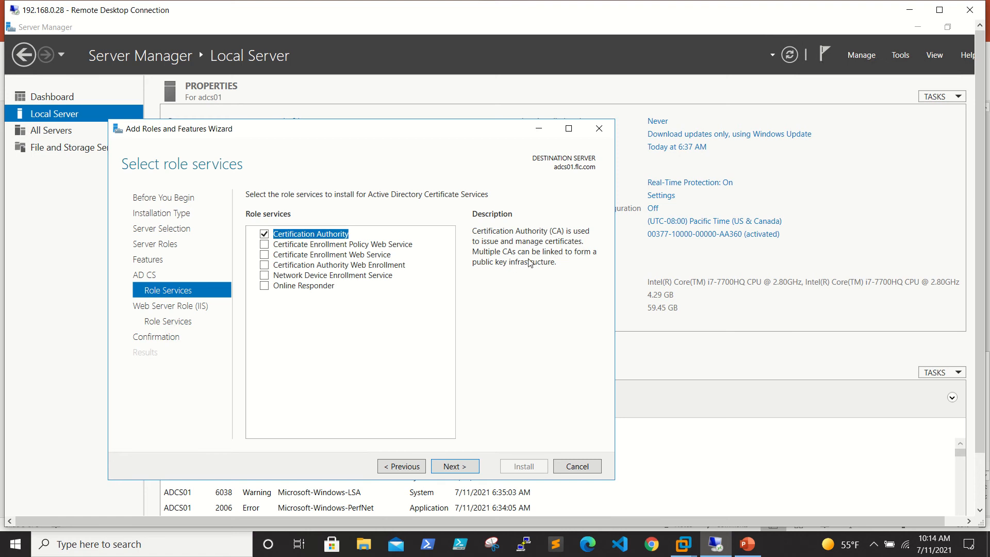
{"action": "mouse_move", "coordinate": [551, 280]}
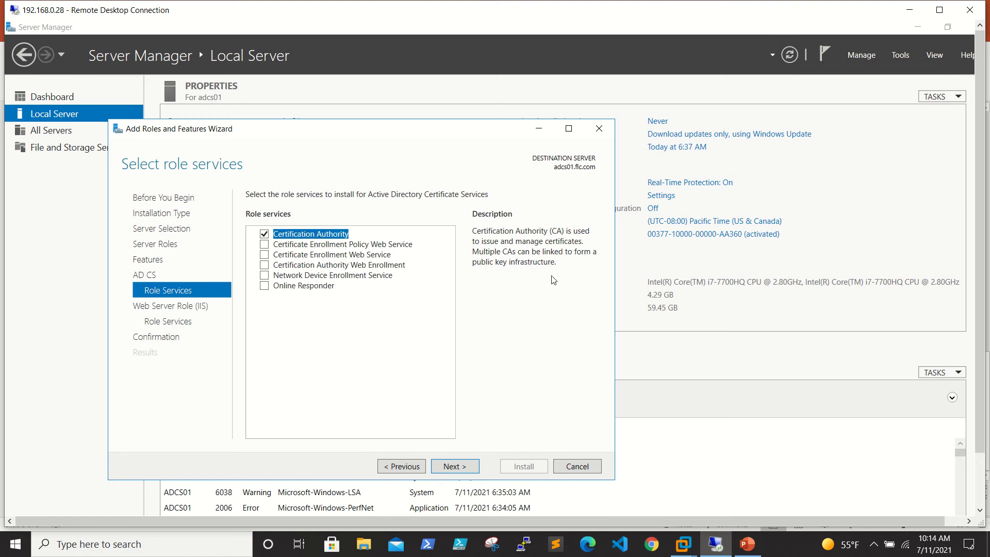
{"action": "left_click", "coordinate": [340, 244]}
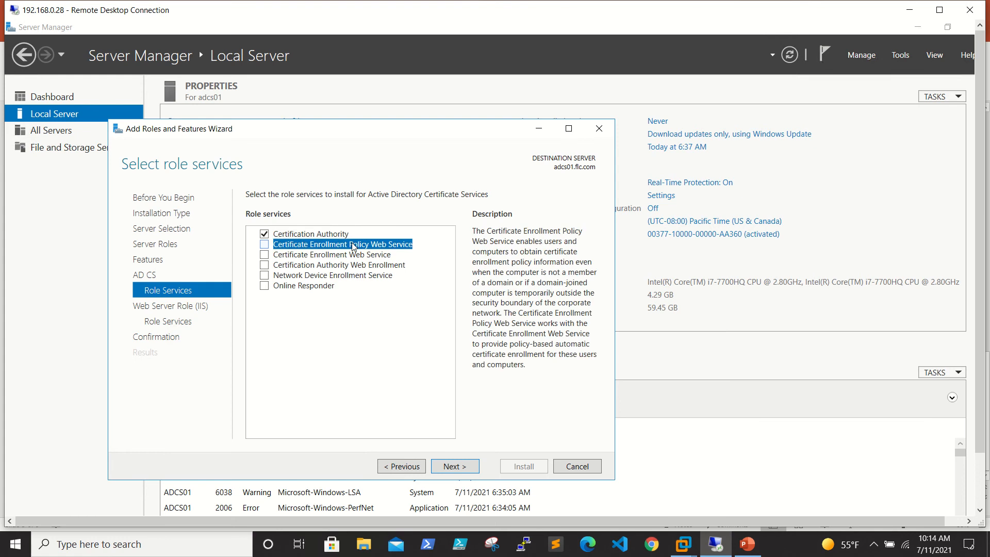
{"action": "mouse_move", "coordinate": [477, 234]}
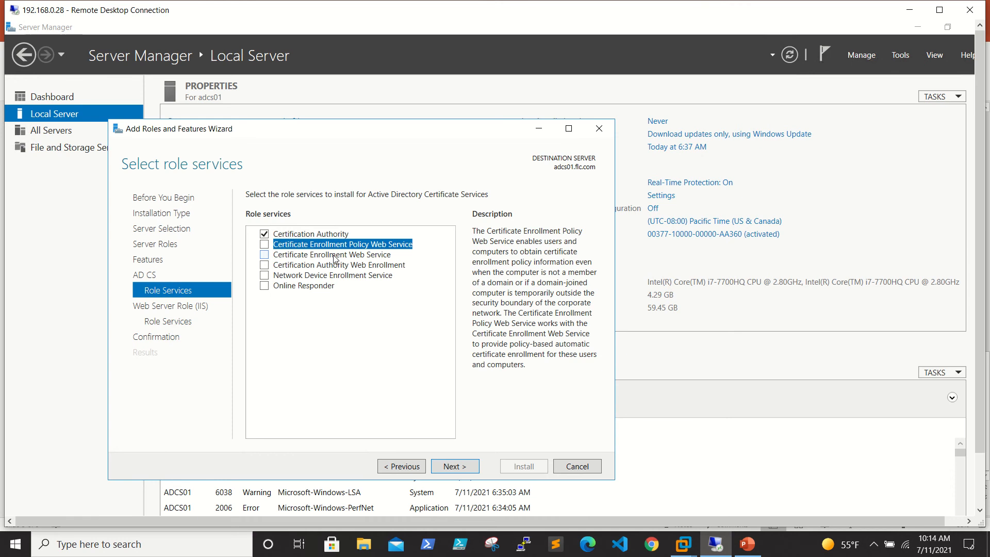
{"action": "left_click", "coordinate": [331, 254]}
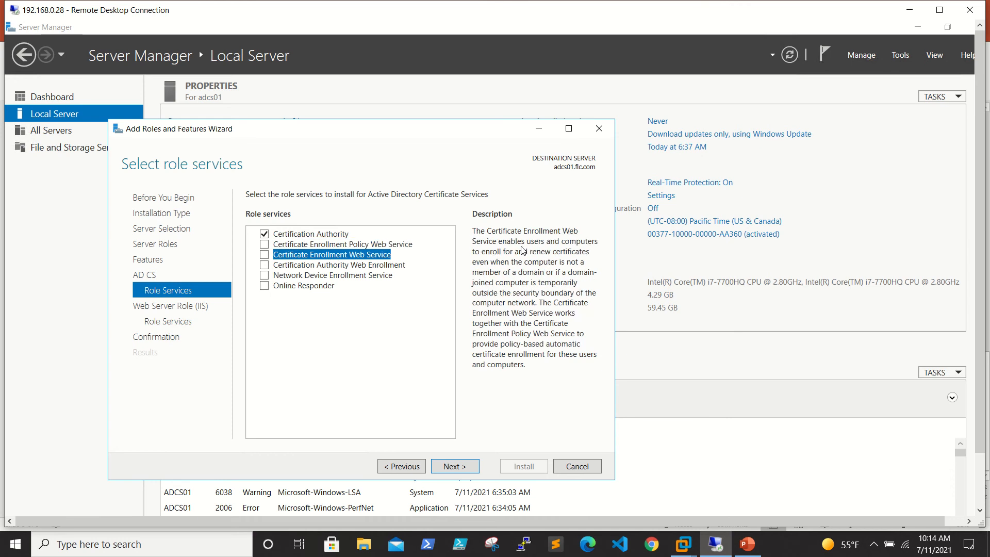
{"action": "mouse_move", "coordinate": [452, 235]}
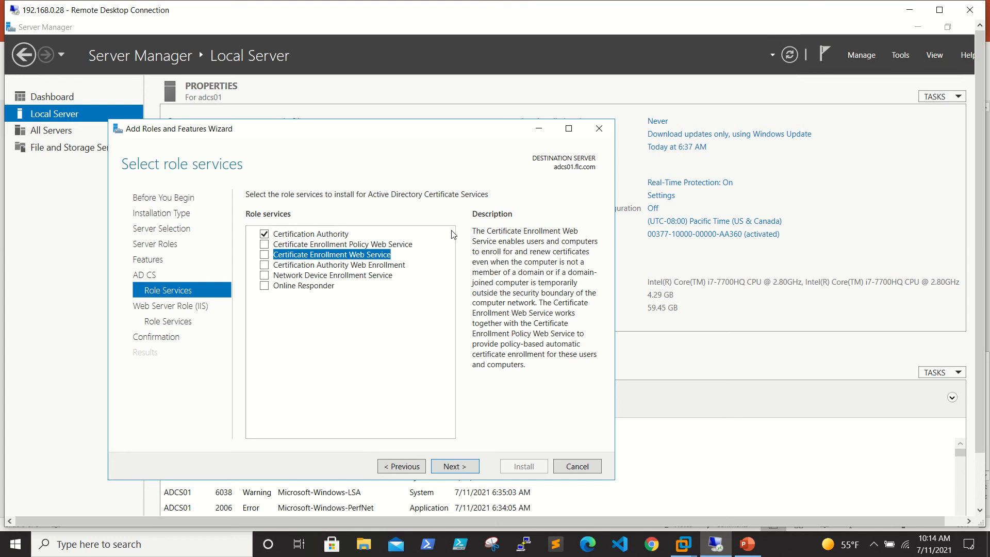
{"action": "left_click", "coordinate": [339, 265]}
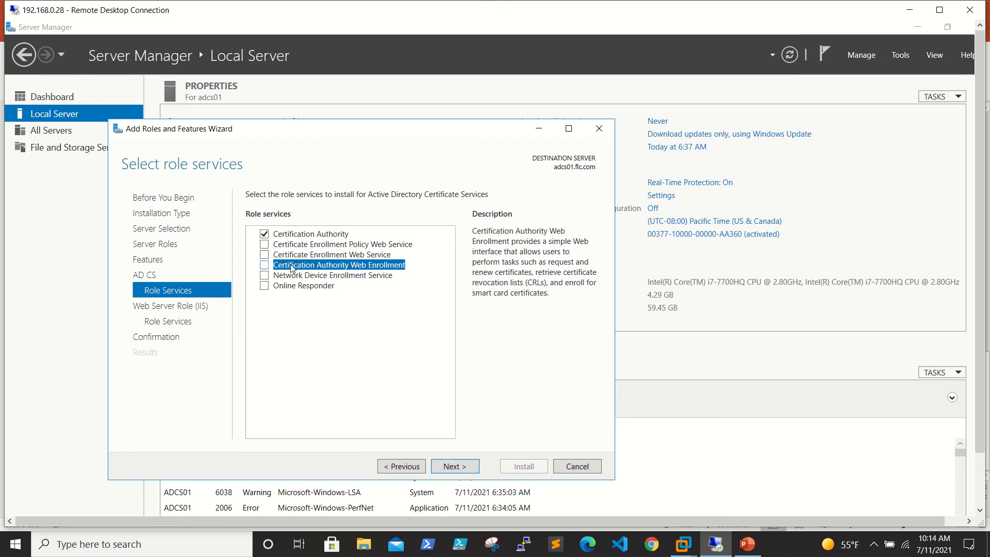
{"action": "left_click", "coordinate": [264, 265]}
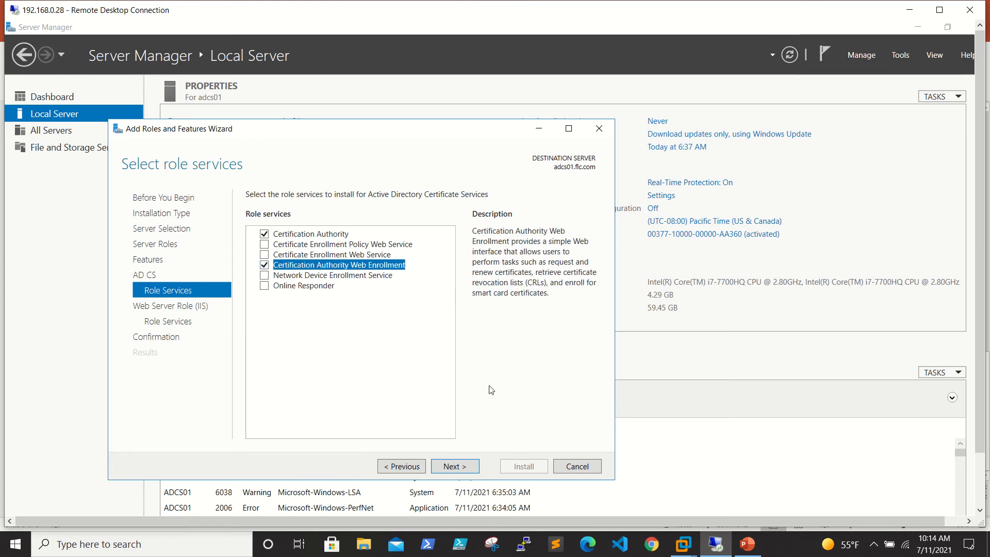
{"action": "left_click", "coordinate": [453, 466]}
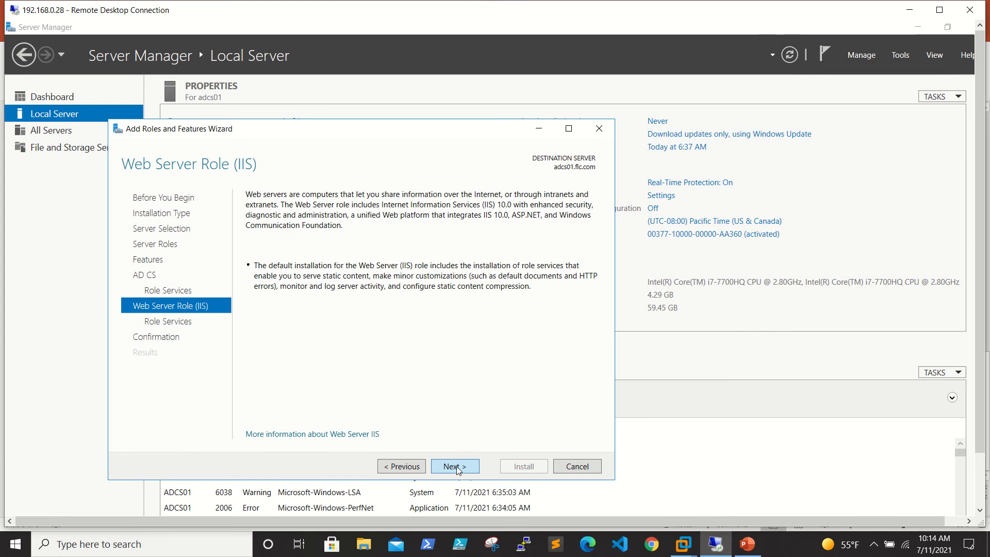
Keep default IIS role services, enable automatic restart, and install the roles on adcs01
{"action": "left_click", "coordinate": [454, 466]}
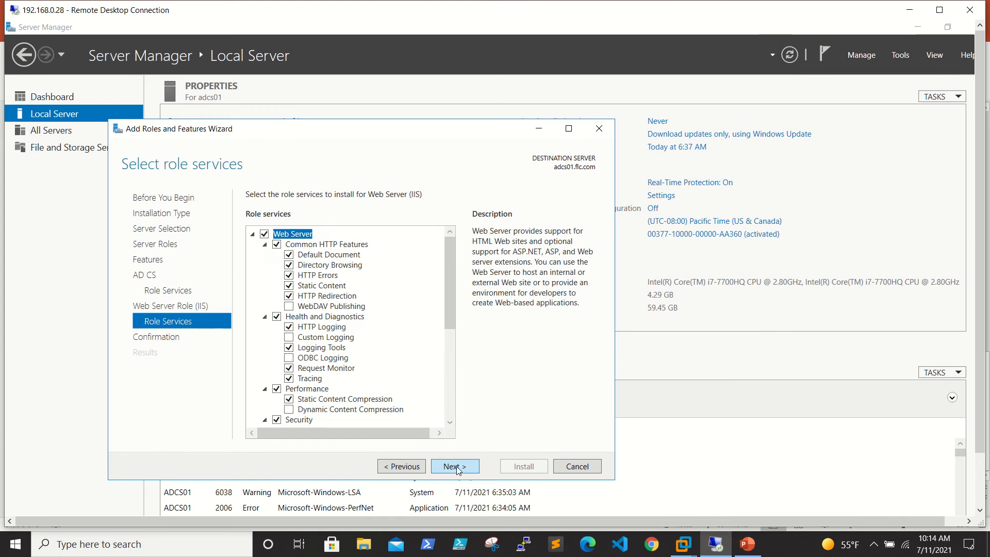
{"action": "scroll", "scroll_direction": "down", "scroll_amount": 3}
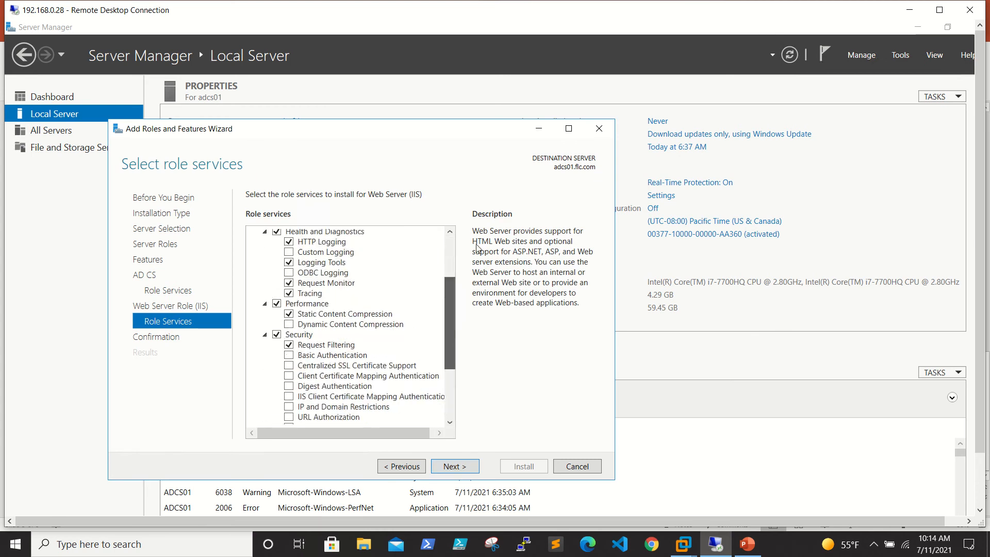
{"action": "scroll", "scroll_direction": "up", "scroll_amount": 3}
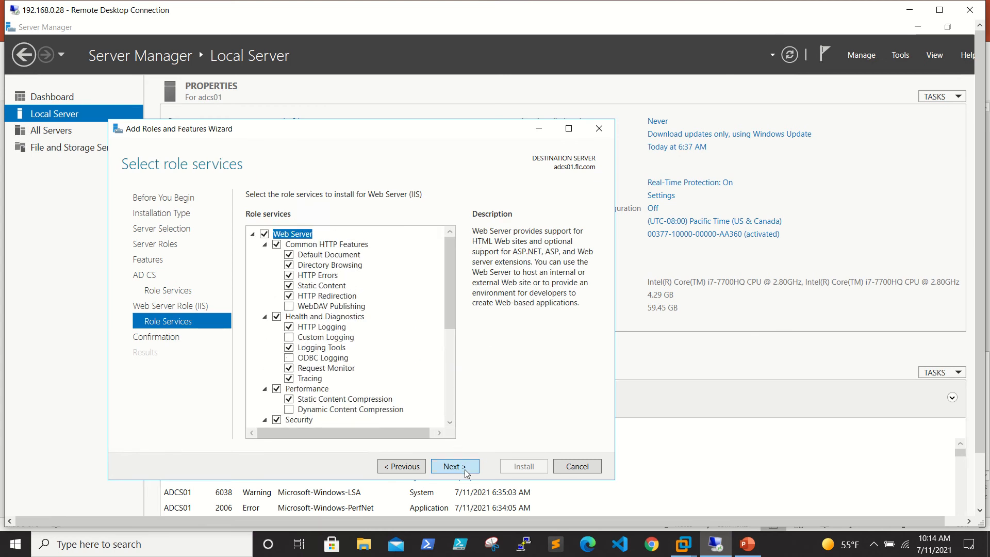
{"action": "left_click", "coordinate": [454, 466]}
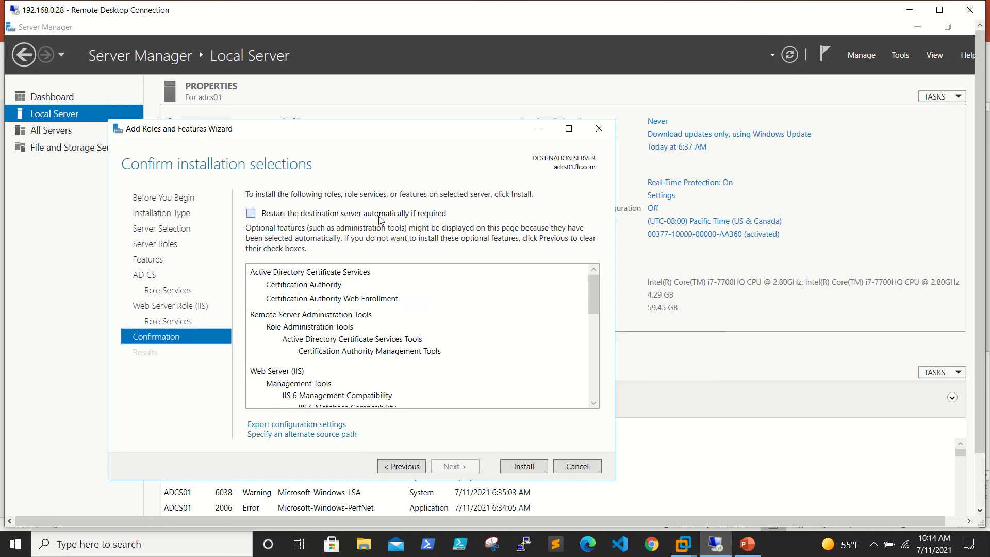
{"action": "left_click", "coordinate": [251, 213]}
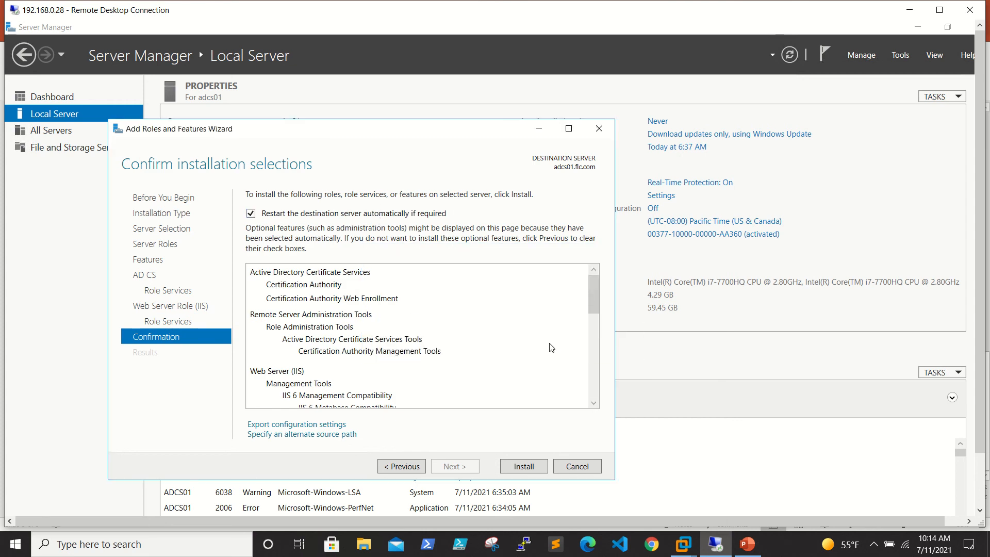
{"action": "mouse_move", "coordinate": [524, 466]}
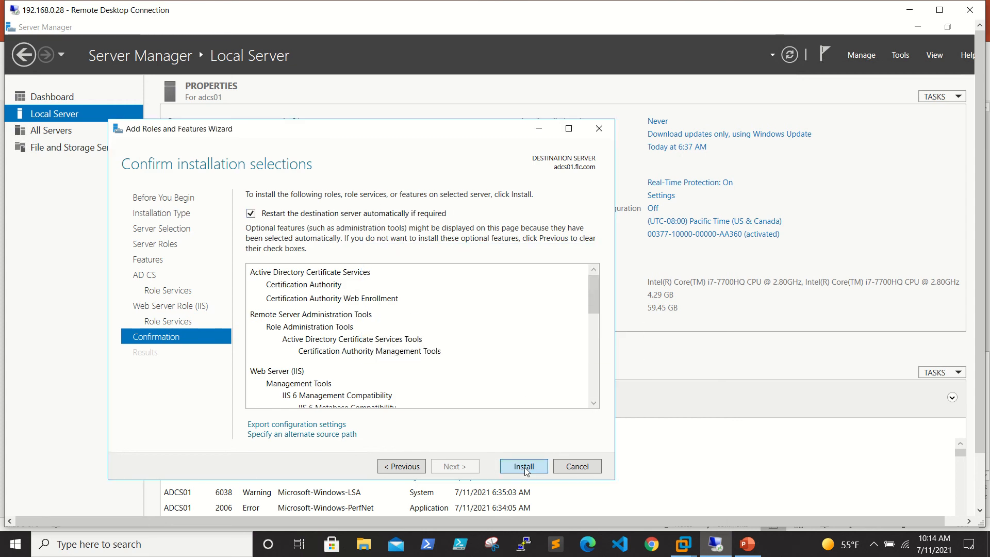
{"action": "left_click", "coordinate": [523, 466]}
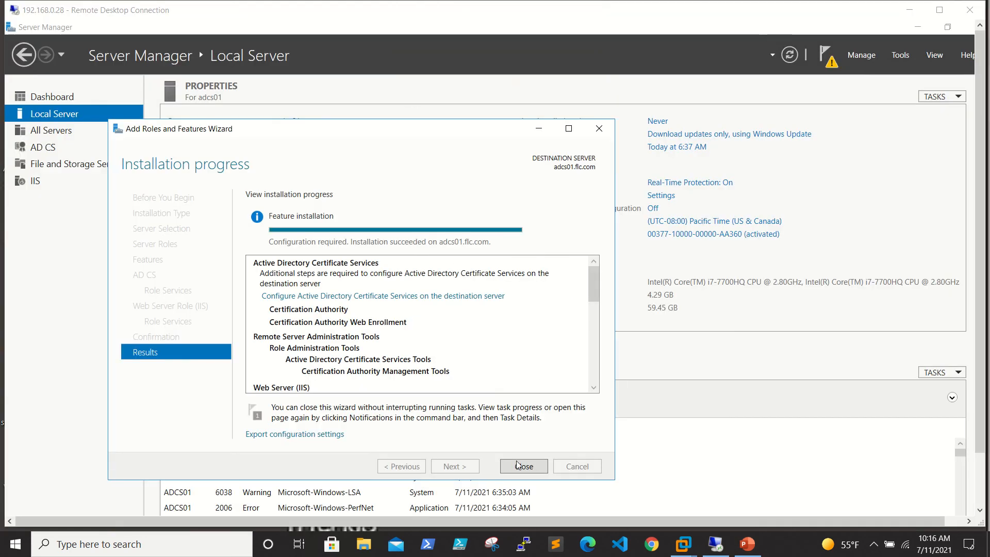
{"action": "mouse_move", "coordinate": [407, 303]}
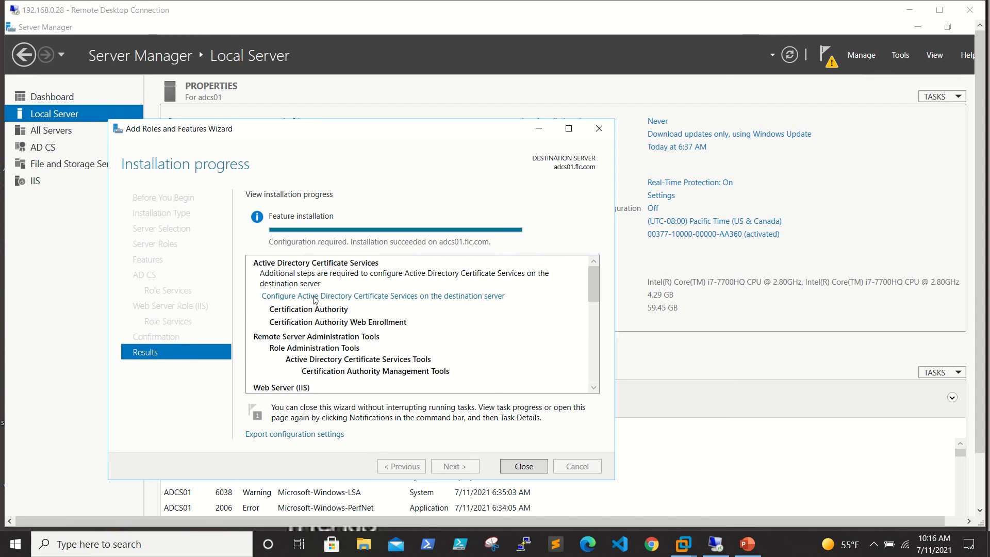
{"action": "mouse_move", "coordinate": [413, 303]}
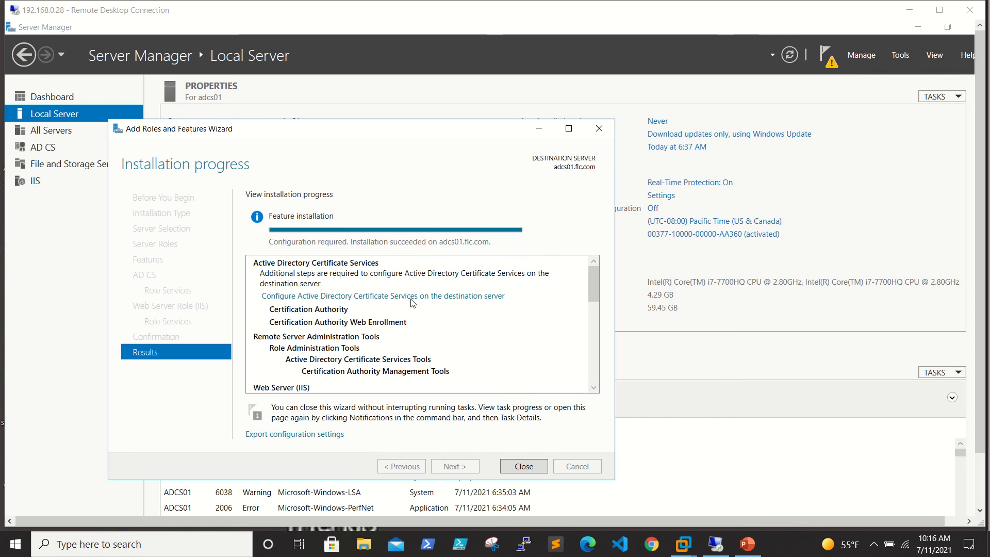
Launch AD CS configuration with administrator credentials, checking Certification Authority and Web Enrollment
{"action": "left_click", "coordinate": [381, 296]}
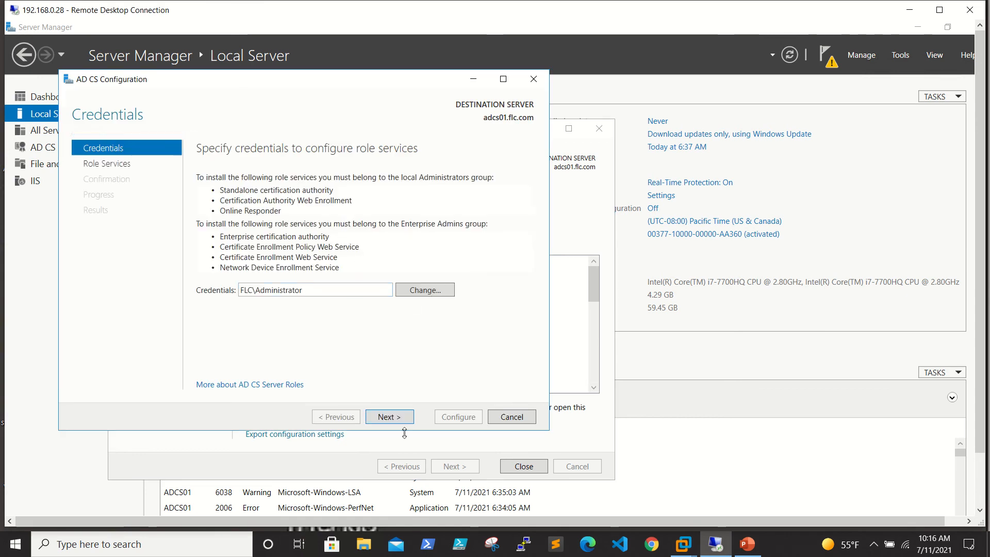
{"action": "left_click", "coordinate": [388, 416]}
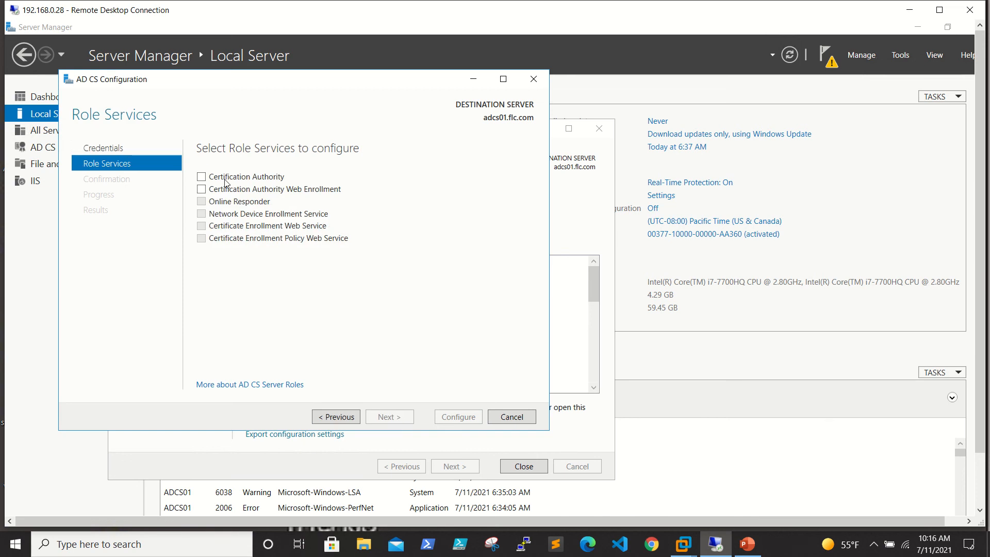
{"action": "left_click", "coordinate": [202, 177]}
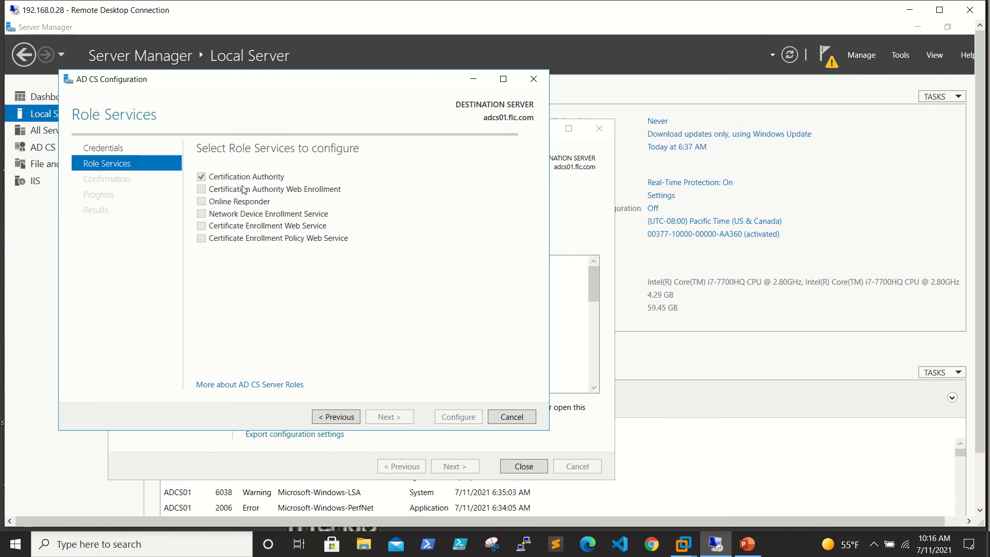
{"action": "left_click", "coordinate": [201, 188]}
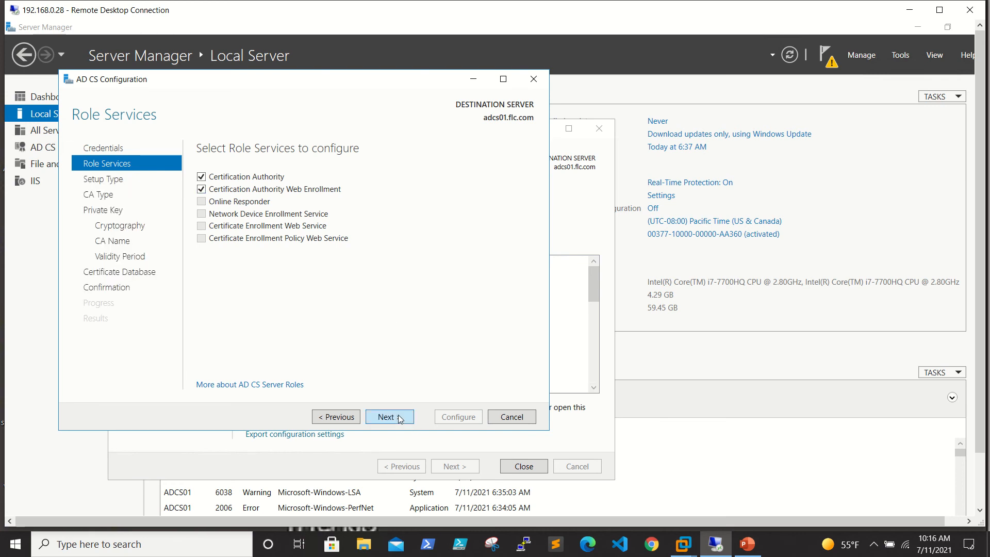
Advance the AD CS Configuration wizard to Setup Type with Enterprise CA selected
{"action": "left_click", "coordinate": [390, 417]}
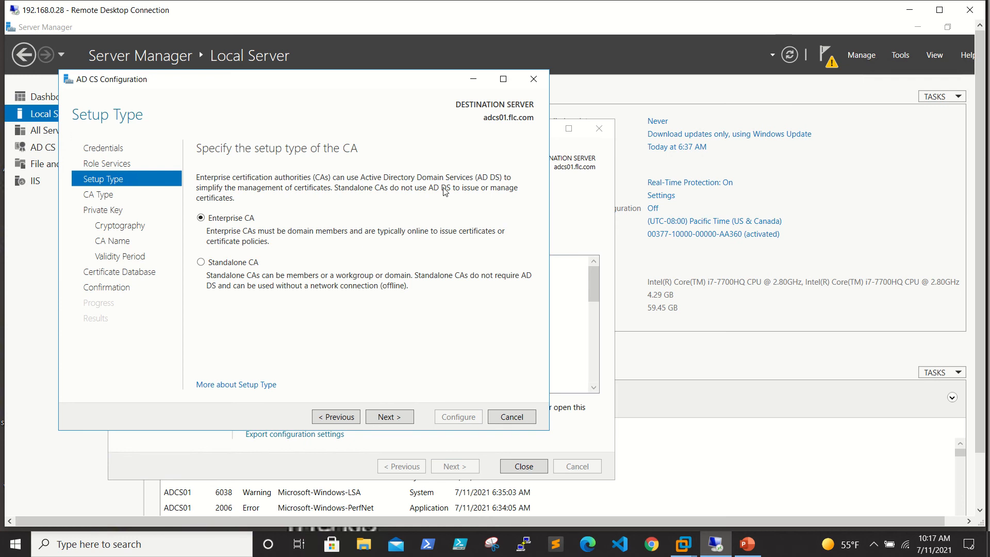
{"action": "mouse_move", "coordinate": [301, 300]}
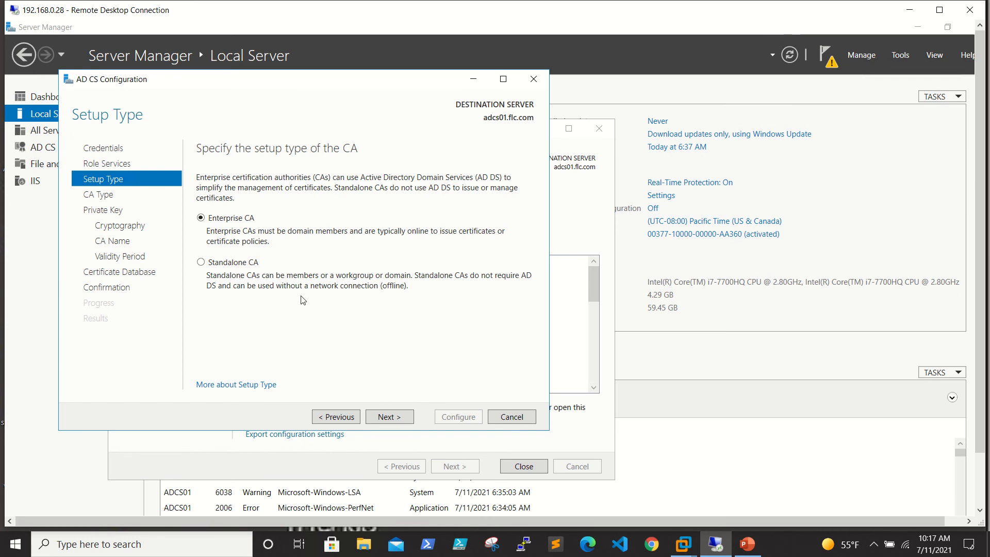
{"action": "mouse_move", "coordinate": [364, 310]}
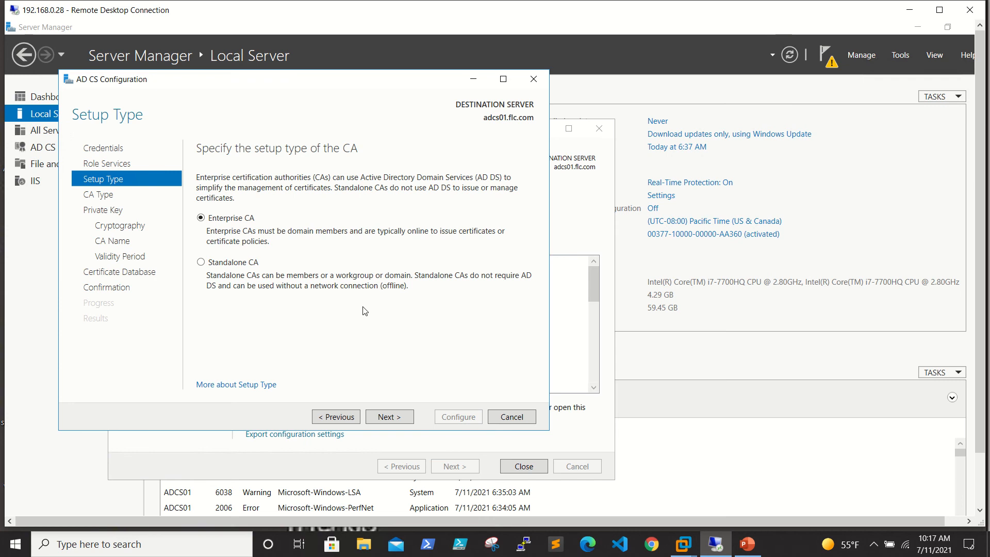
{"action": "mouse_move", "coordinate": [336, 281]}
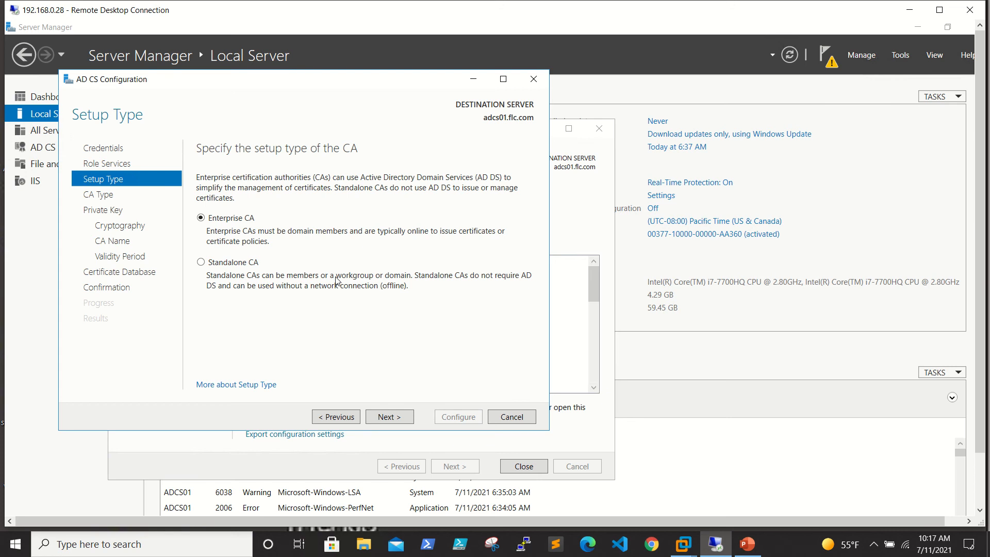
{"action": "mouse_move", "coordinate": [393, 194]}
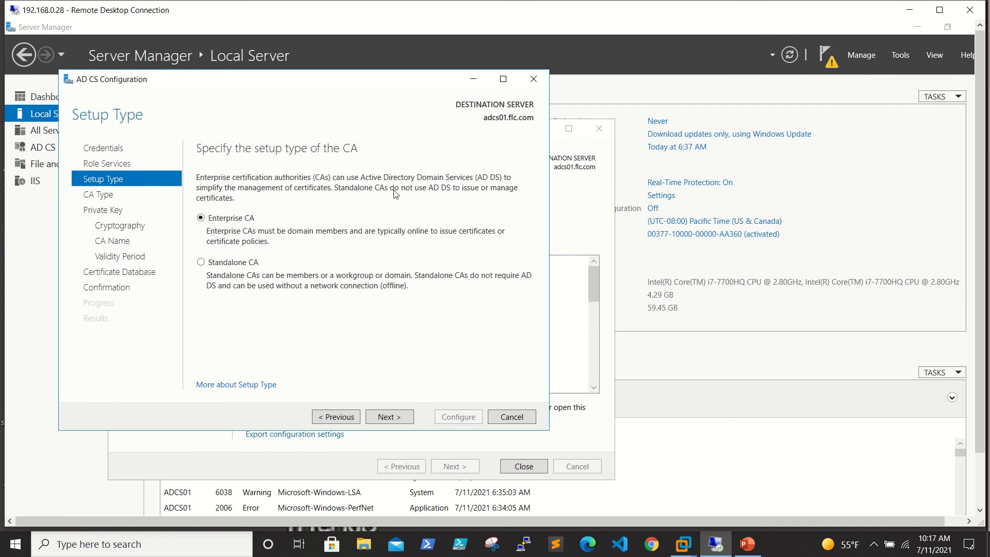
{"action": "mouse_move", "coordinate": [370, 223]}
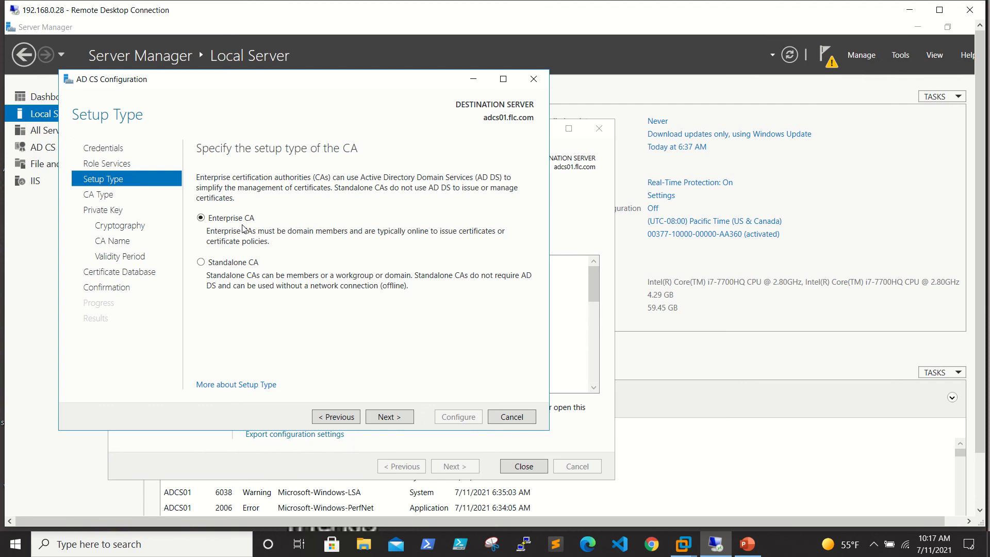
{"action": "mouse_move", "coordinate": [303, 261]}
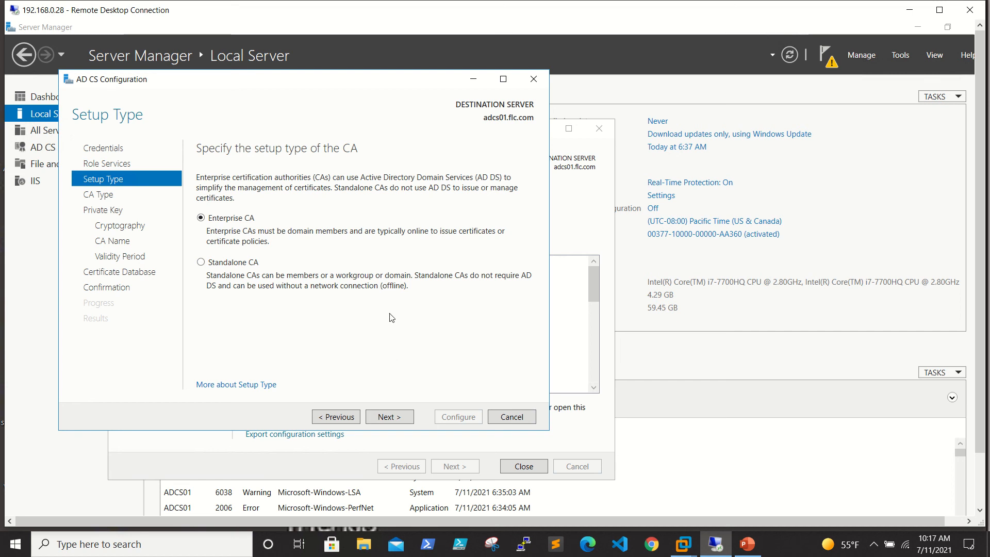
{"action": "mouse_move", "coordinate": [355, 337]}
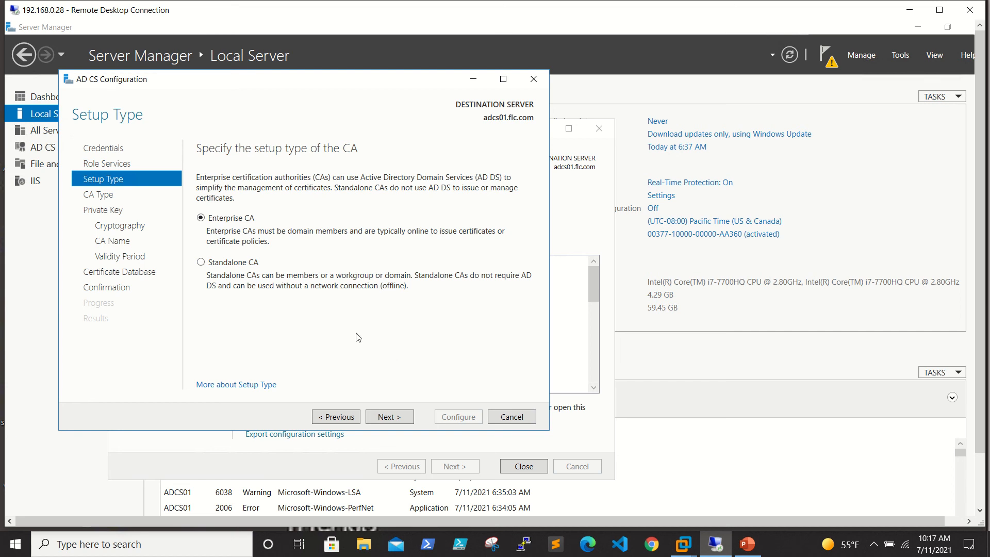
{"action": "mouse_move", "coordinate": [420, 355]}
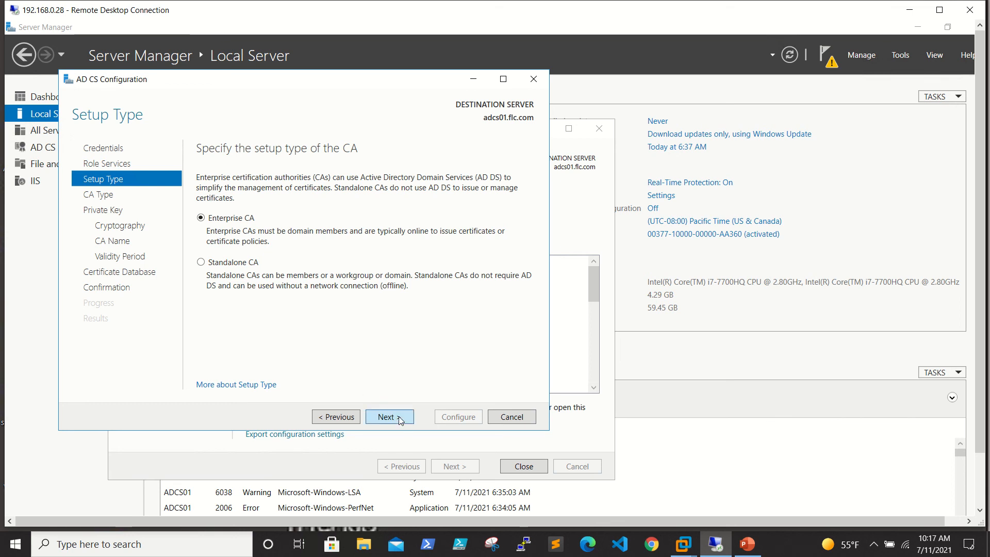
Accept Root CA, new 2048-bit SHA256 key, name ADCS01-CA, five-year validity, default database
{"action": "left_click", "coordinate": [389, 416]}
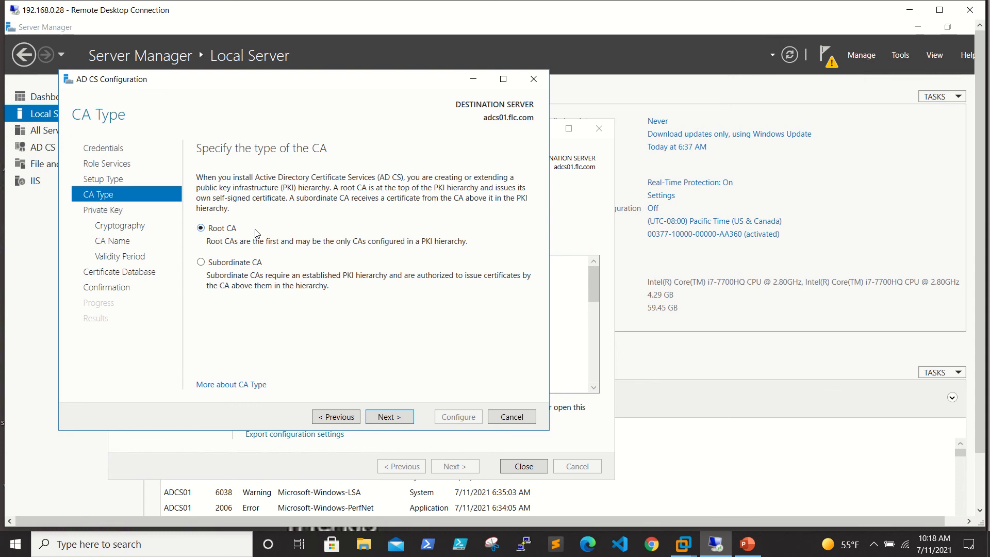
{"action": "mouse_move", "coordinate": [253, 271]}
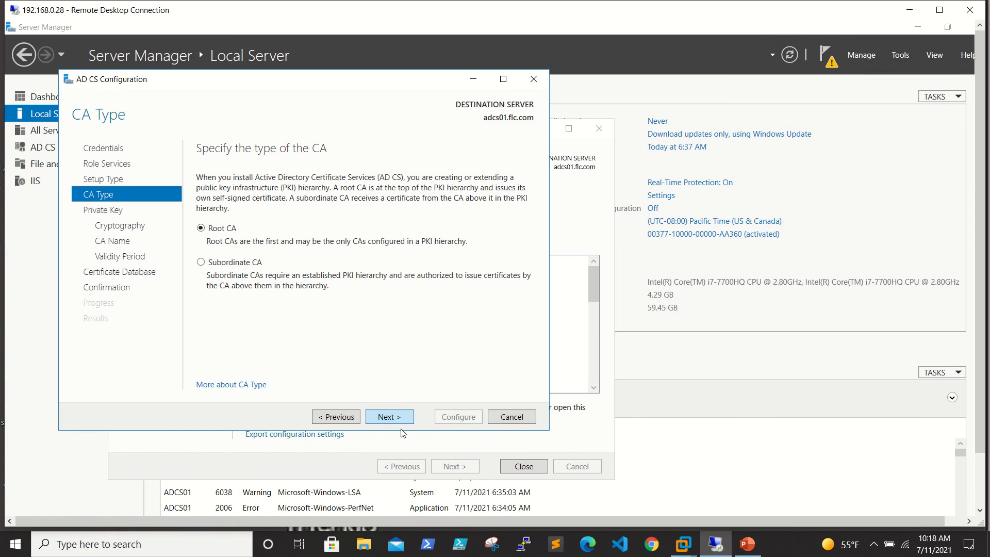
{"action": "left_click", "coordinate": [389, 417]}
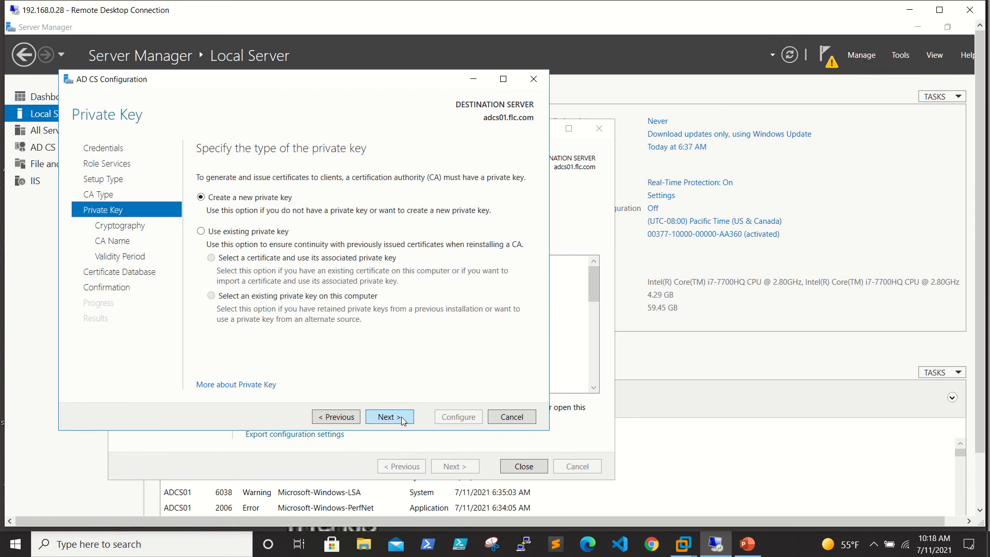
{"action": "mouse_move", "coordinate": [425, 214]}
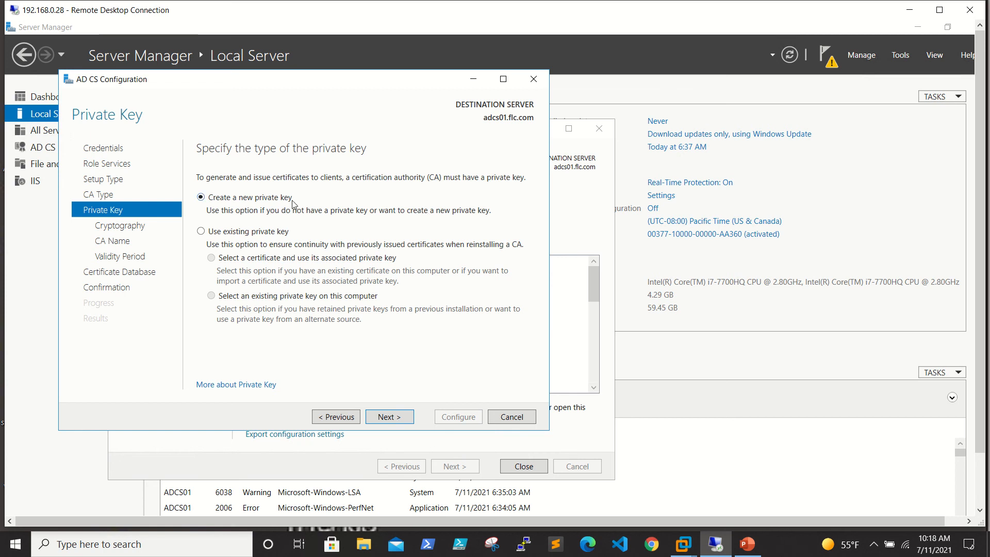
{"action": "left_click", "coordinate": [389, 416]}
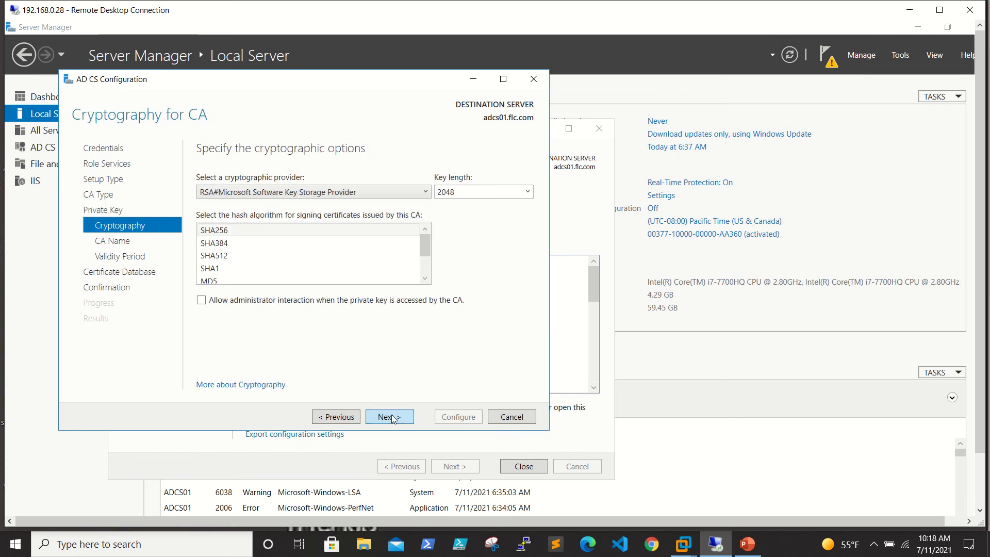
{"action": "mouse_move", "coordinate": [398, 421]}
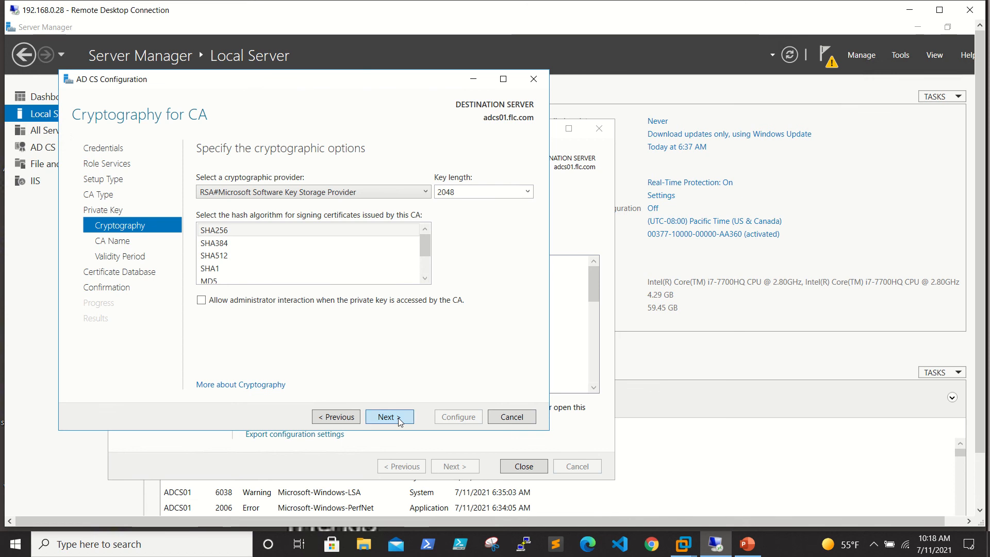
{"action": "left_click", "coordinate": [388, 417]}
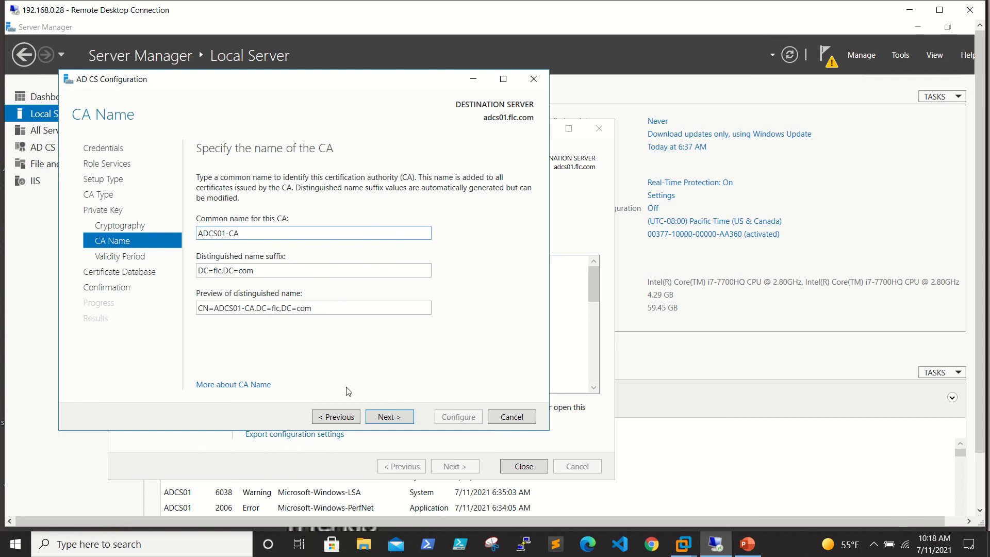
{"action": "left_click", "coordinate": [388, 416]}
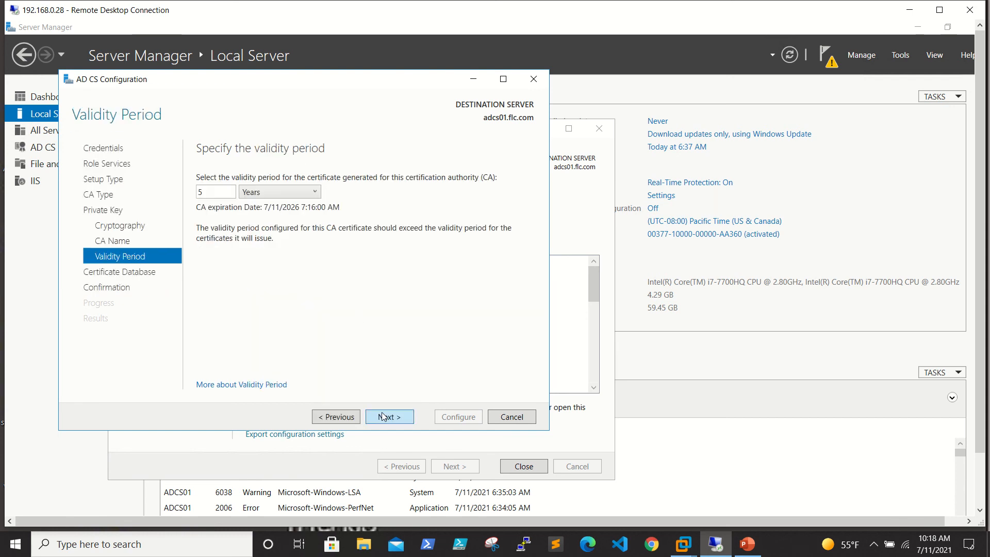
{"action": "left_click", "coordinate": [388, 417]}
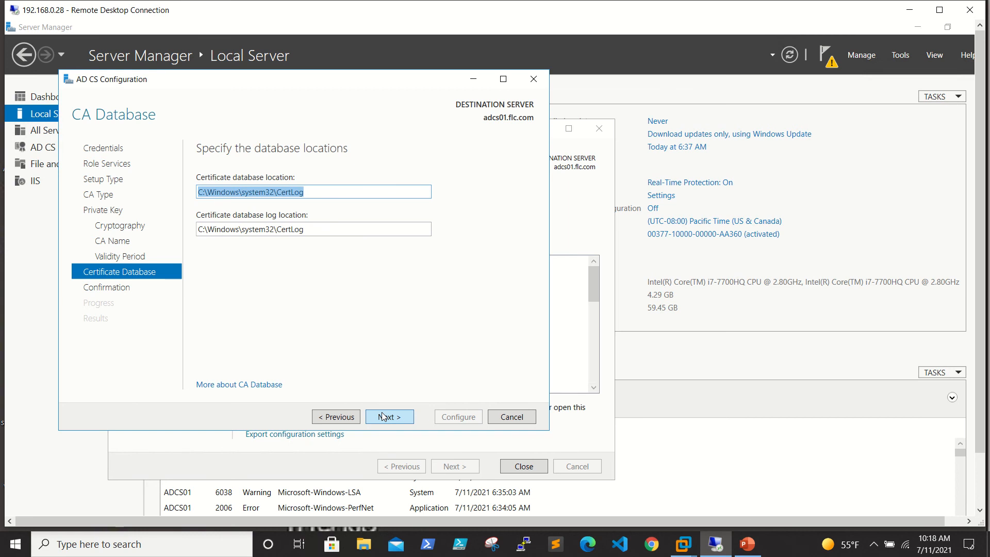
{"action": "left_click", "coordinate": [389, 417]}
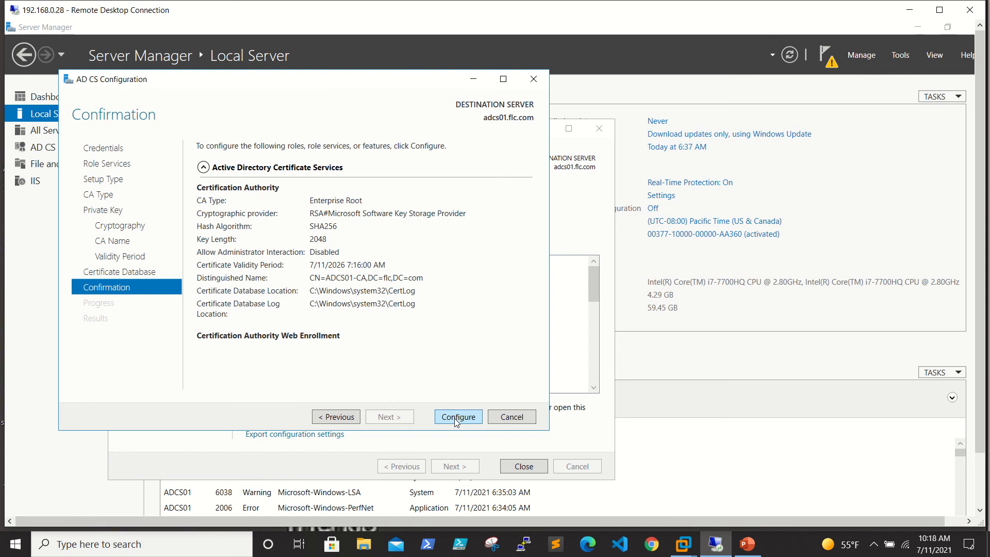
Apply the AD CS configuration, then close the results, Add Roles wizard and Server Manager
{"action": "left_click", "coordinate": [458, 417]}
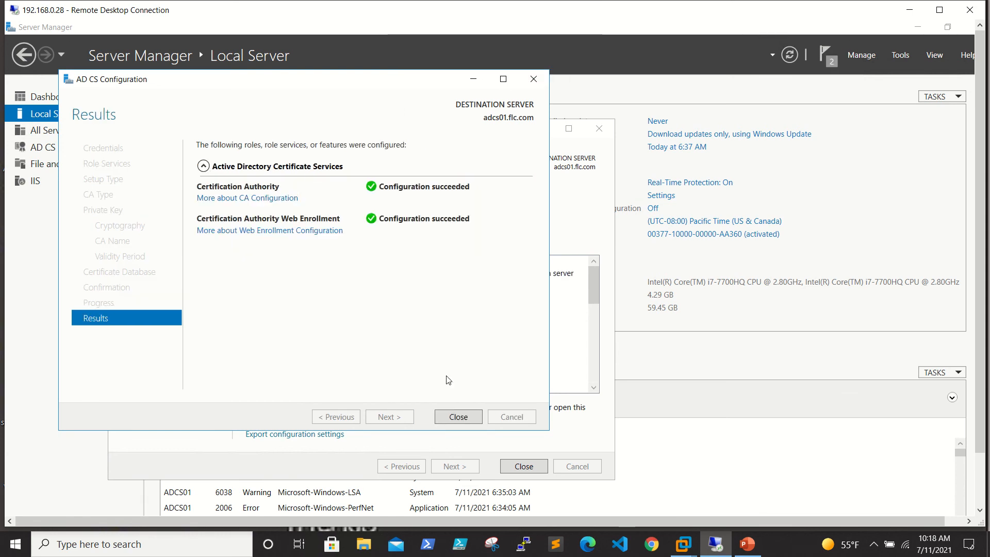
{"action": "left_click", "coordinate": [457, 417]}
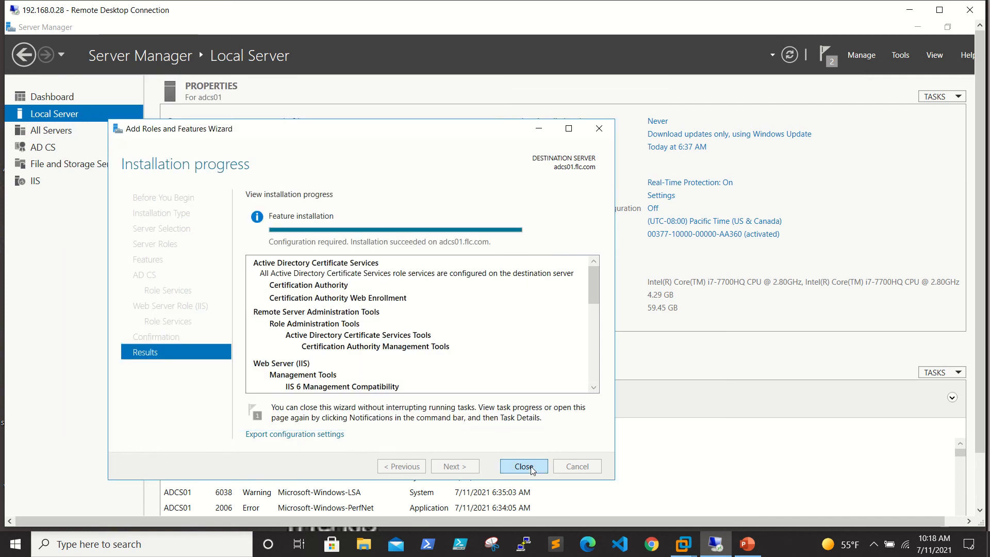
{"action": "left_click", "coordinate": [522, 467]}
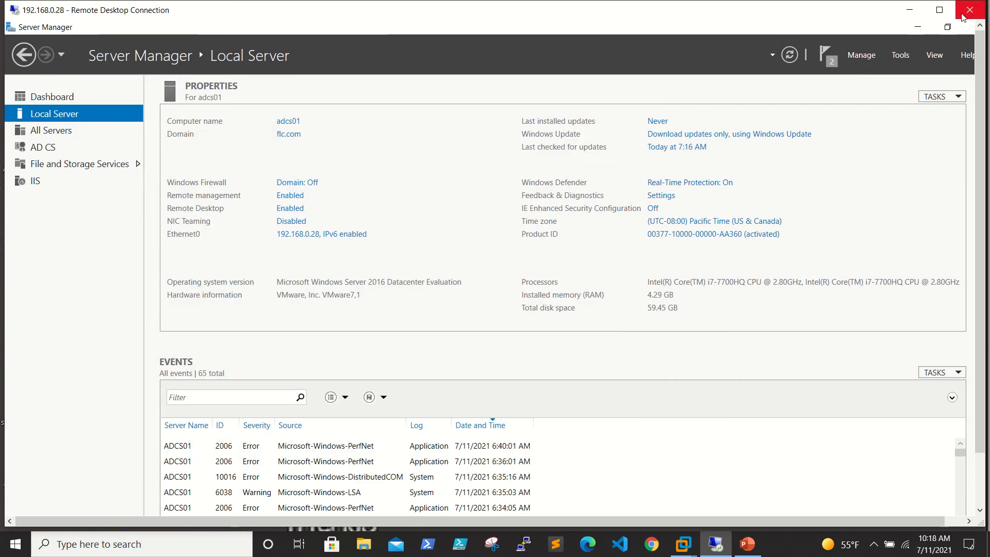
{"action": "mouse_move", "coordinate": [894, 35]}
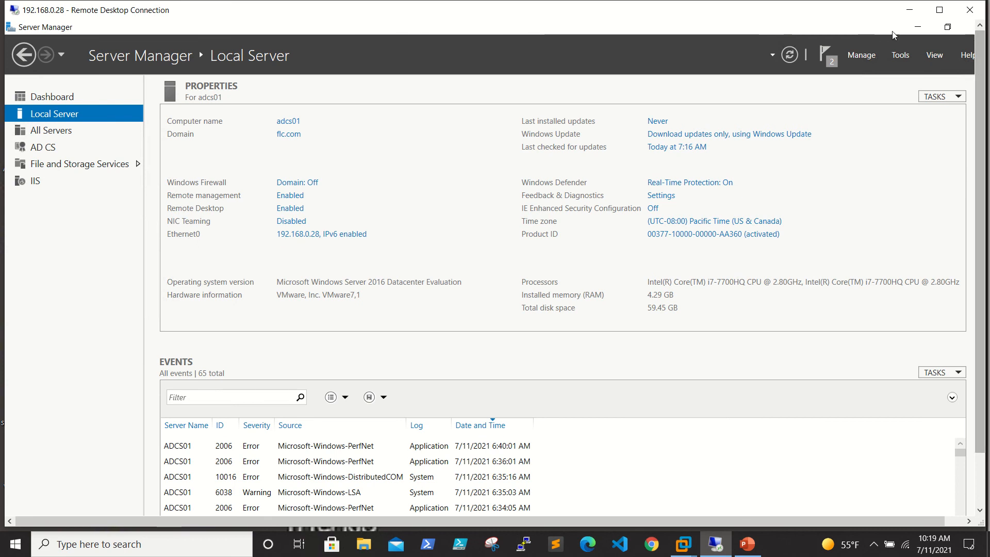
{"action": "left_click", "coordinate": [917, 27]}
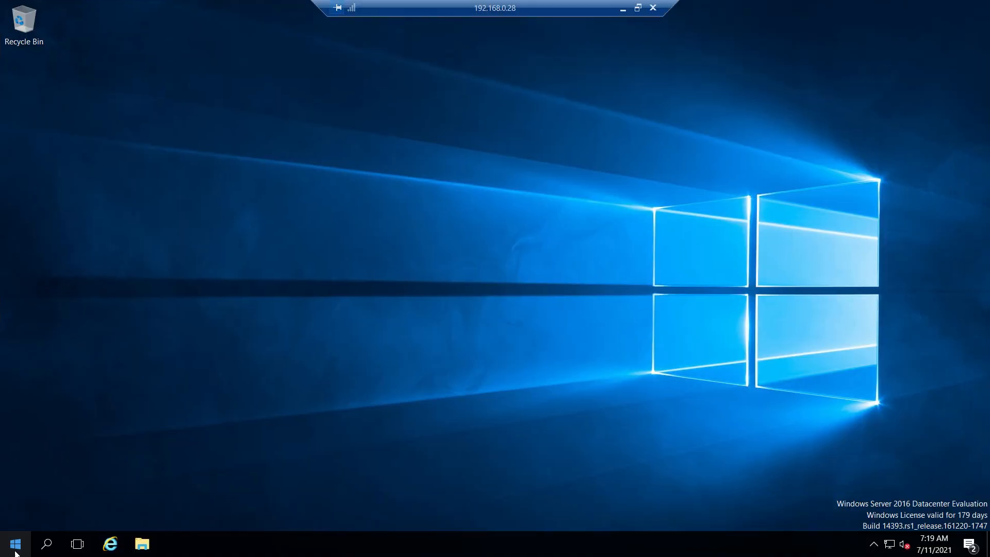
Launch the Certification Authority console from Start's Windows Administrative Tools folder
{"action": "left_click", "coordinate": [14, 543]}
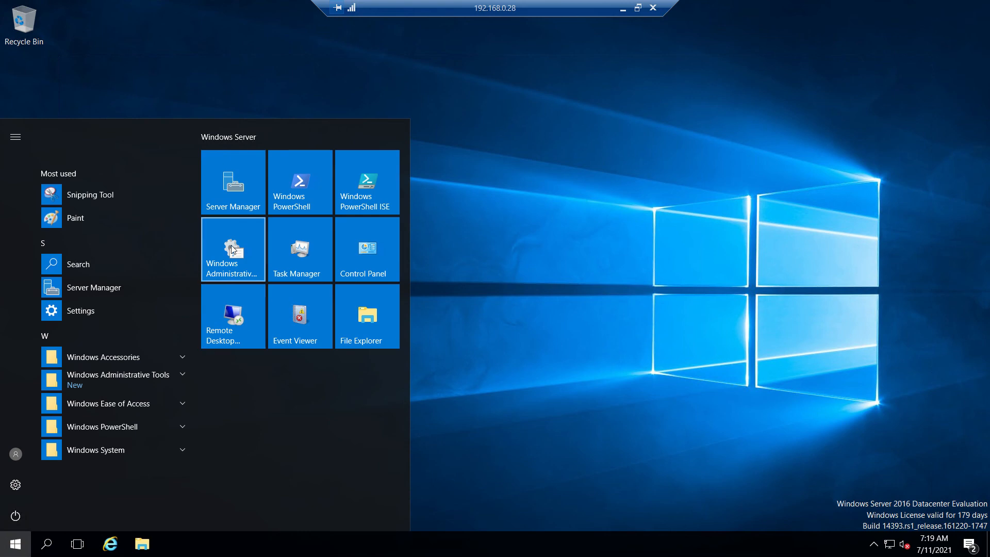
{"action": "mouse_move", "coordinate": [233, 248]}
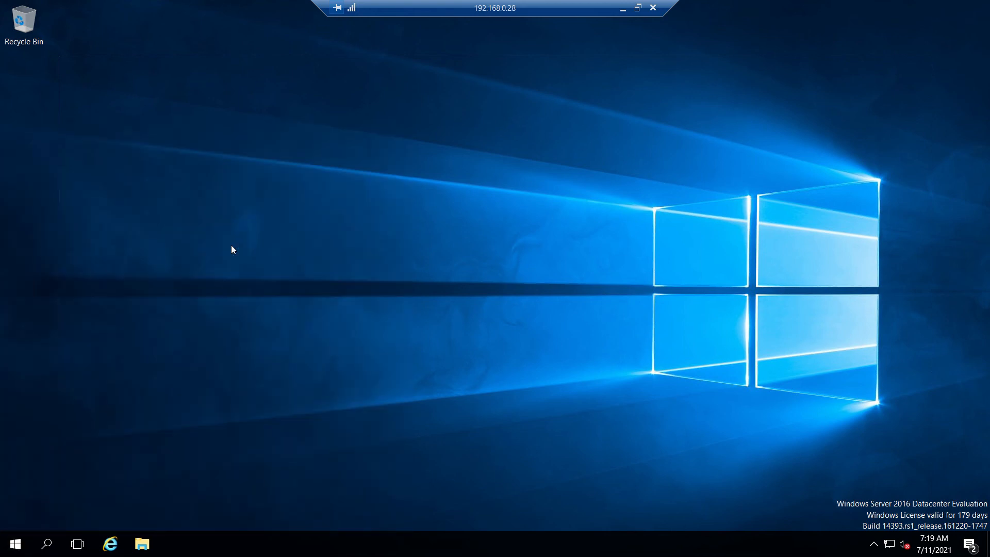
{"action": "left_click", "coordinate": [141, 544]}
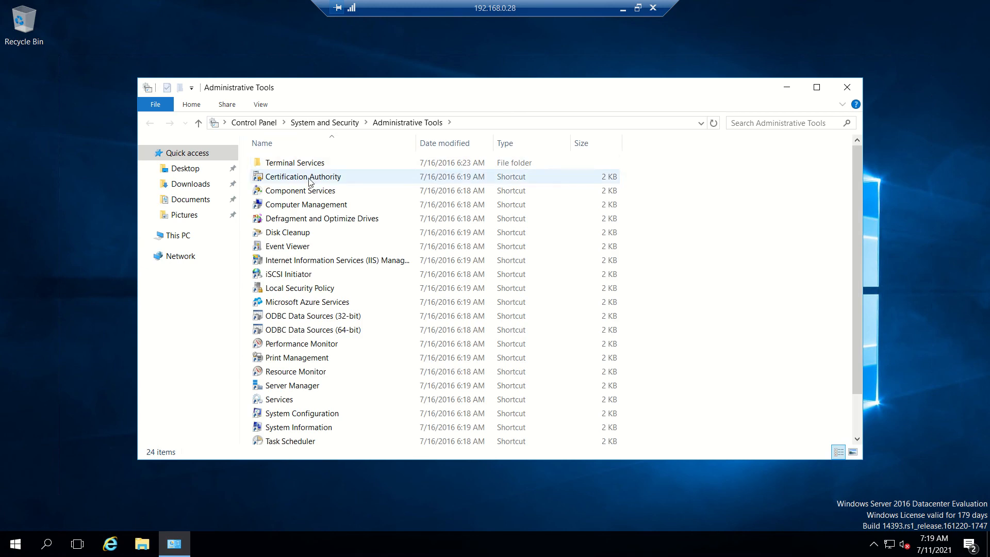
{"action": "left_click", "coordinate": [303, 177]}
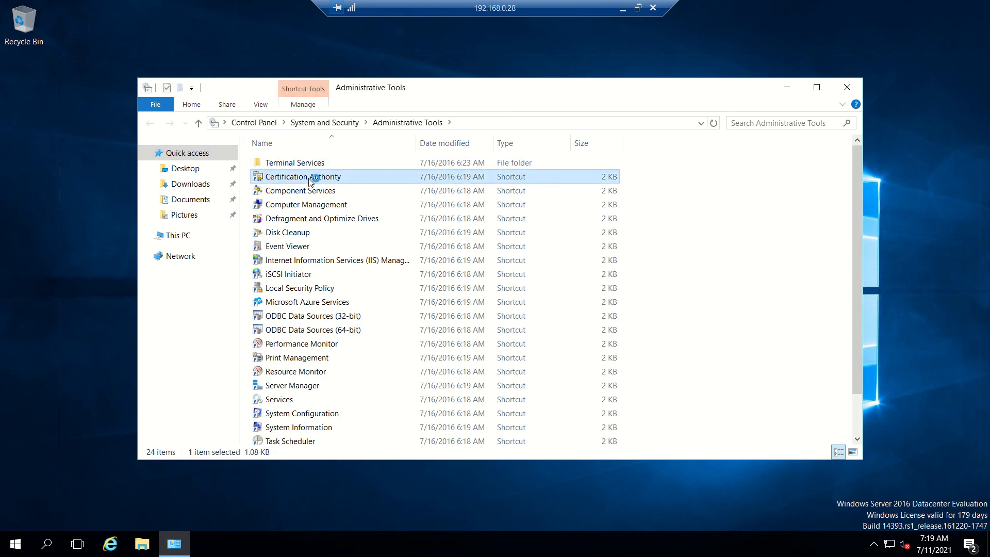
{"action": "double_click", "coordinate": [305, 177]}
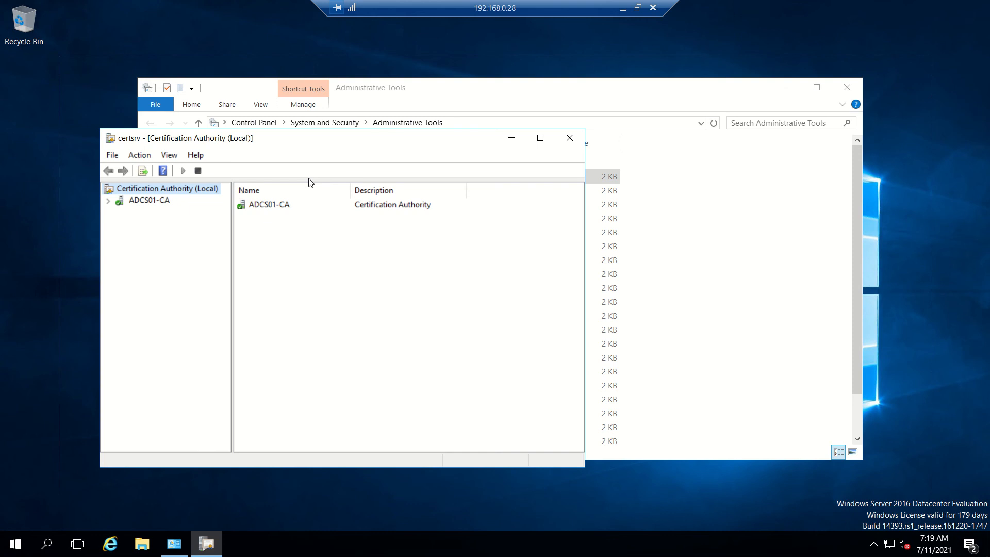
{"action": "mouse_move", "coordinate": [584, 118]}
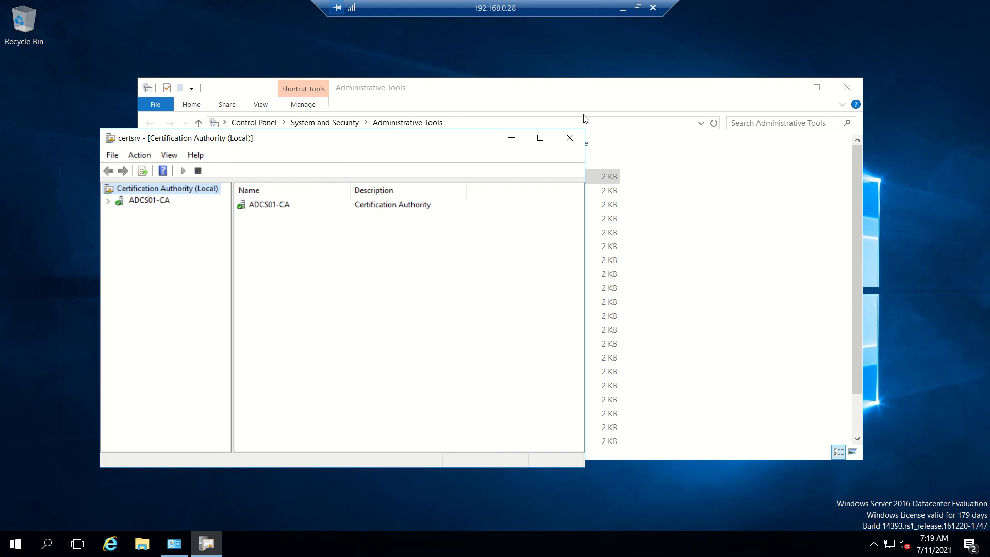
Maximize the console, expand ADCS01-CA, and view the Revoked, Pending and Failed folders
{"action": "left_click", "coordinate": [540, 138]}
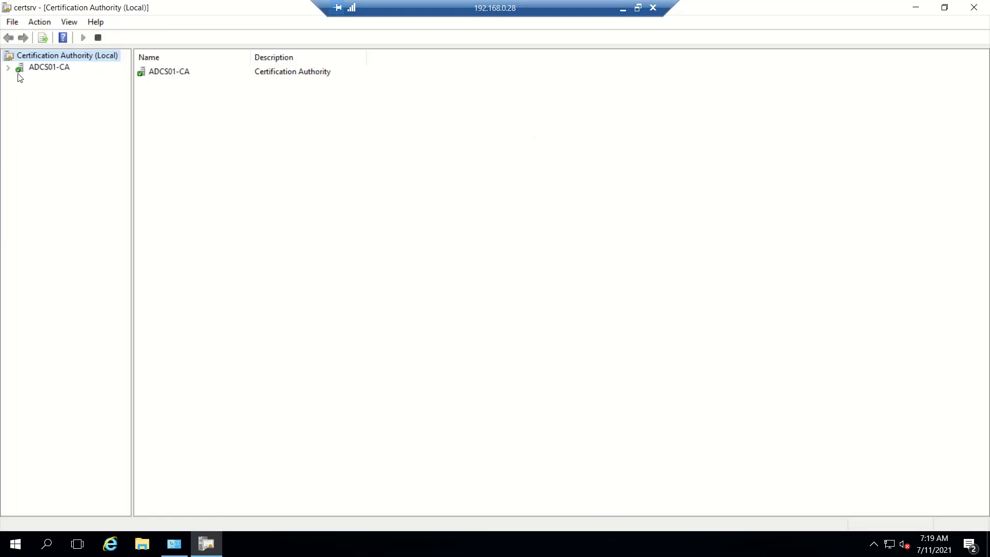
{"action": "left_click", "coordinate": [7, 67]}
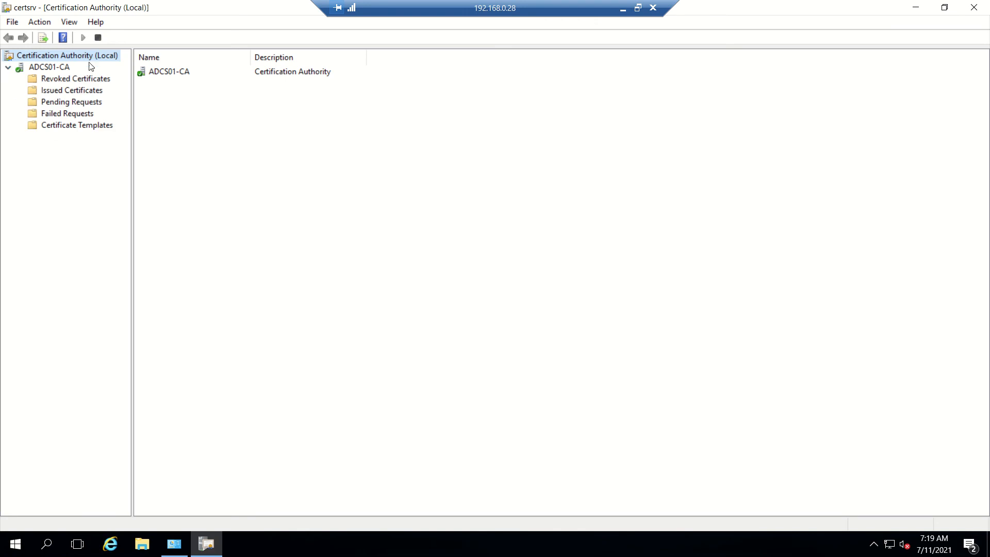
{"action": "mouse_move", "coordinate": [61, 121]}
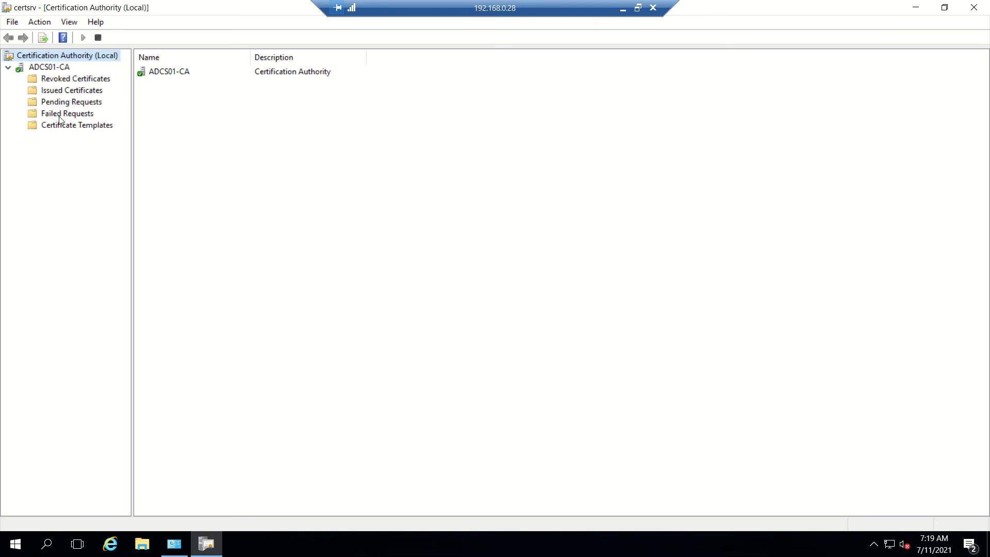
{"action": "left_click", "coordinate": [76, 79]}
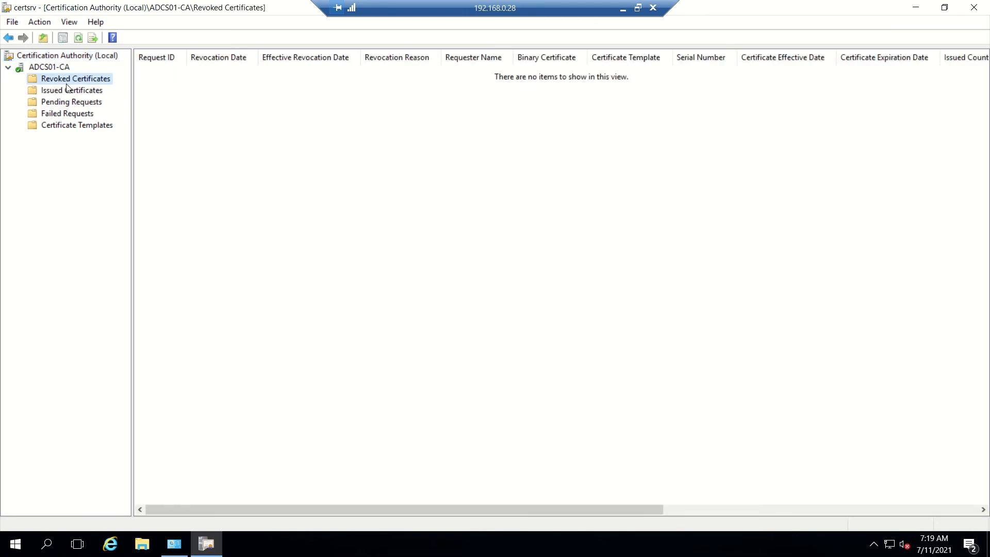
{"action": "left_click", "coordinate": [71, 102]}
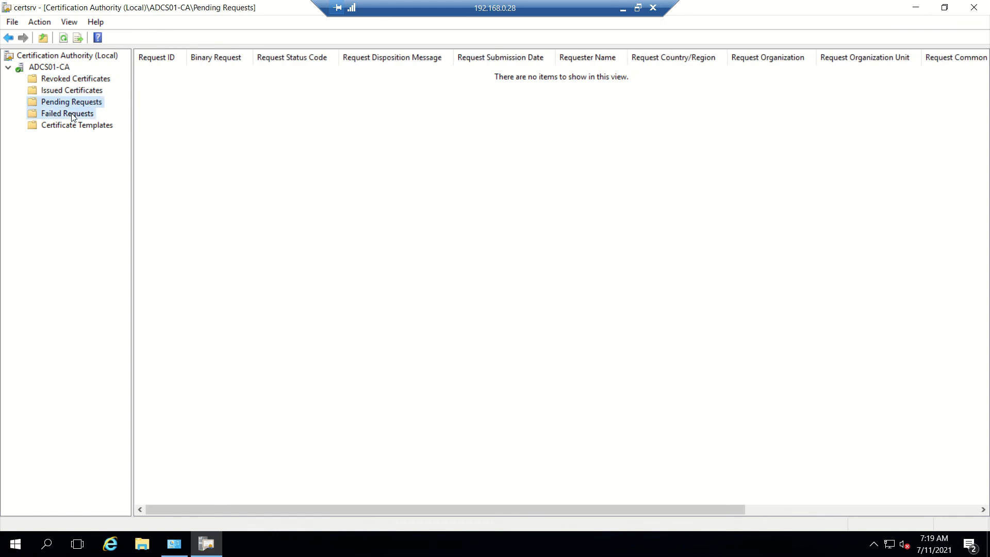
{"action": "left_click", "coordinate": [76, 78]}
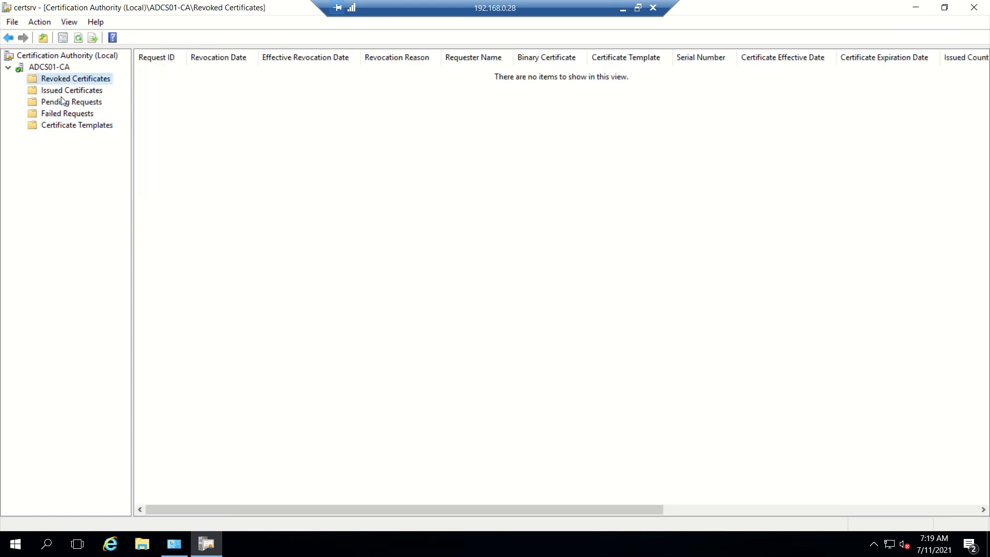
{"action": "left_click", "coordinate": [67, 113]}
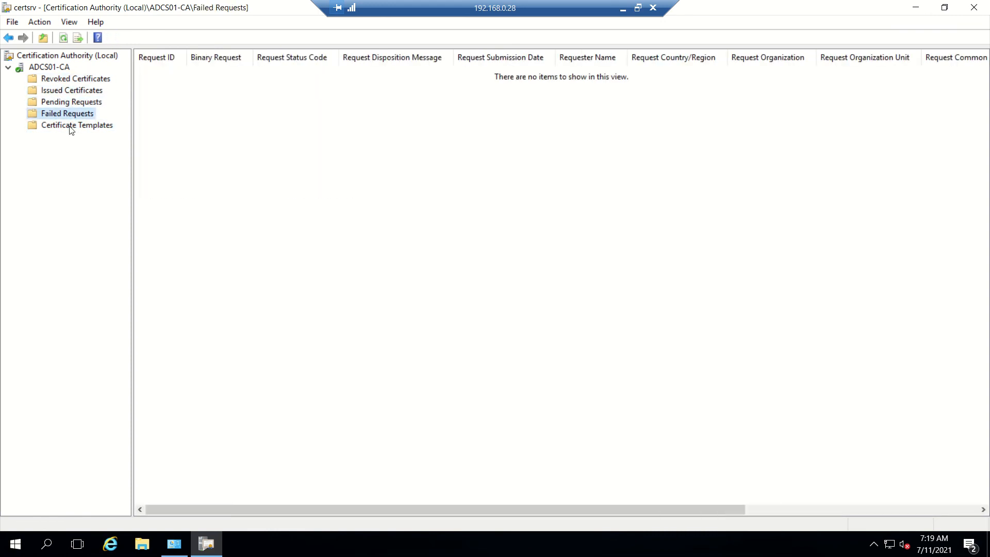
{"action": "mouse_move", "coordinate": [81, 107]}
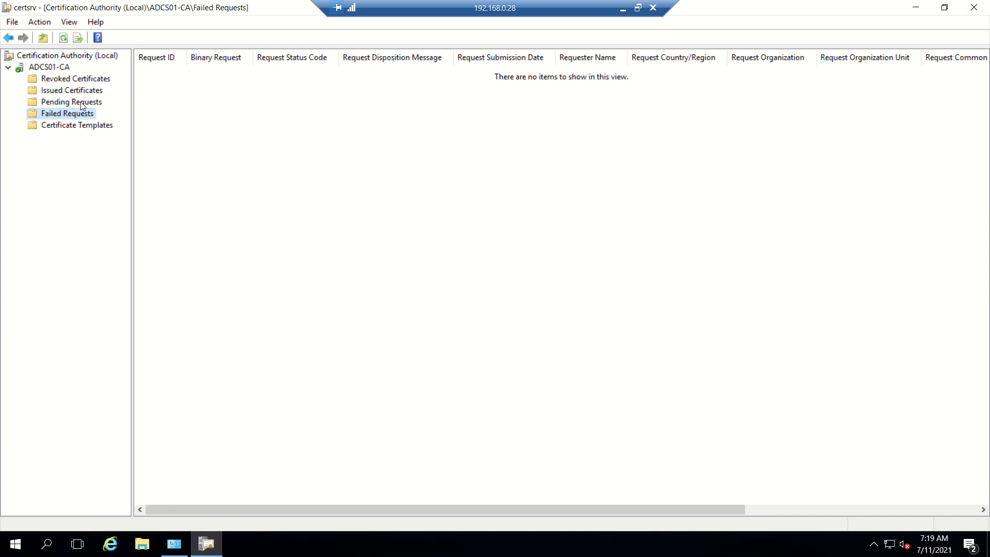
{"action": "mouse_move", "coordinate": [81, 105]}
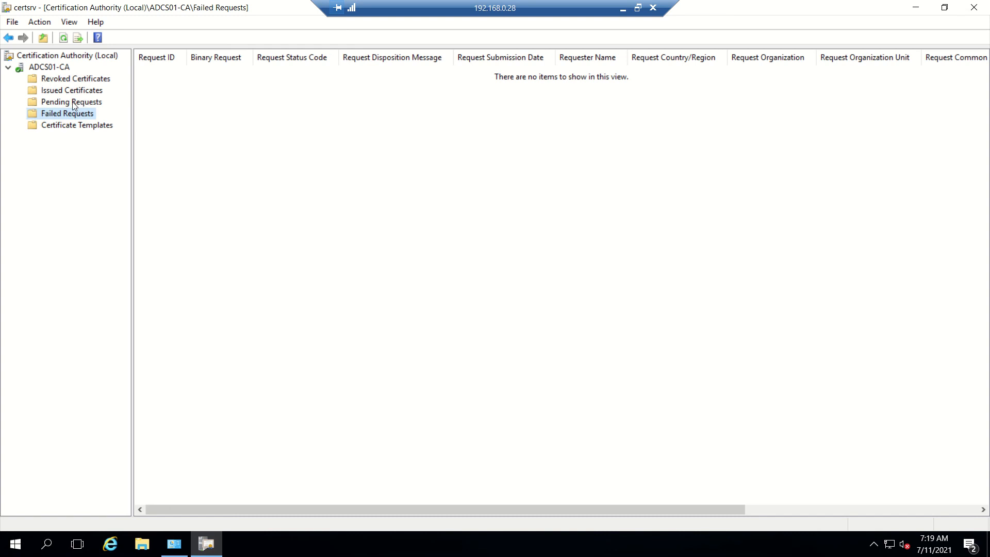
Recheck the Pending, Issued, Revoked and Failed folders, then list the CA's certificate templates
{"action": "left_click", "coordinate": [71, 101]}
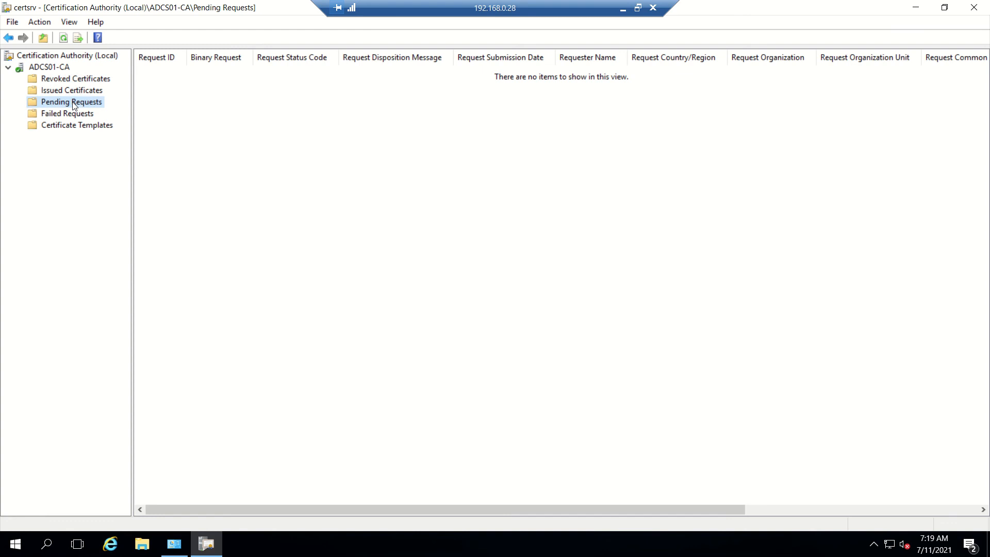
{"action": "mouse_move", "coordinate": [73, 92]}
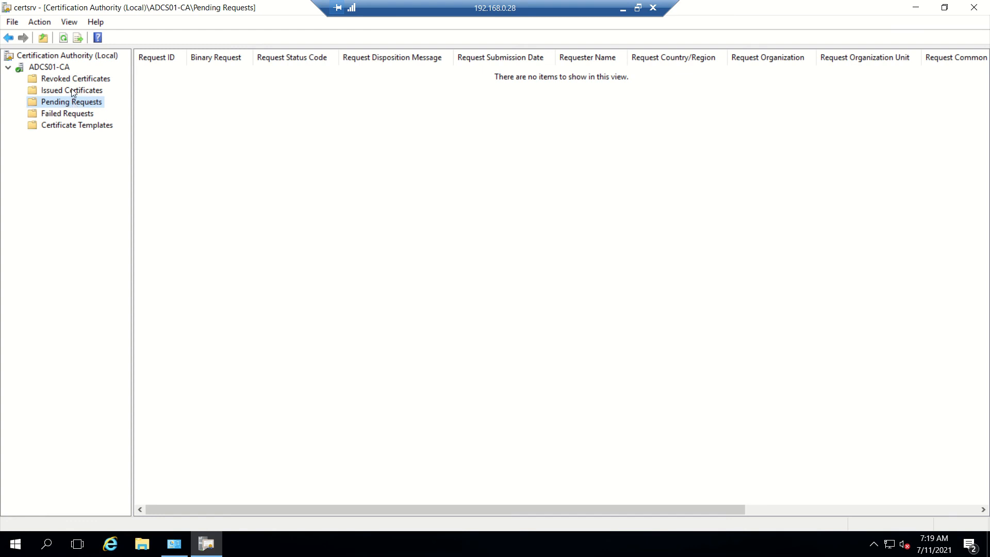
{"action": "left_click", "coordinate": [72, 90]}
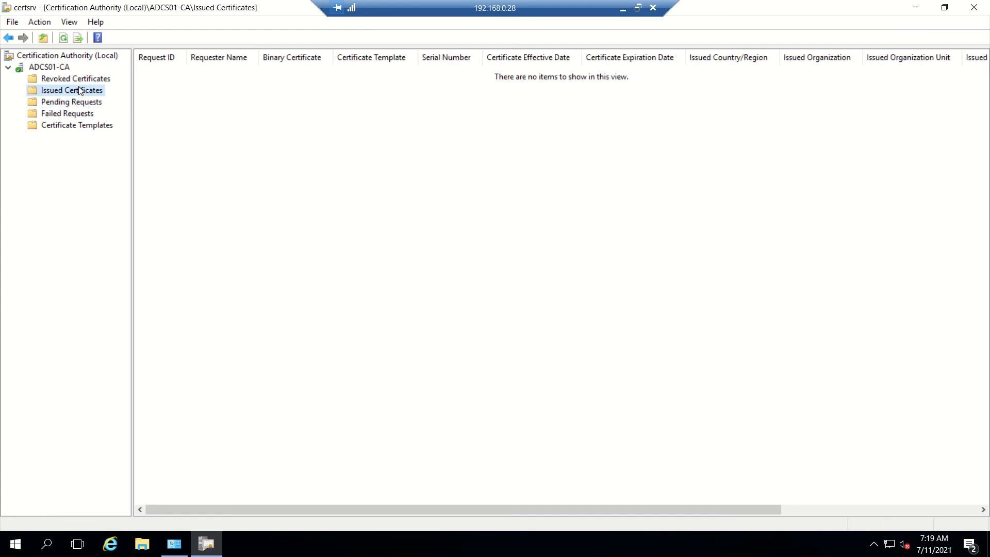
{"action": "left_click", "coordinate": [77, 79]}
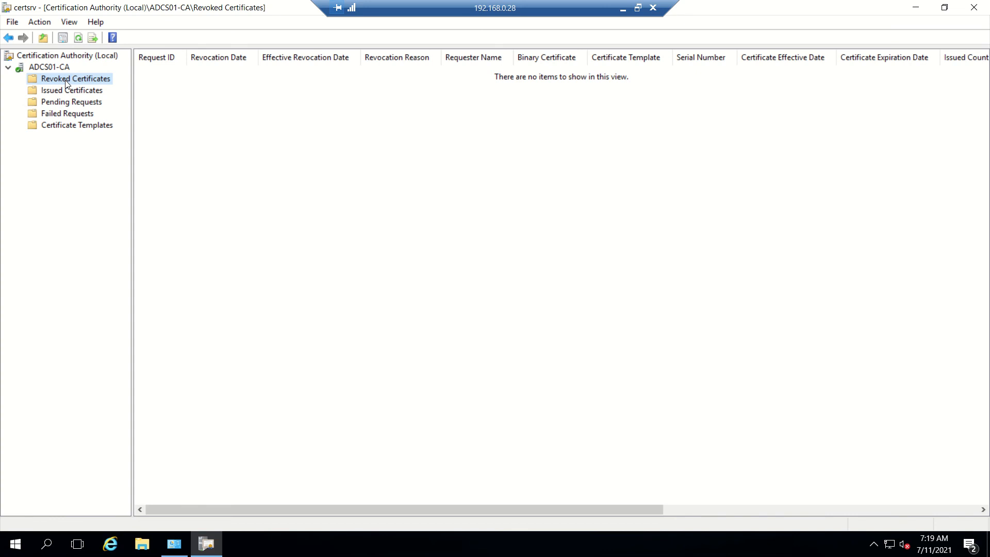
{"action": "mouse_move", "coordinate": [225, 174]}
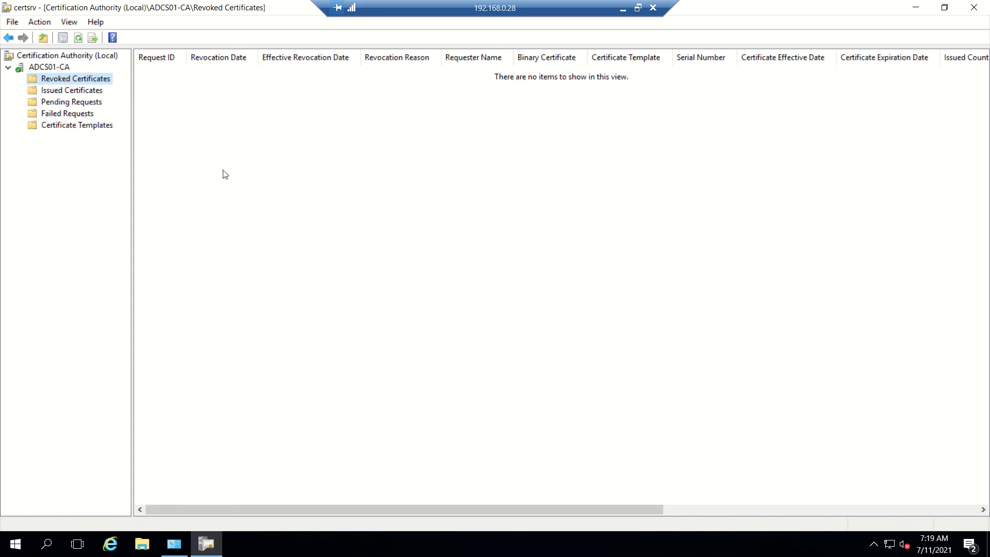
{"action": "mouse_move", "coordinate": [71, 93]}
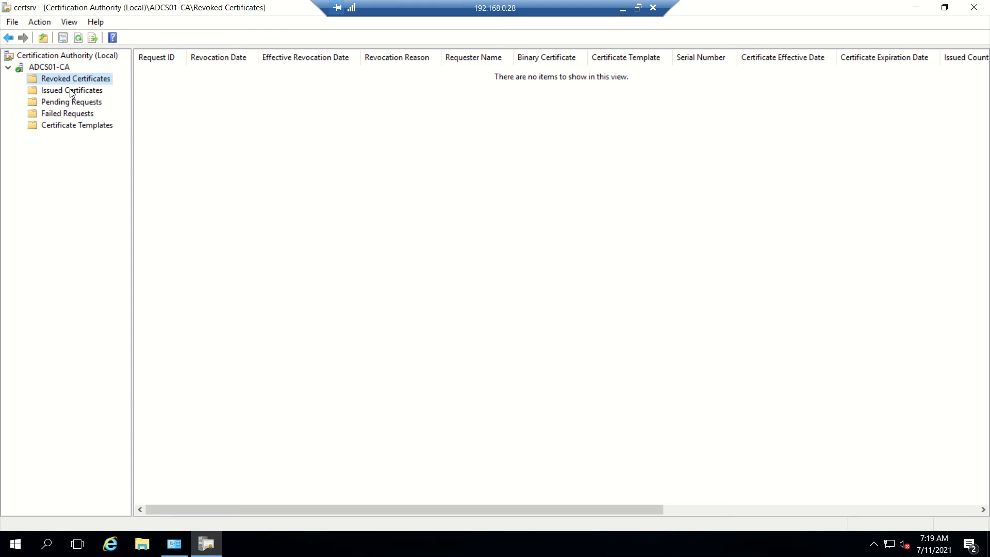
{"action": "mouse_move", "coordinate": [212, 88]}
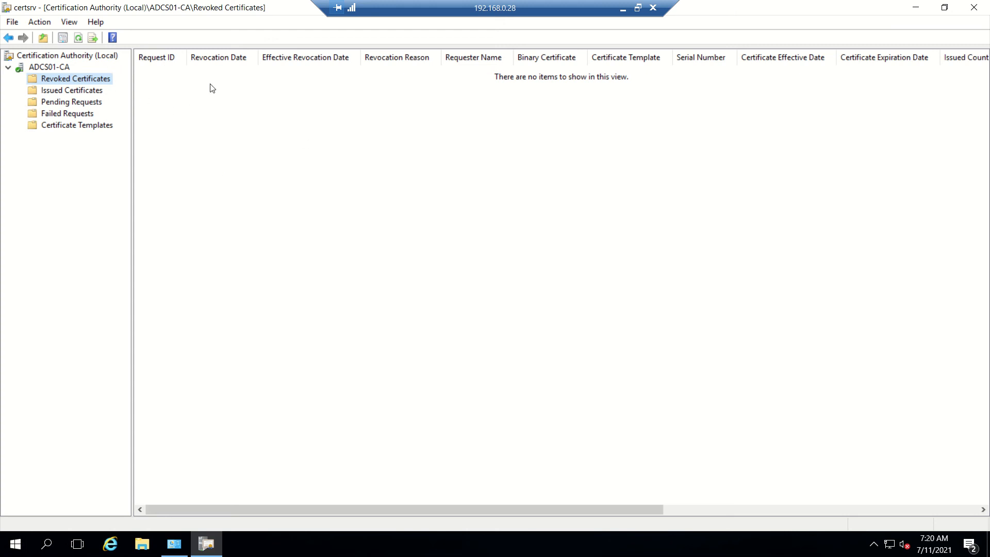
{"action": "mouse_move", "coordinate": [74, 106]}
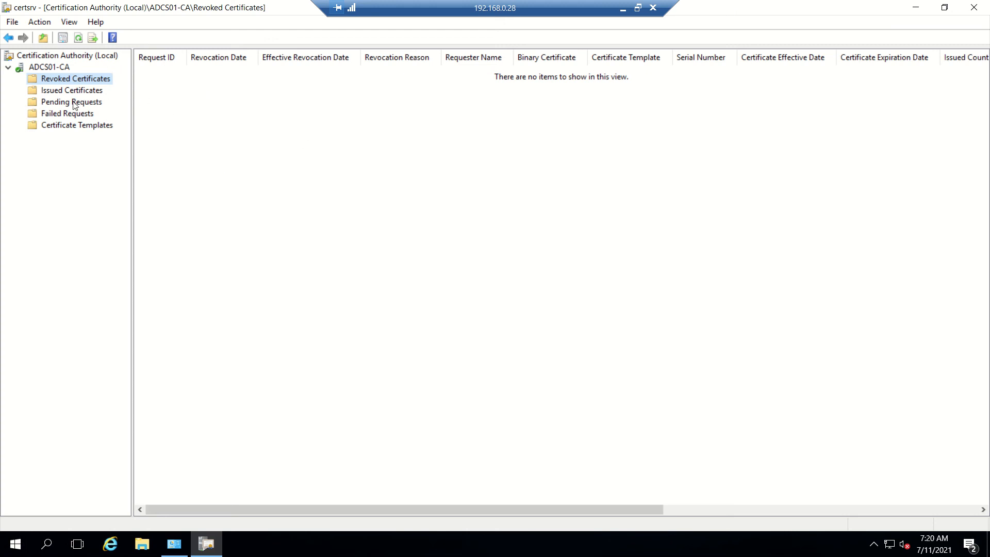
{"action": "mouse_move", "coordinate": [20, 160]}
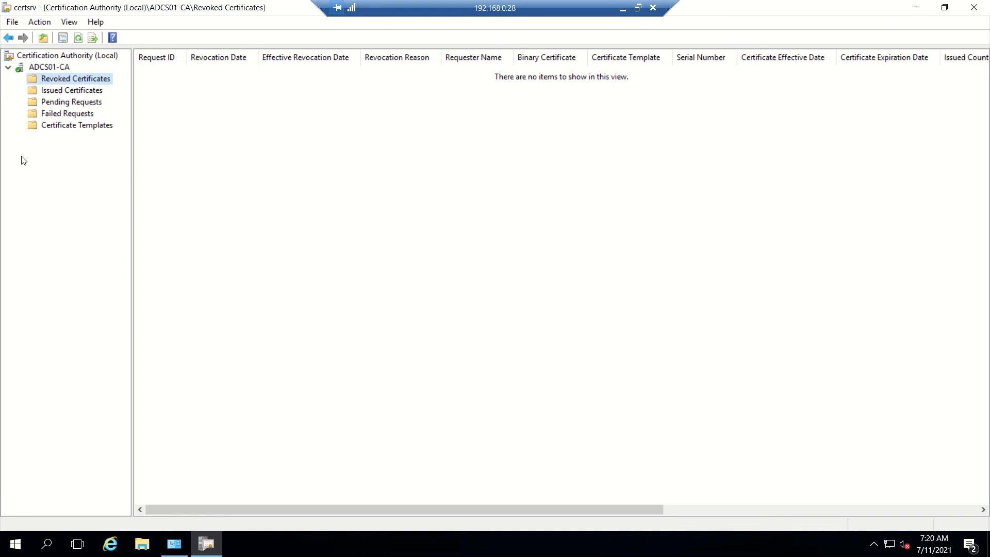
{"action": "left_click", "coordinate": [67, 113]}
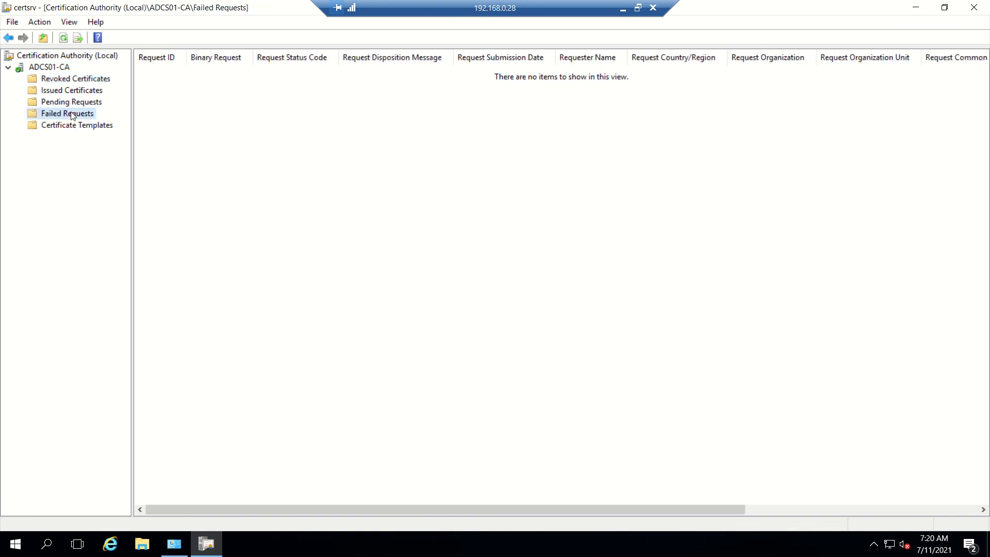
{"action": "mouse_move", "coordinate": [48, 147]}
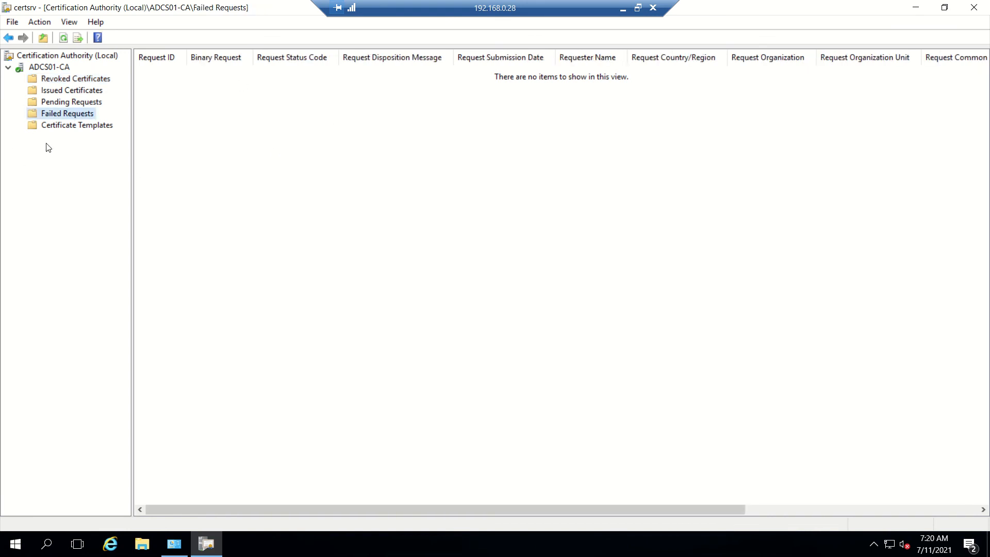
{"action": "left_click", "coordinate": [78, 125]}
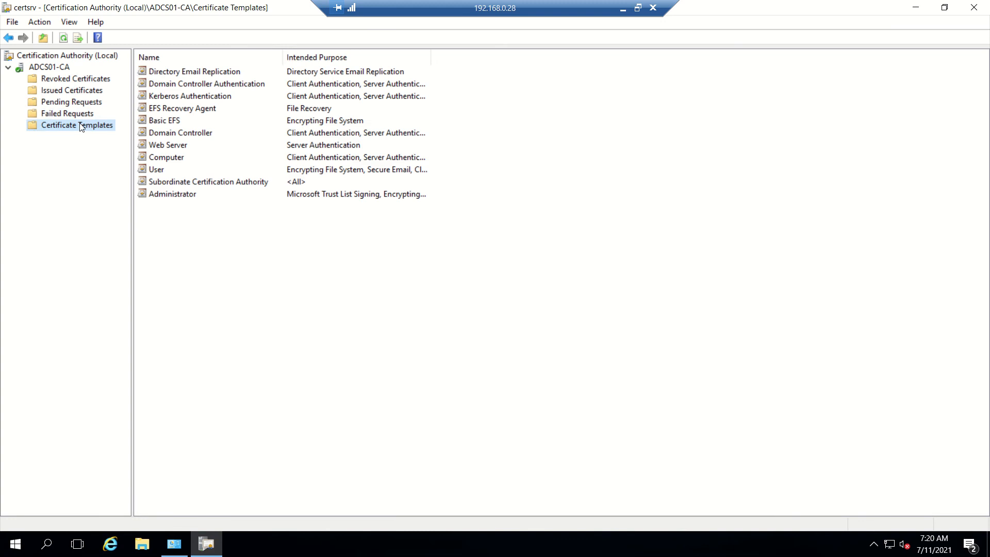
{"action": "mouse_move", "coordinate": [187, 144]}
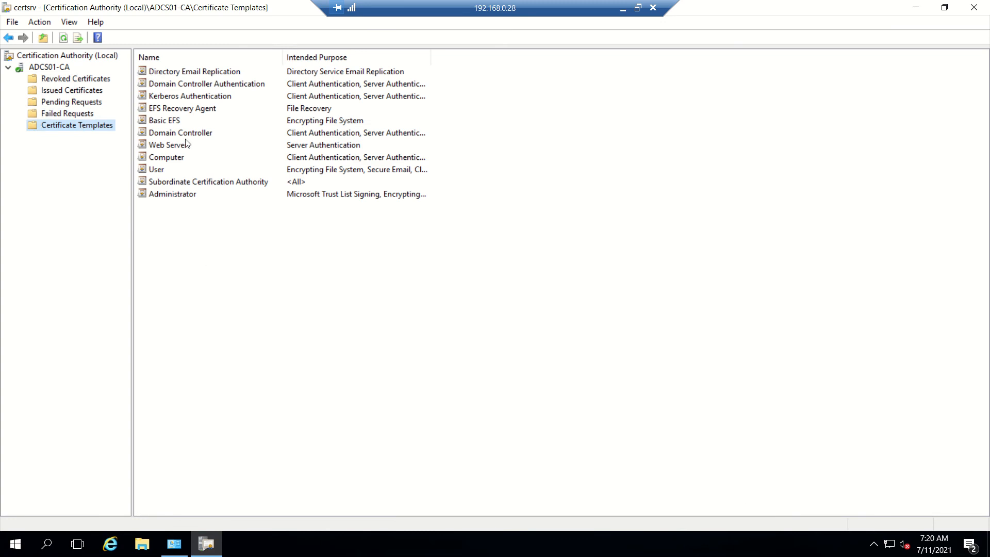
{"action": "mouse_move", "coordinate": [220, 283]}
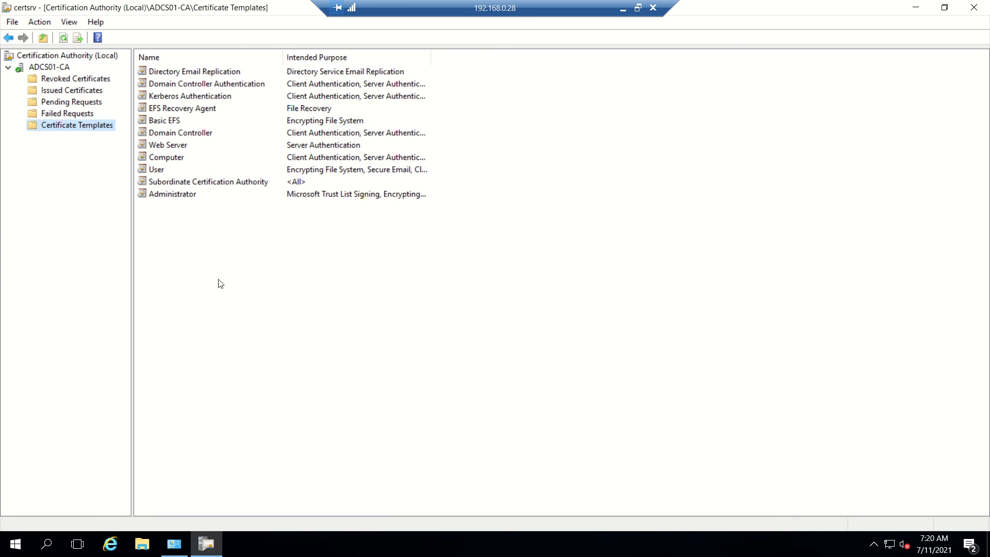
{"action": "mouse_move", "coordinate": [179, 151]}
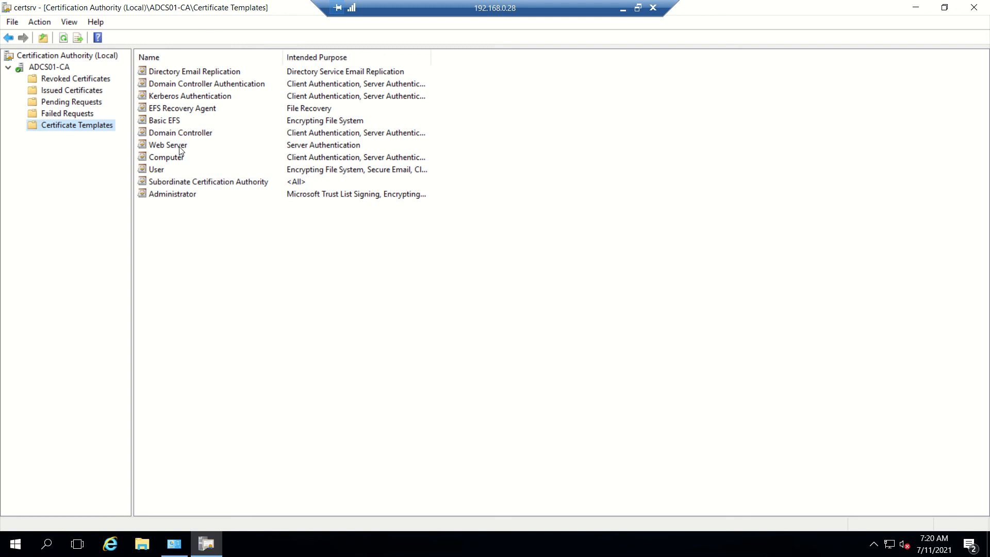
{"action": "left_click", "coordinate": [168, 145]}
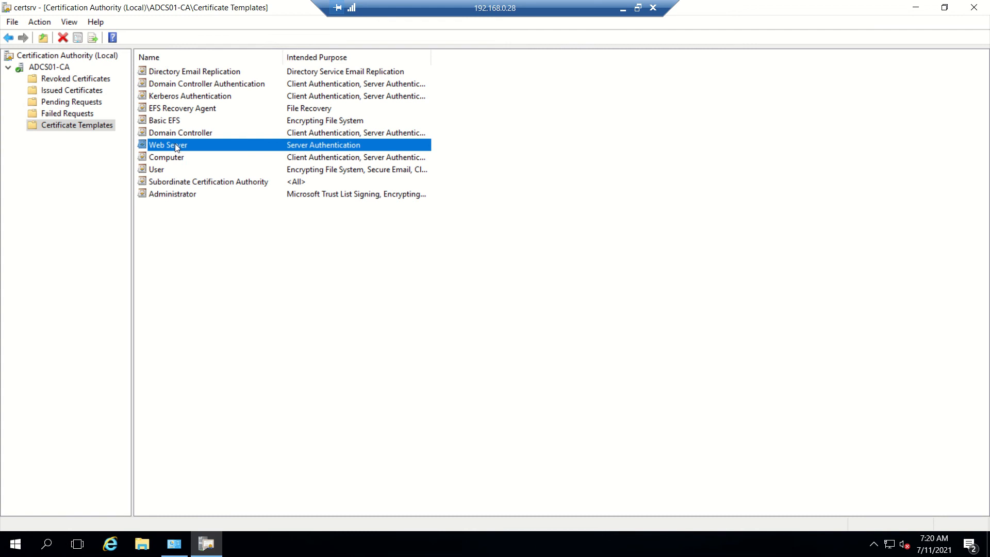
{"action": "right_click", "coordinate": [167, 144]}
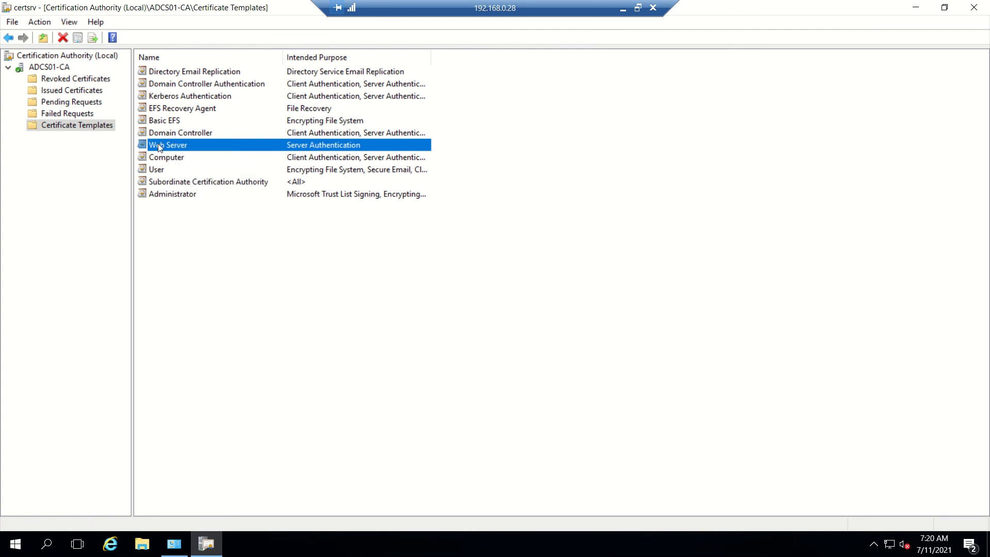
{"action": "double_click", "coordinate": [167, 145]}
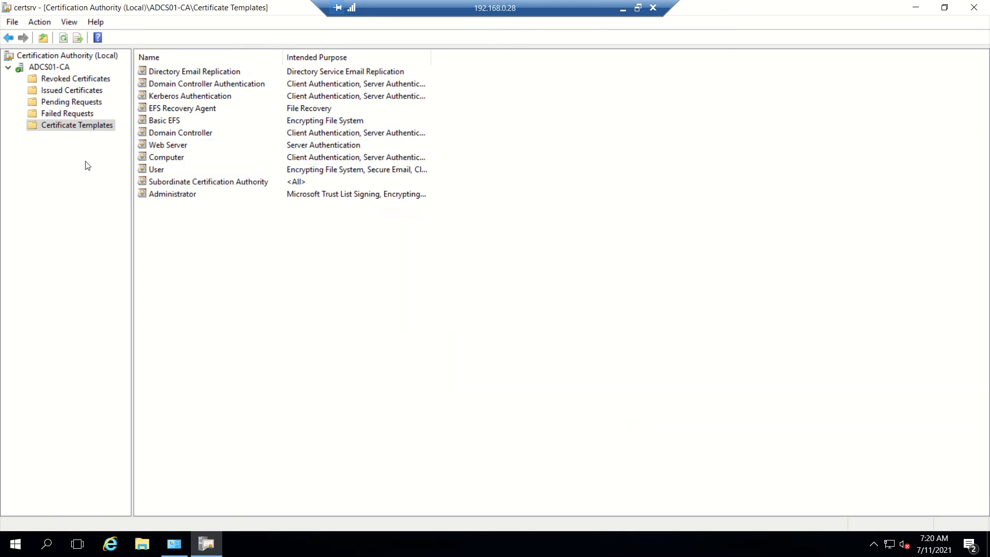
{"action": "mouse_move", "coordinate": [67, 113]}
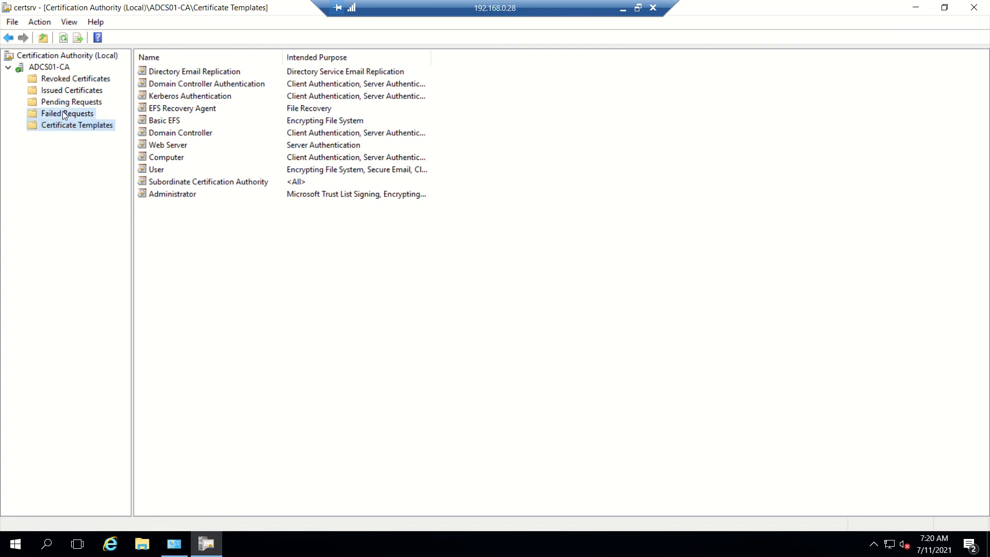
{"action": "left_click", "coordinate": [66, 113]}
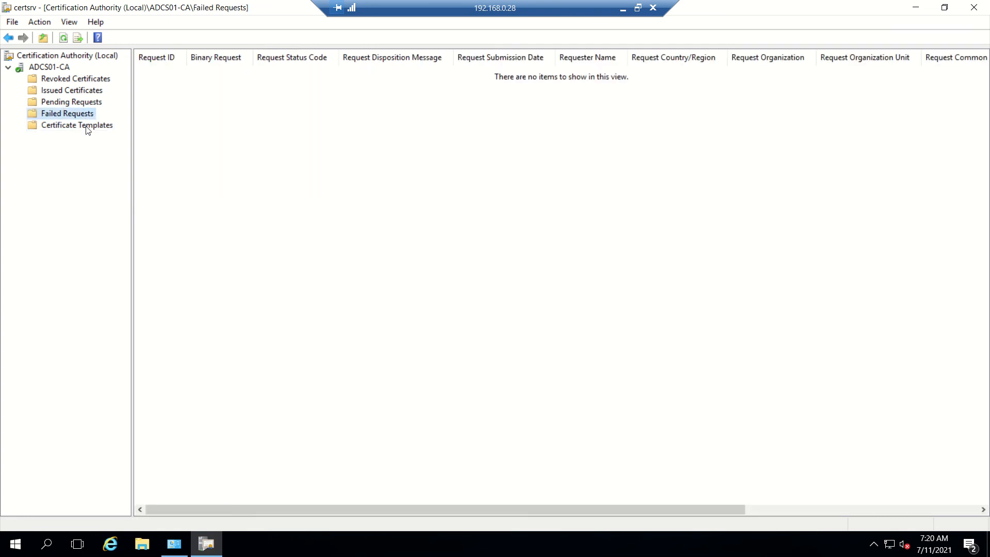
{"action": "left_click", "coordinate": [76, 124]}
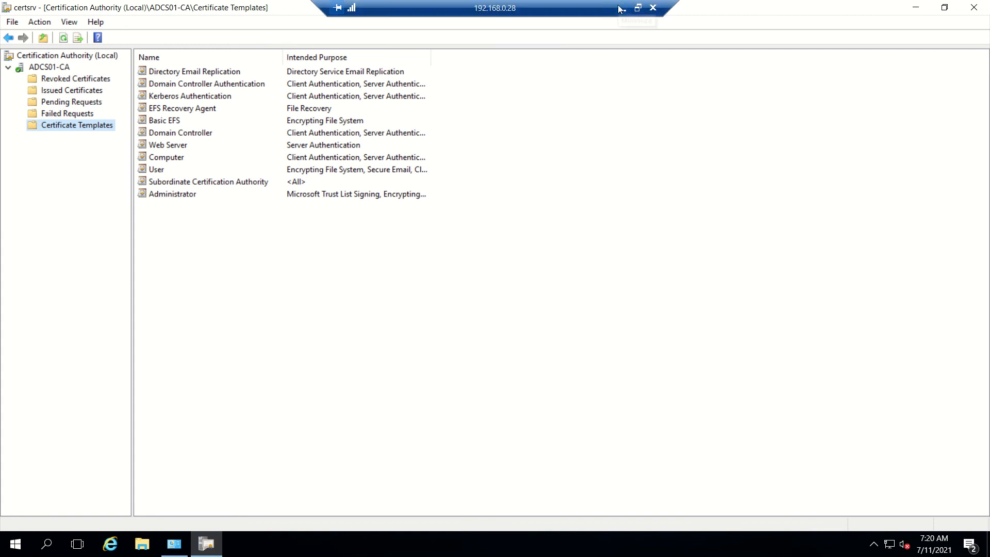
{"action": "mouse_move", "coordinate": [914, 16]}
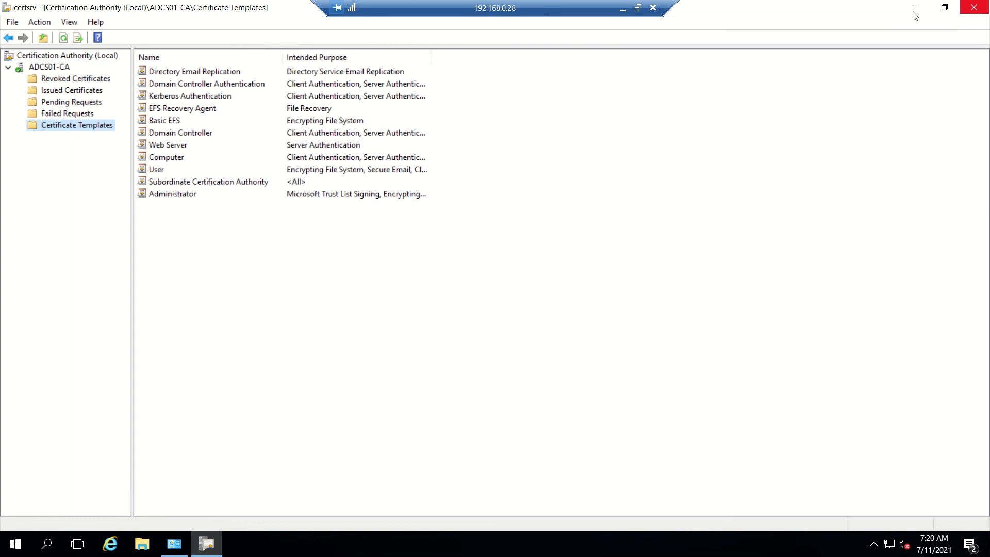
{"action": "left_click", "coordinate": [973, 6]}
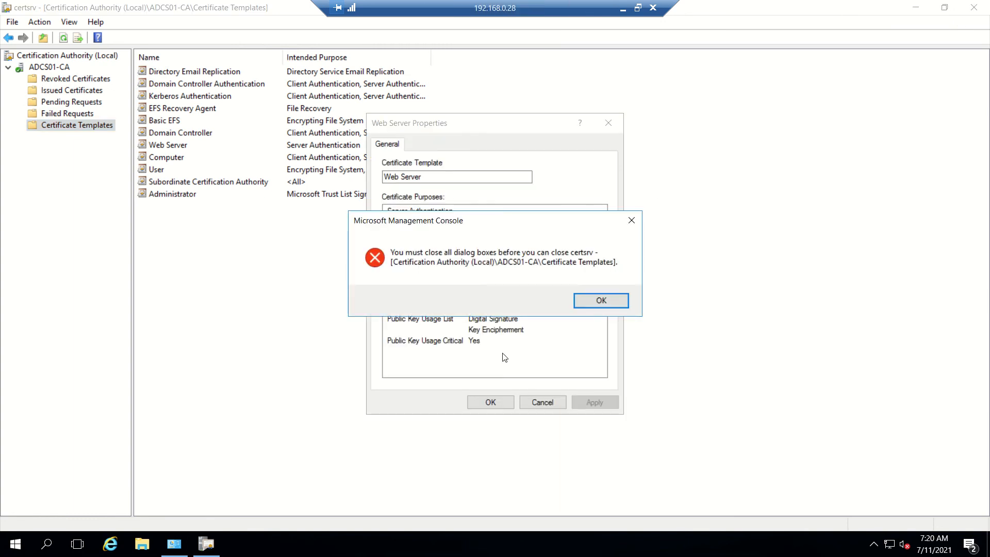
{"action": "left_click", "coordinate": [599, 300]}
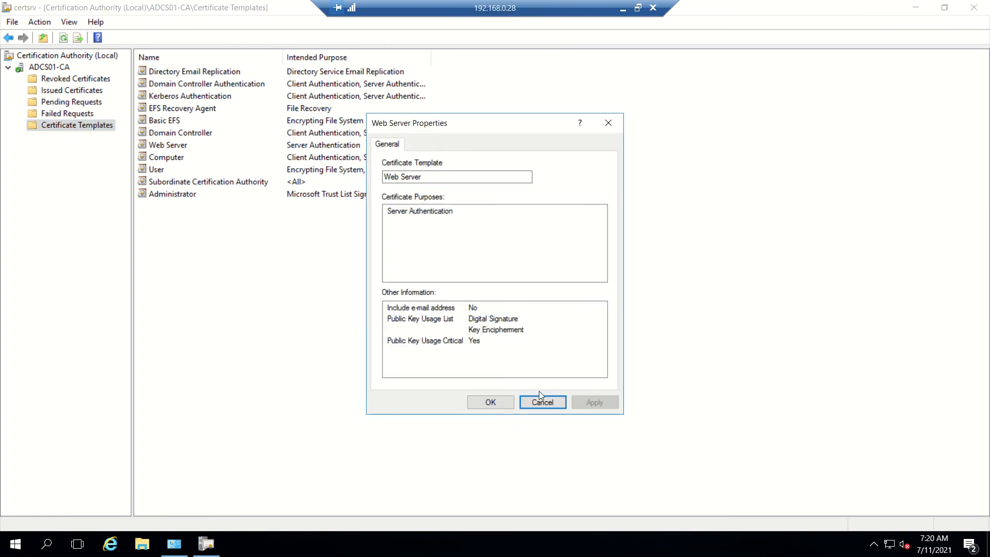
{"action": "left_click", "coordinate": [542, 402]}
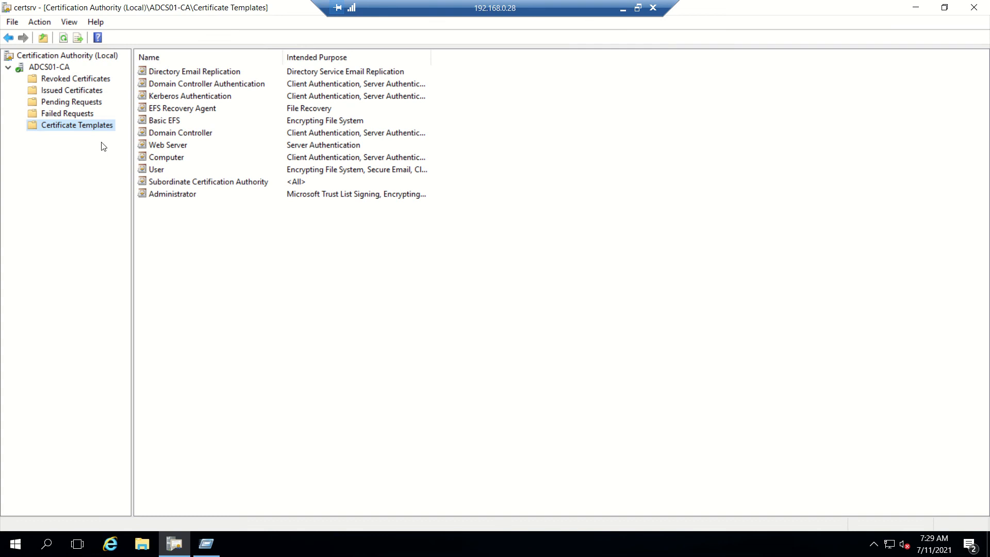
Launch the Certificate Templates Console via Manage and maximize it
{"action": "right_click", "coordinate": [76, 124]}
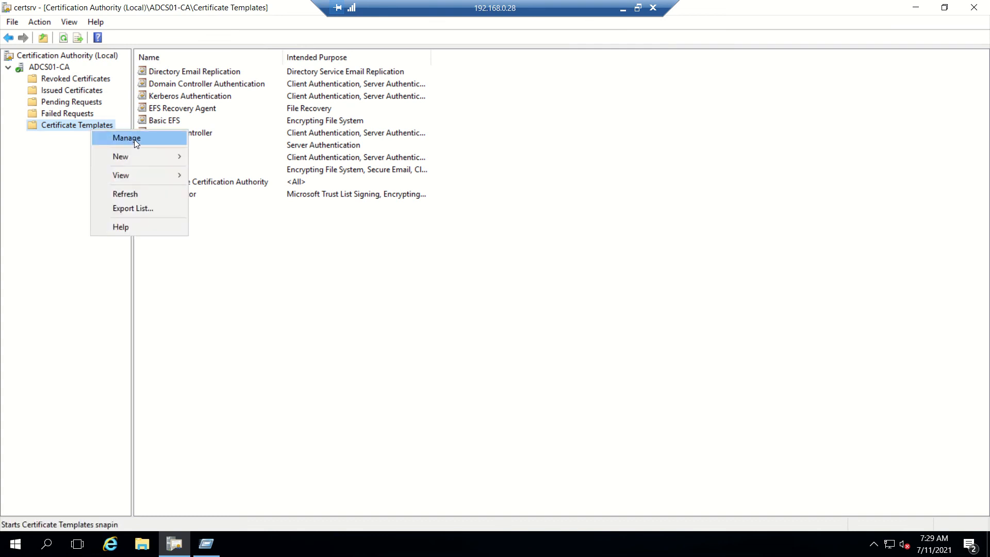
{"action": "left_click", "coordinate": [126, 138]}
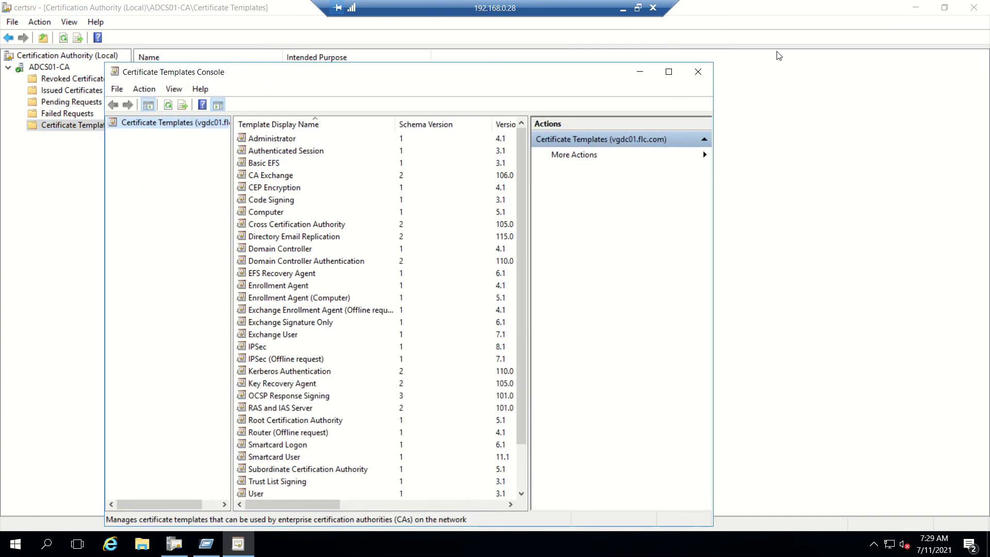
{"action": "left_click", "coordinate": [668, 71]}
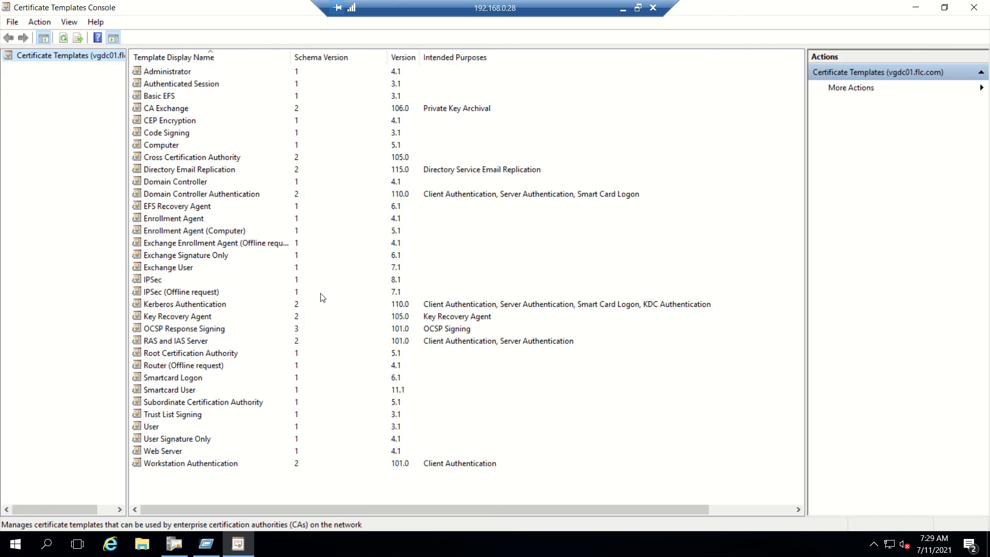
{"action": "mouse_move", "coordinate": [198, 255]}
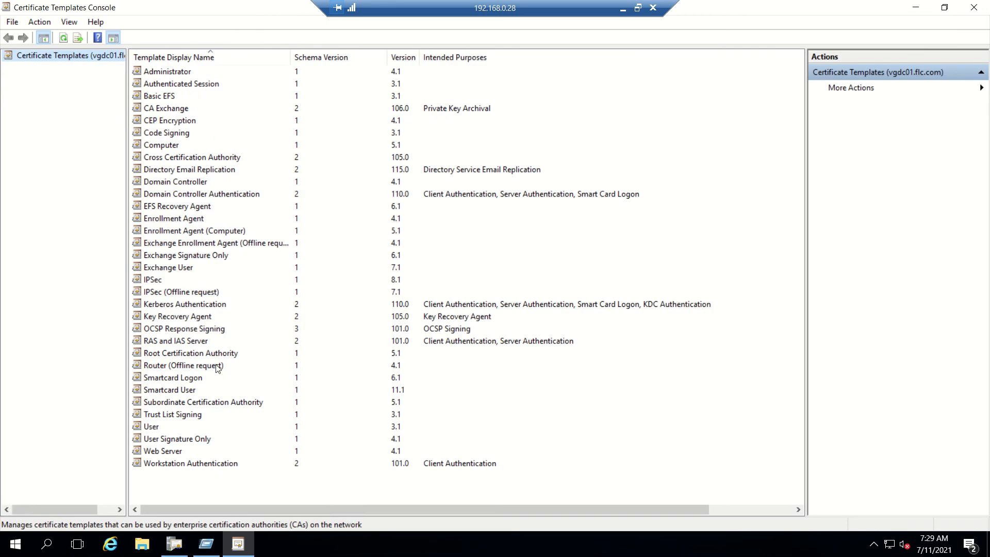
{"action": "mouse_move", "coordinate": [179, 258]}
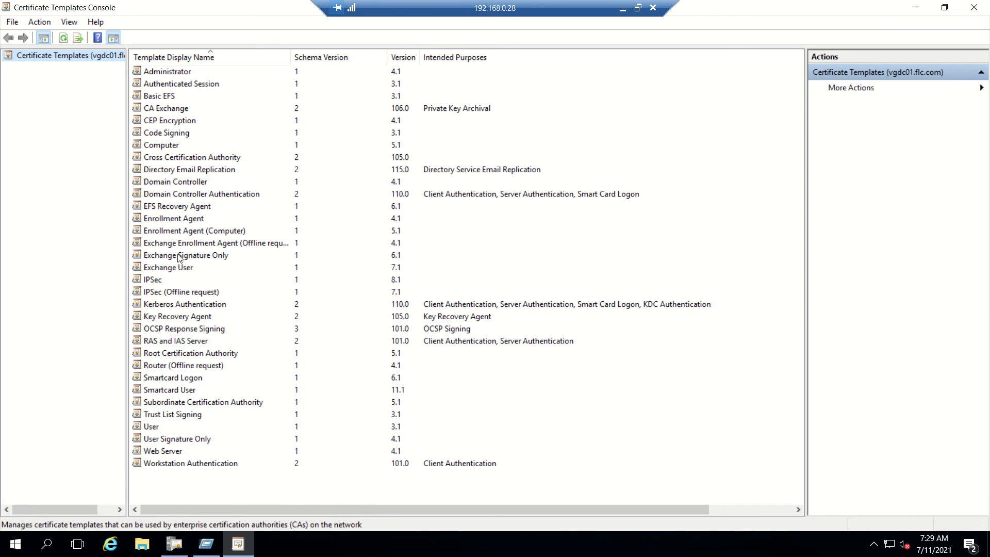
{"action": "mouse_move", "coordinate": [176, 281]}
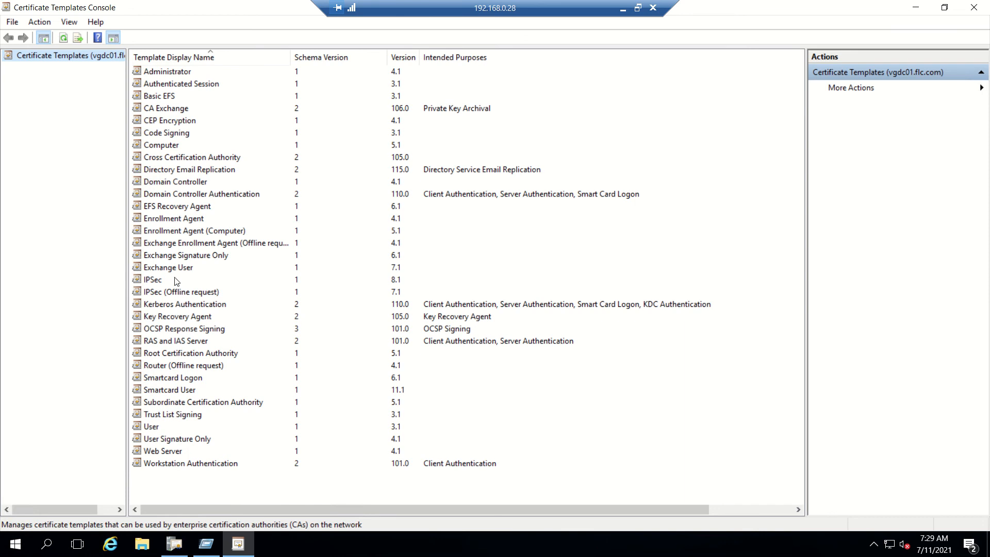
Select Kerberos Authentication, then bring up the Web Server template's context menu
{"action": "left_click", "coordinate": [183, 304]}
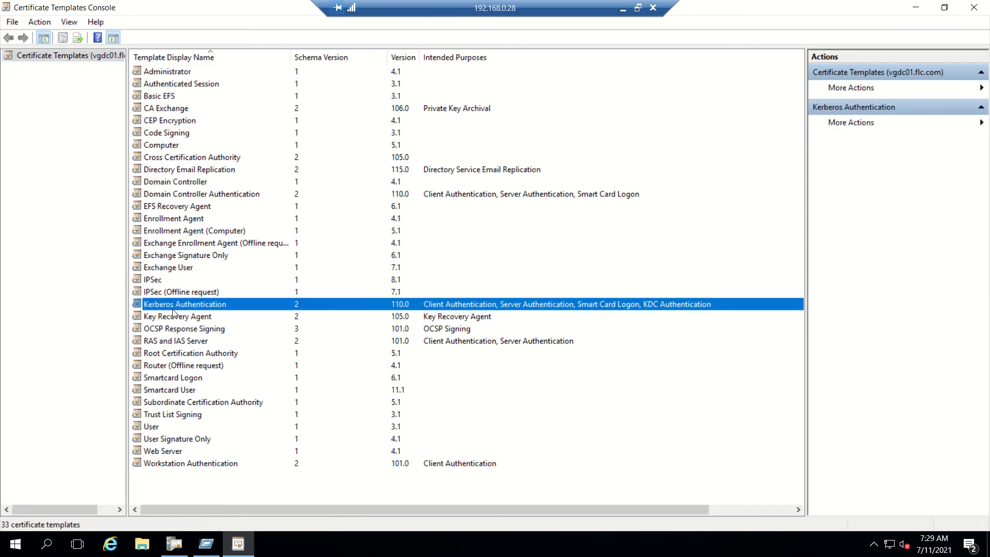
{"action": "left_click", "coordinate": [163, 451]}
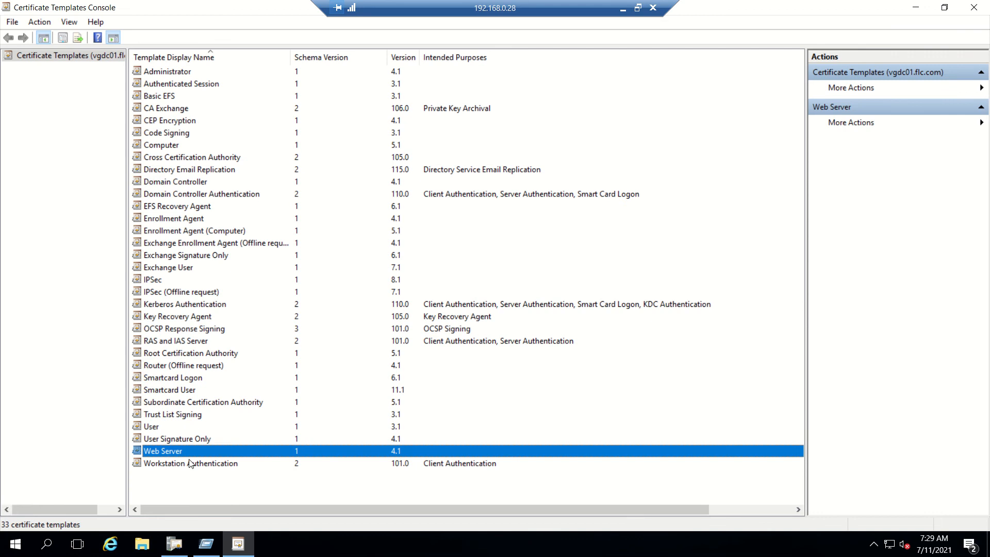
{"action": "right_click", "coordinate": [163, 450]}
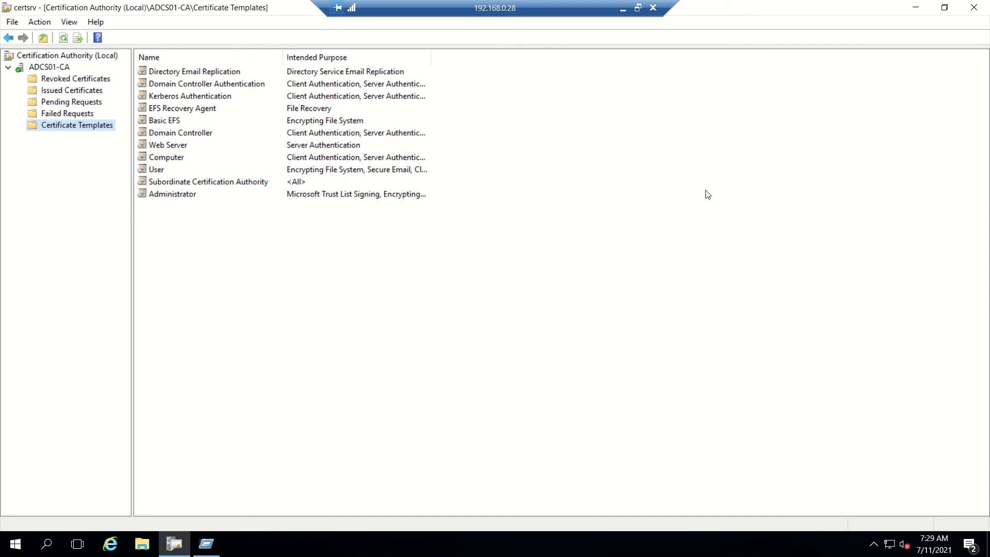
{"action": "mouse_move", "coordinate": [804, 258]}
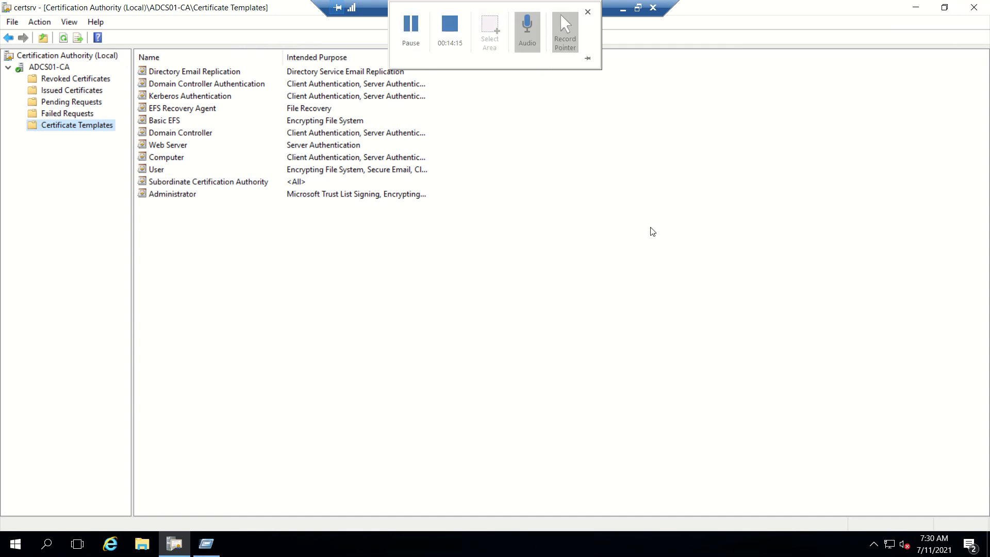
{"action": "mouse_move", "coordinate": [622, 7]}
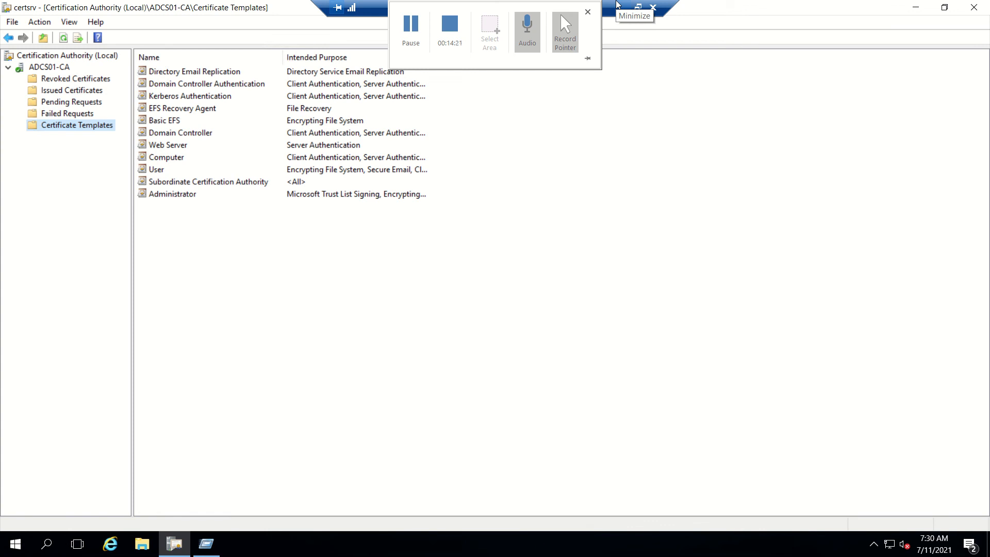
{"action": "mouse_move", "coordinate": [617, 7]}
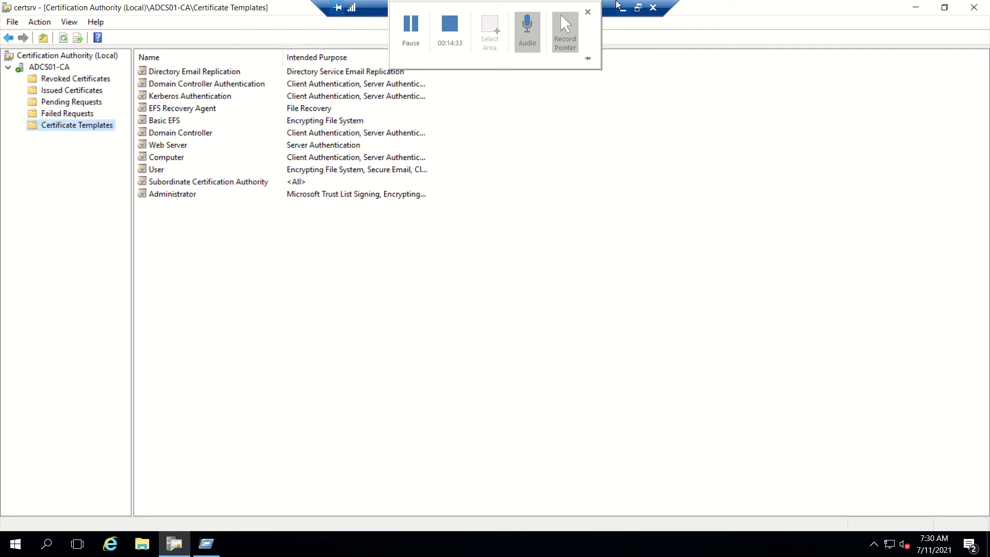
{"action": "mouse_move", "coordinate": [638, 148]}
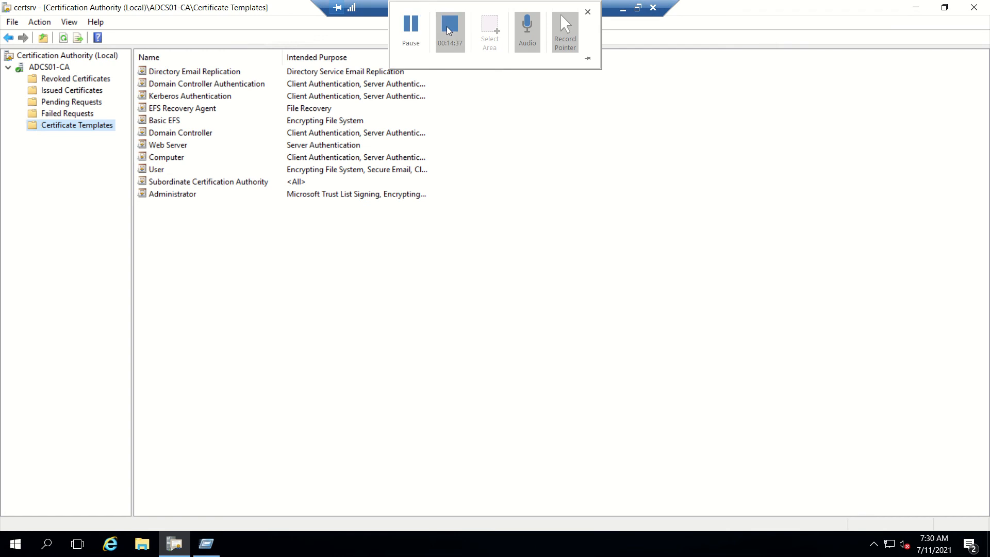
{"action": "mouse_move", "coordinate": [449, 30]}
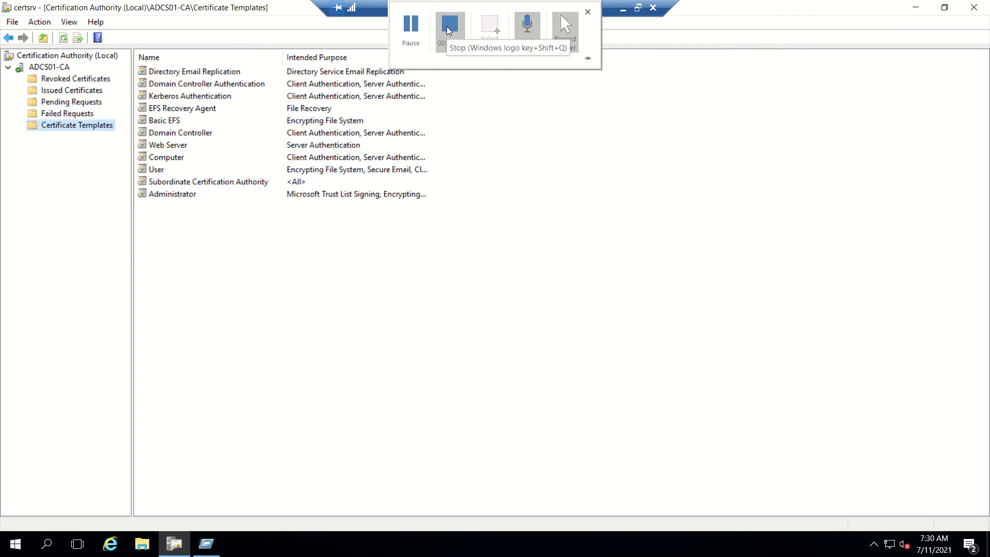